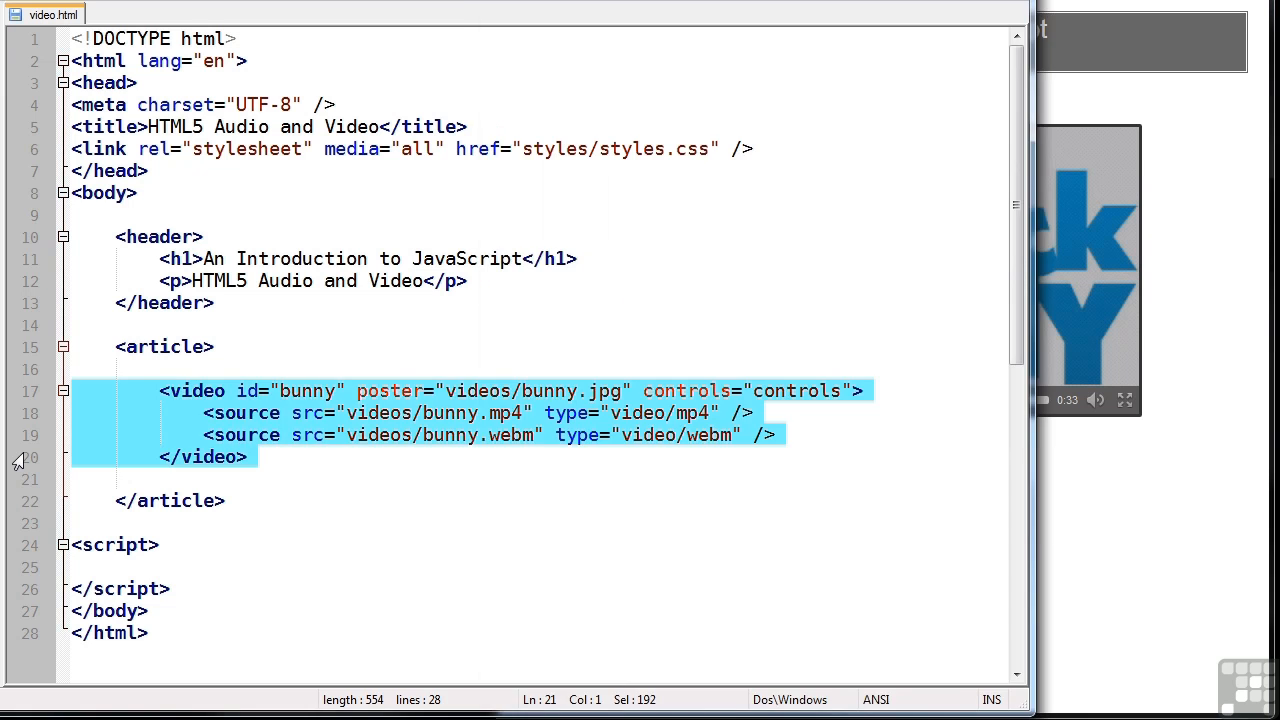
Review the bunny video's id and source lines, then start Big Buck Bunny playing in the browser
click(240, 390)
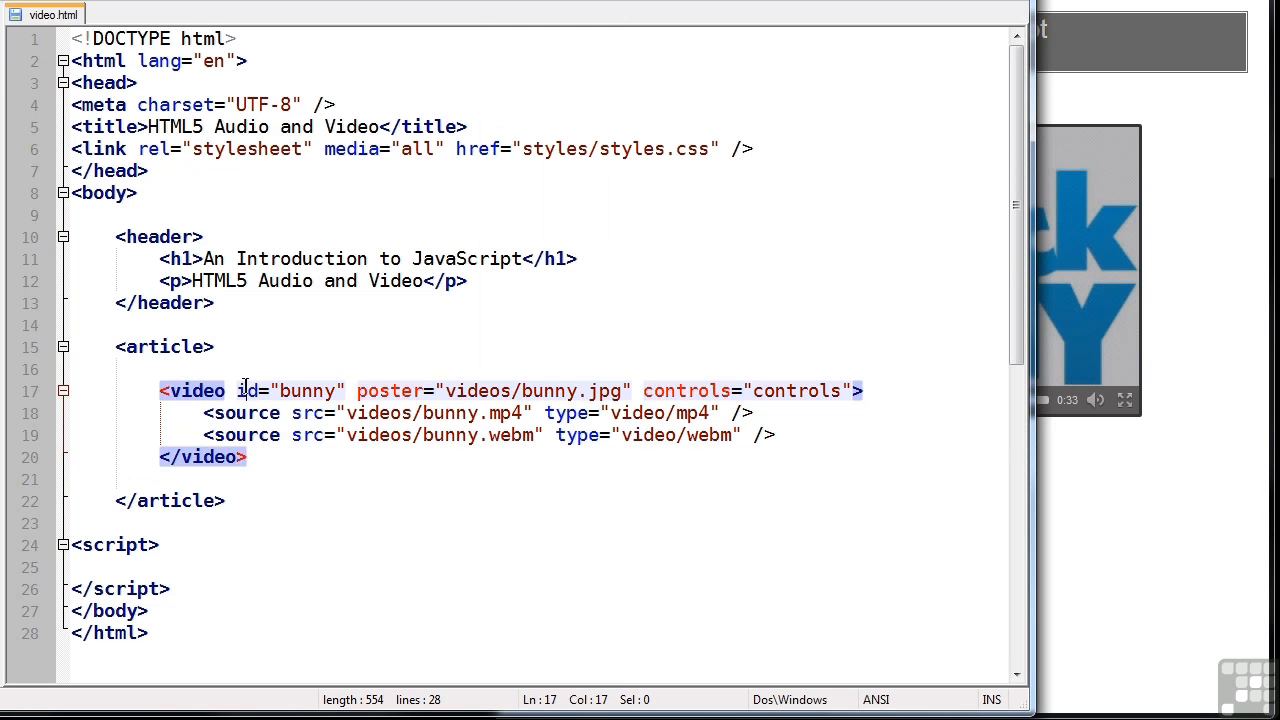
drag(236, 390, 344, 390)
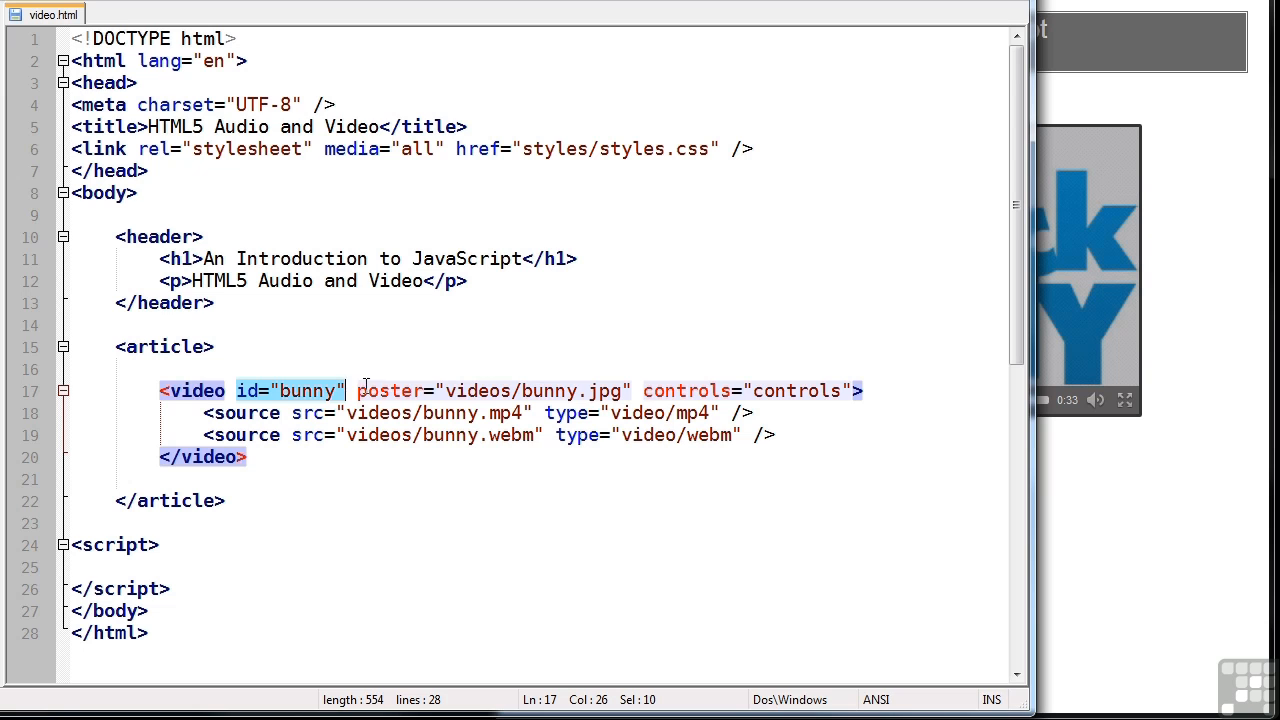
drag(356, 390, 628, 390)
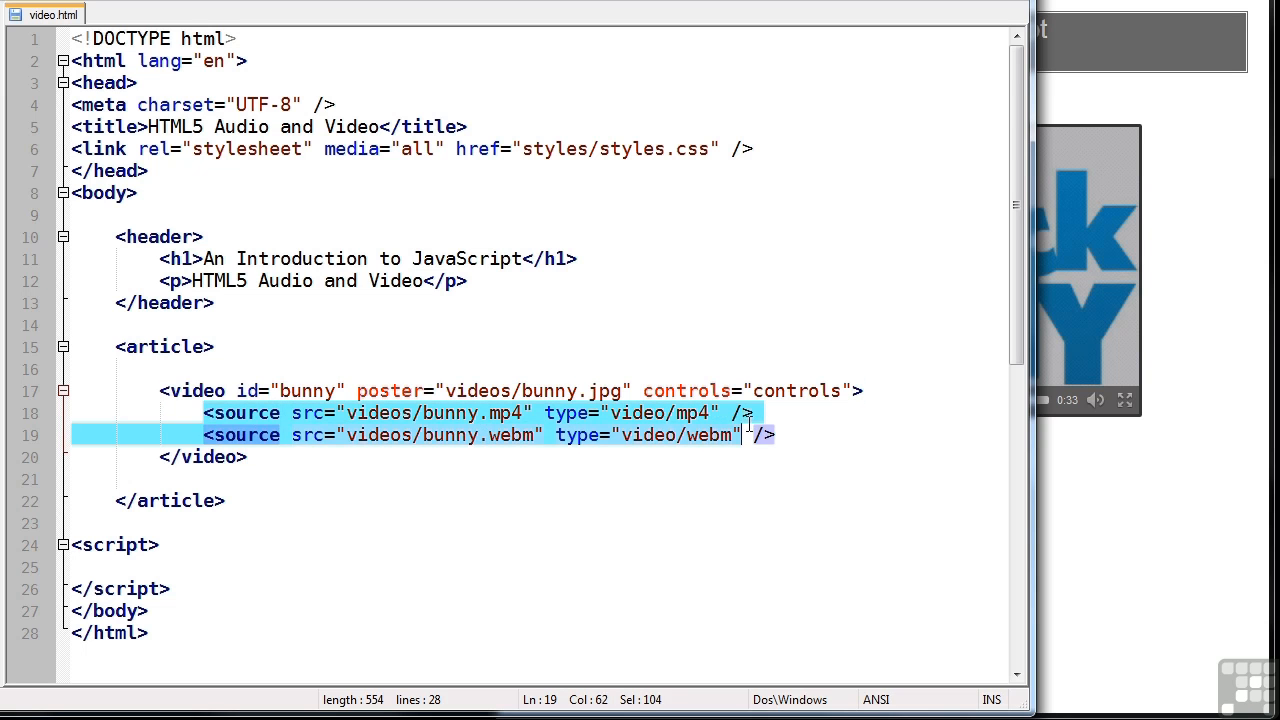
click(756, 412)
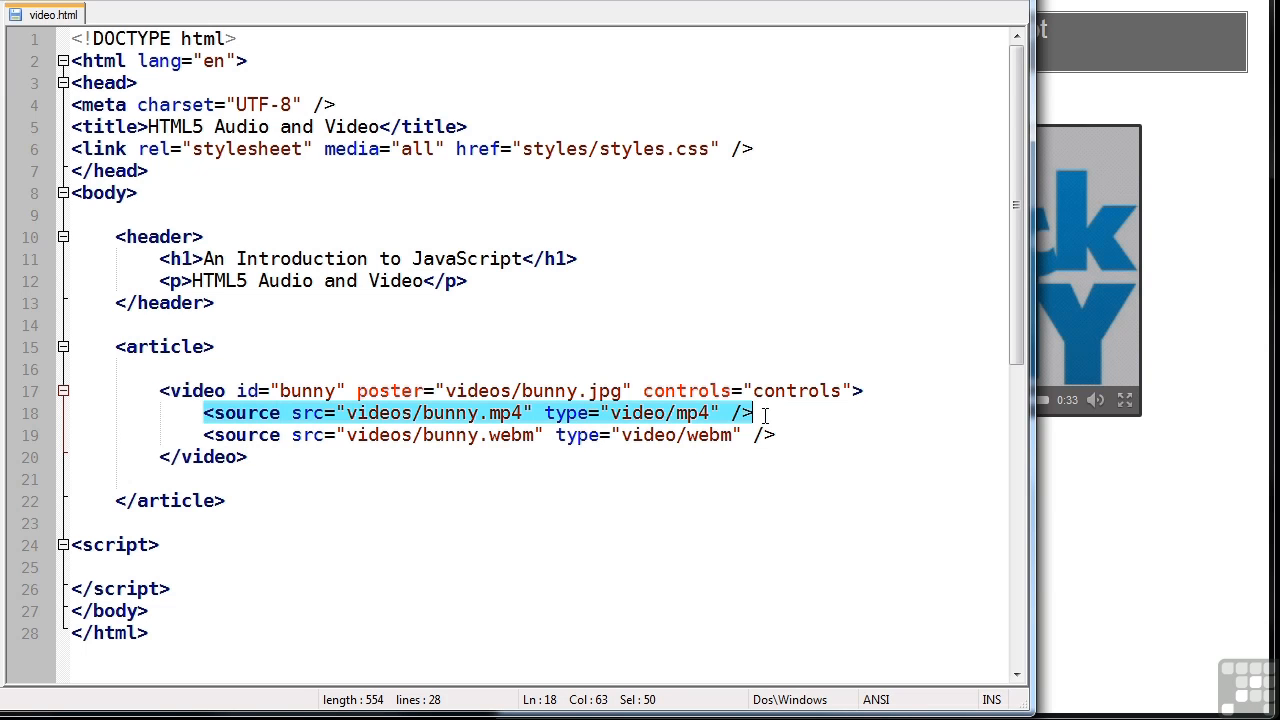
mouse_move(420, 436)
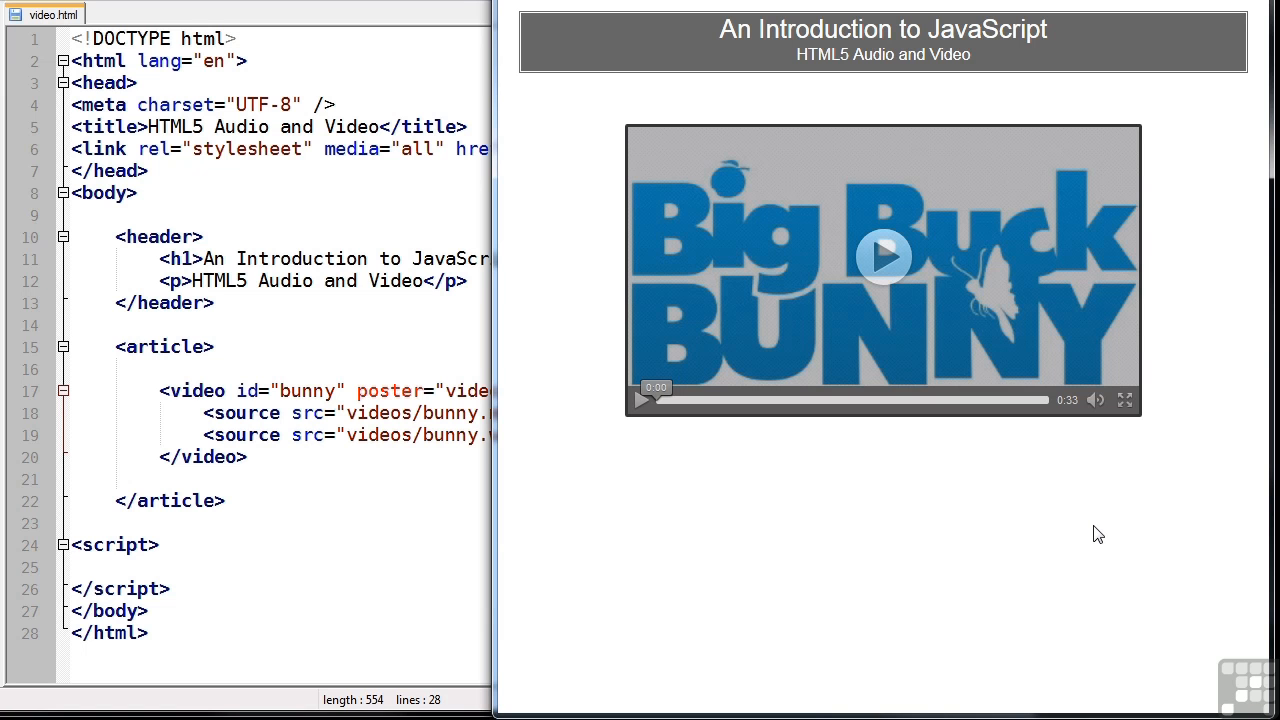
click(884, 256)
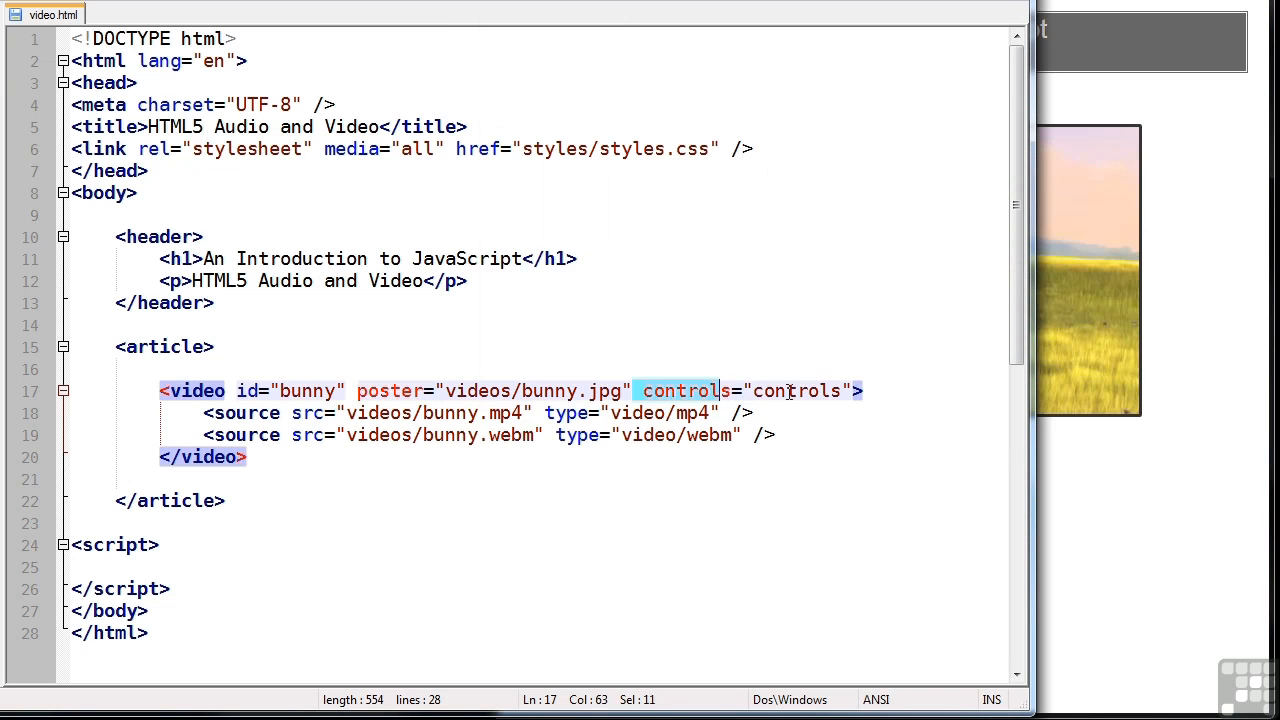
Remove the video's controls attribute and add the link <a id="play" href="#">Play</a>
key(Delete)
text(<div id="controls">)
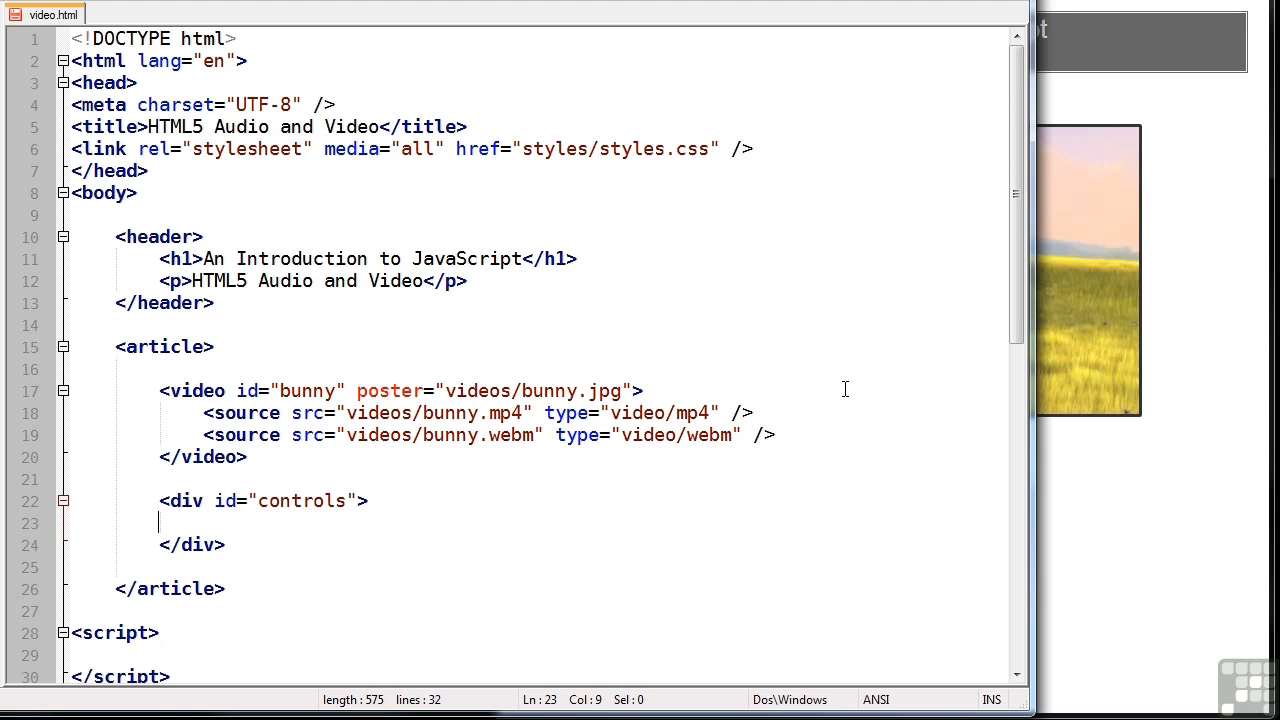
text(<)
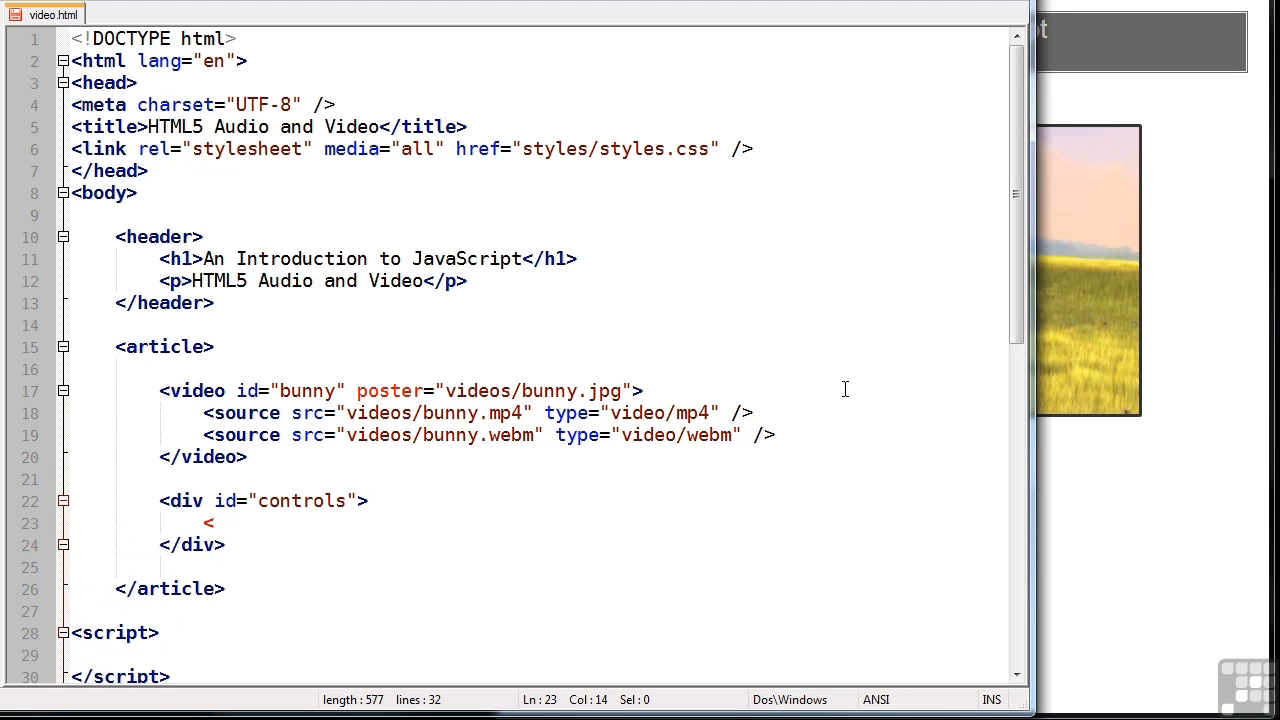
text(a id="play" href)
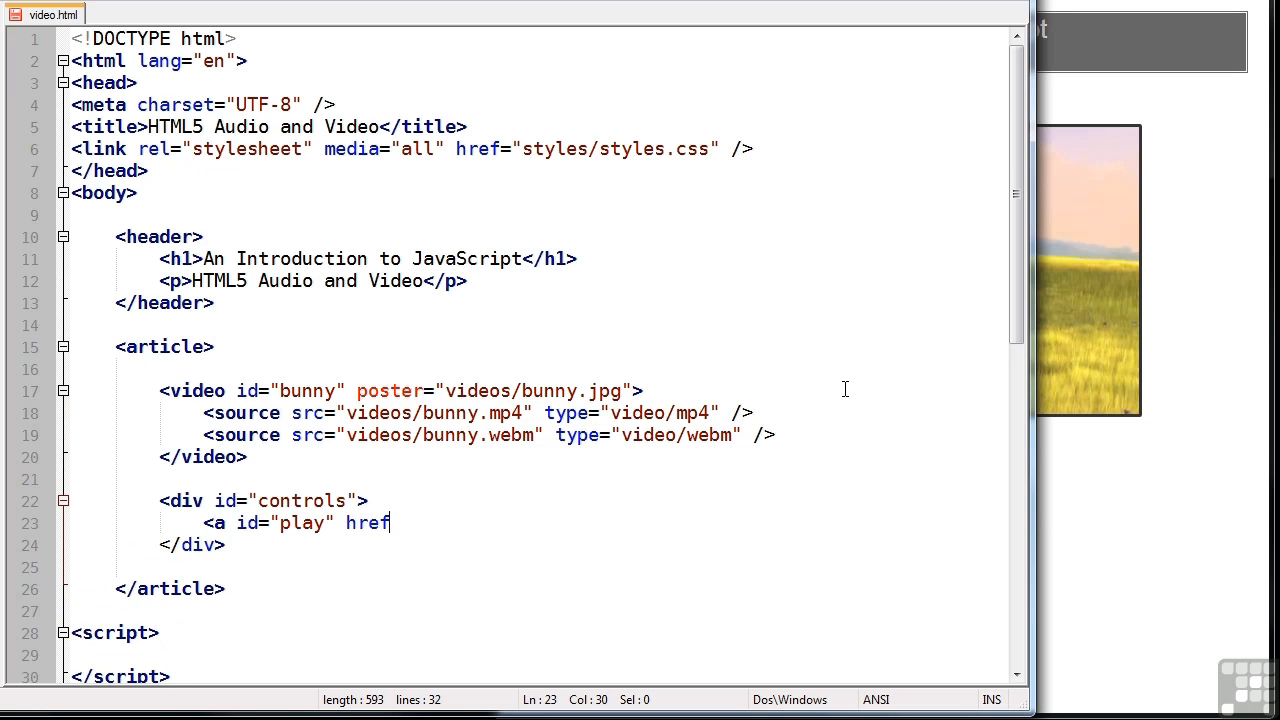
text(="#"></a>)
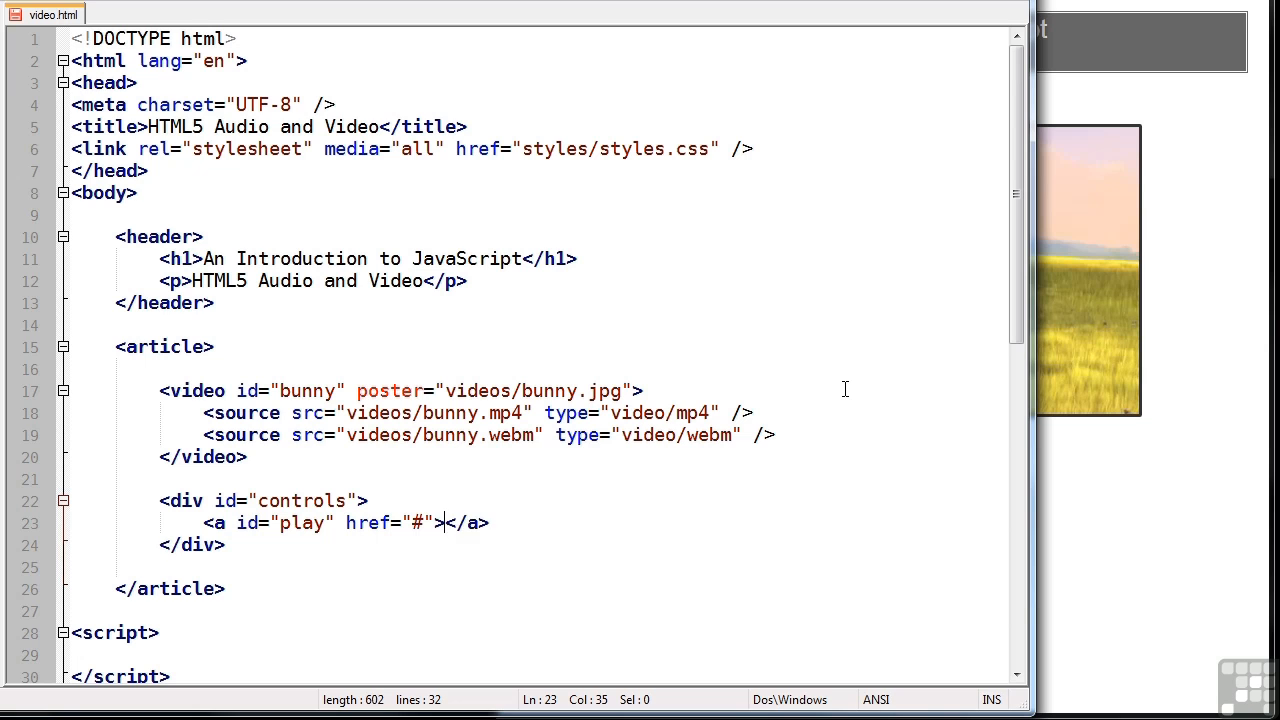
text(Play)
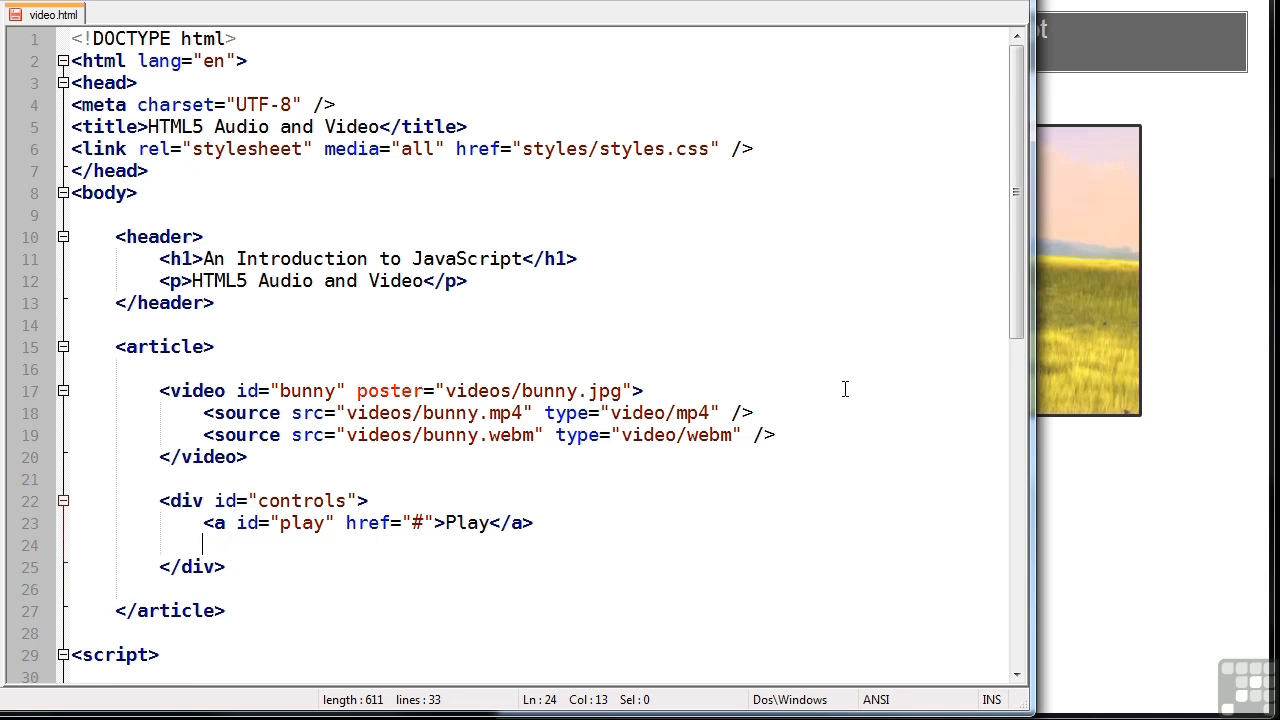
Add the timer span <span id="timer">0%</span> after the Play link
text(<)
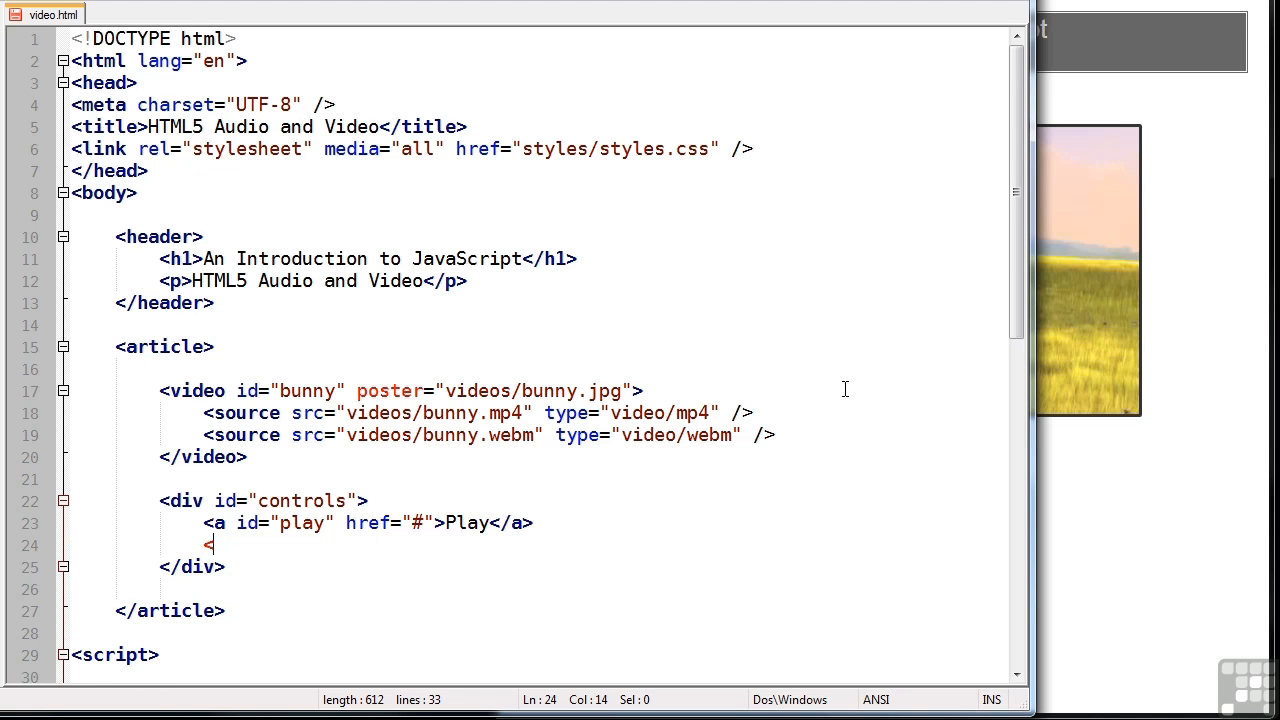
text(span id=)
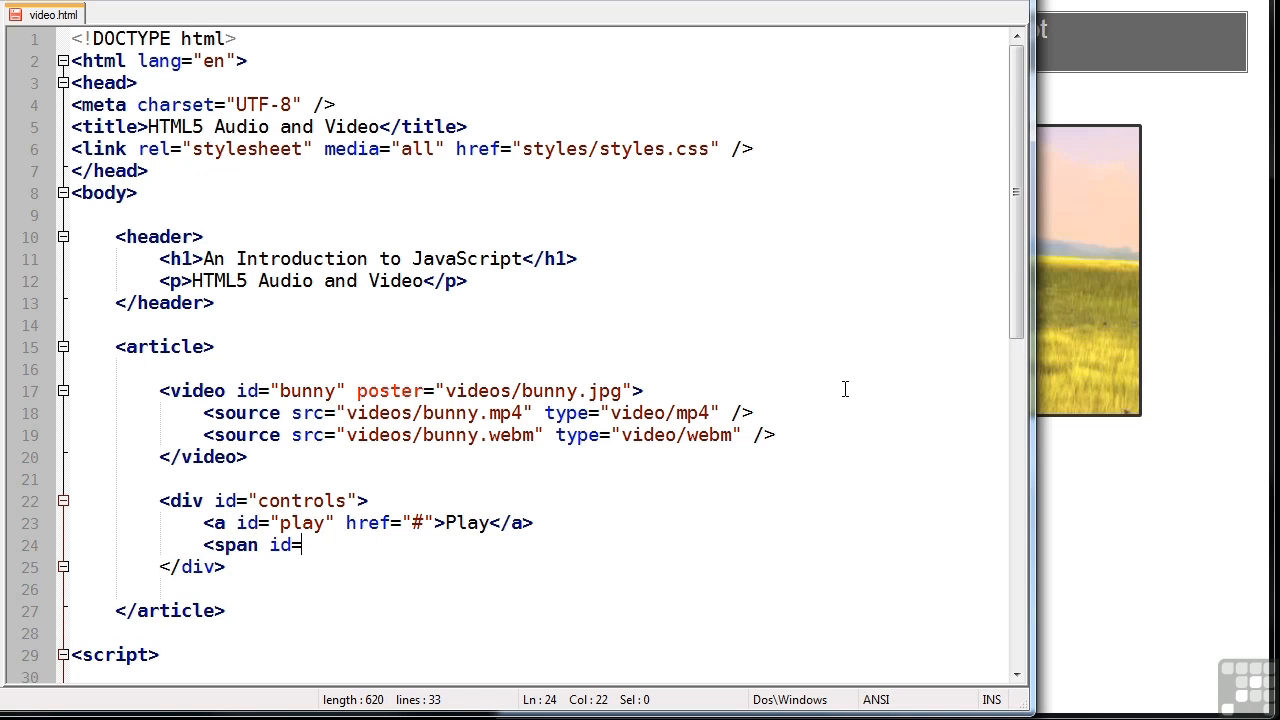
text("timer"></span>)
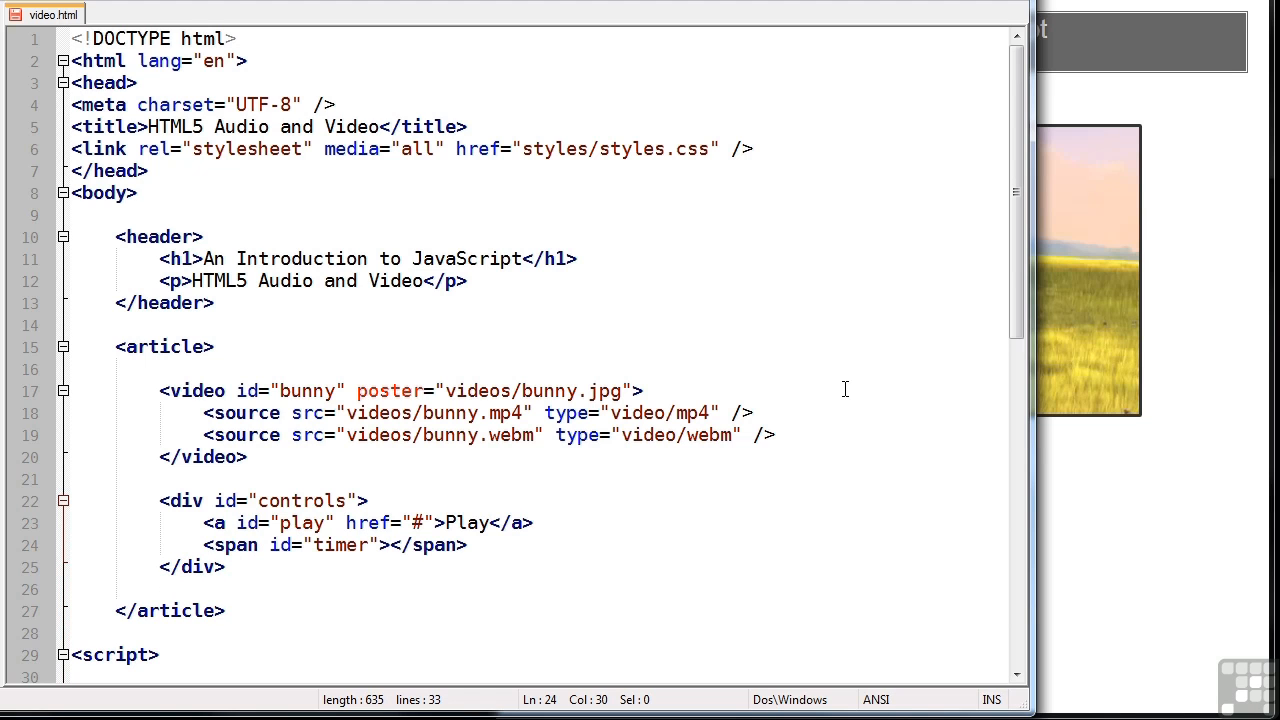
text(0%)
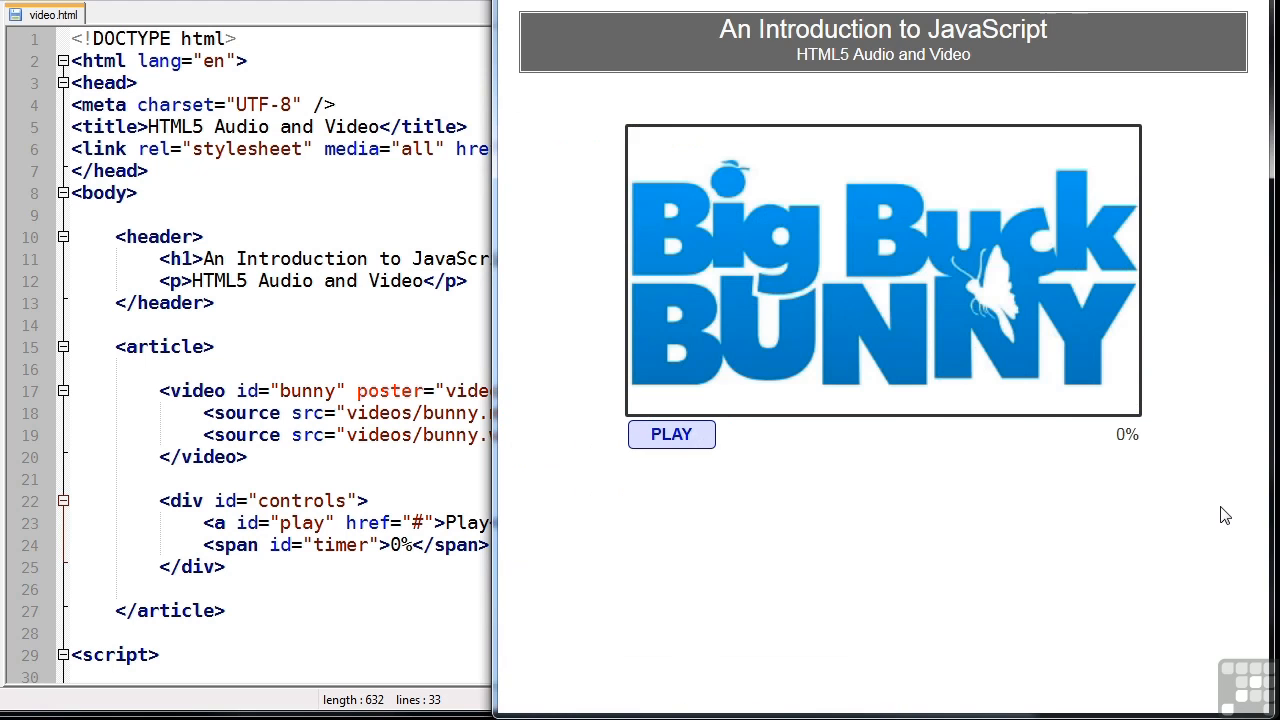
mouse_move(876, 308)
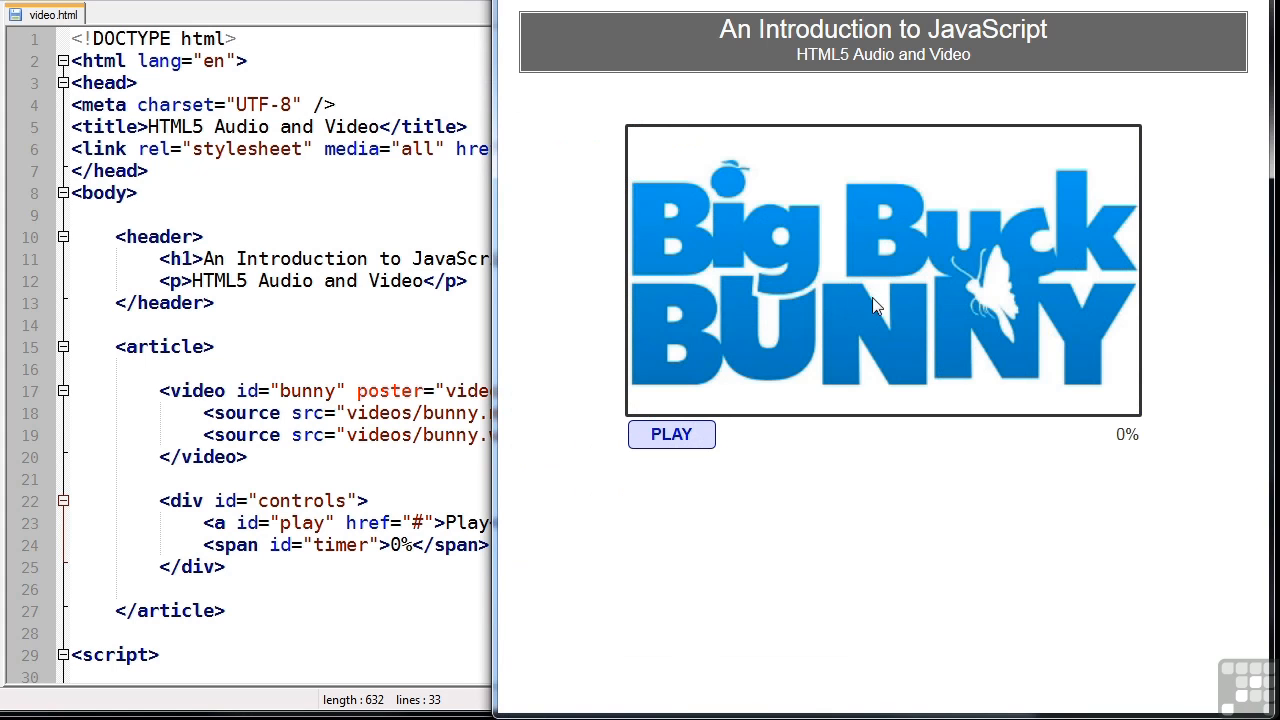
mouse_move(672, 436)
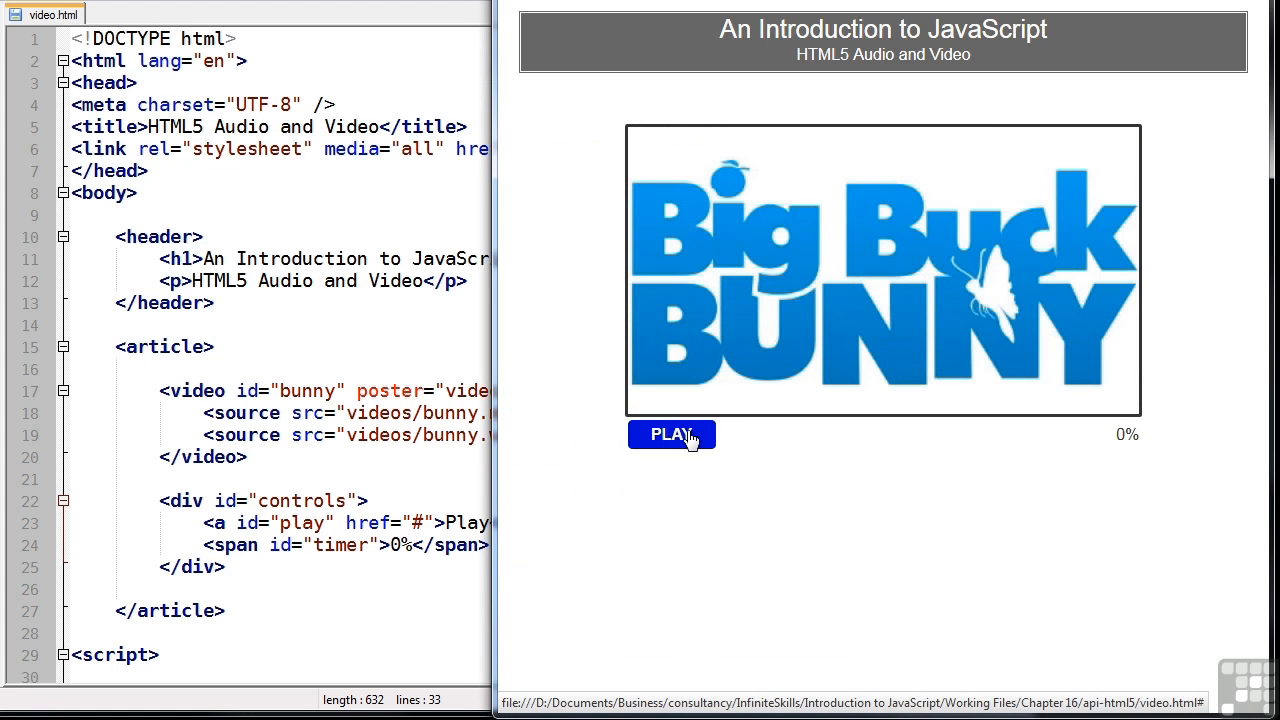
mouse_move(1006, 448)
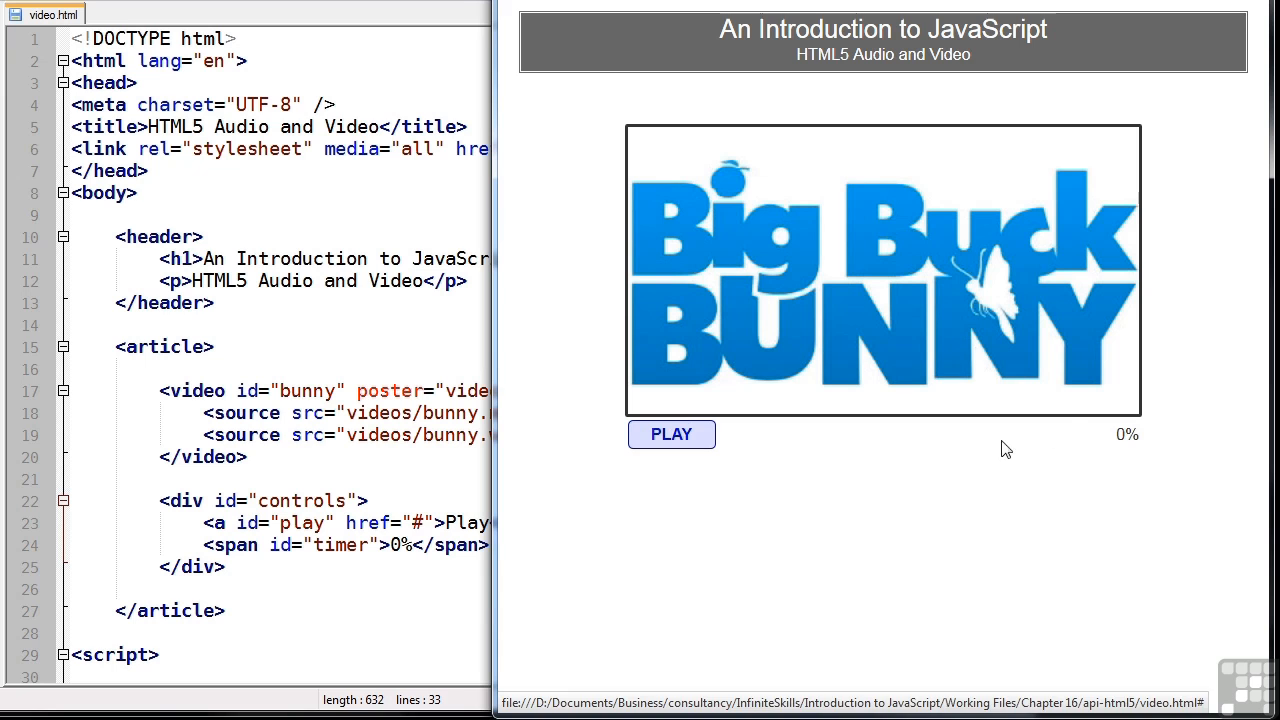
mouse_move(1118, 436)
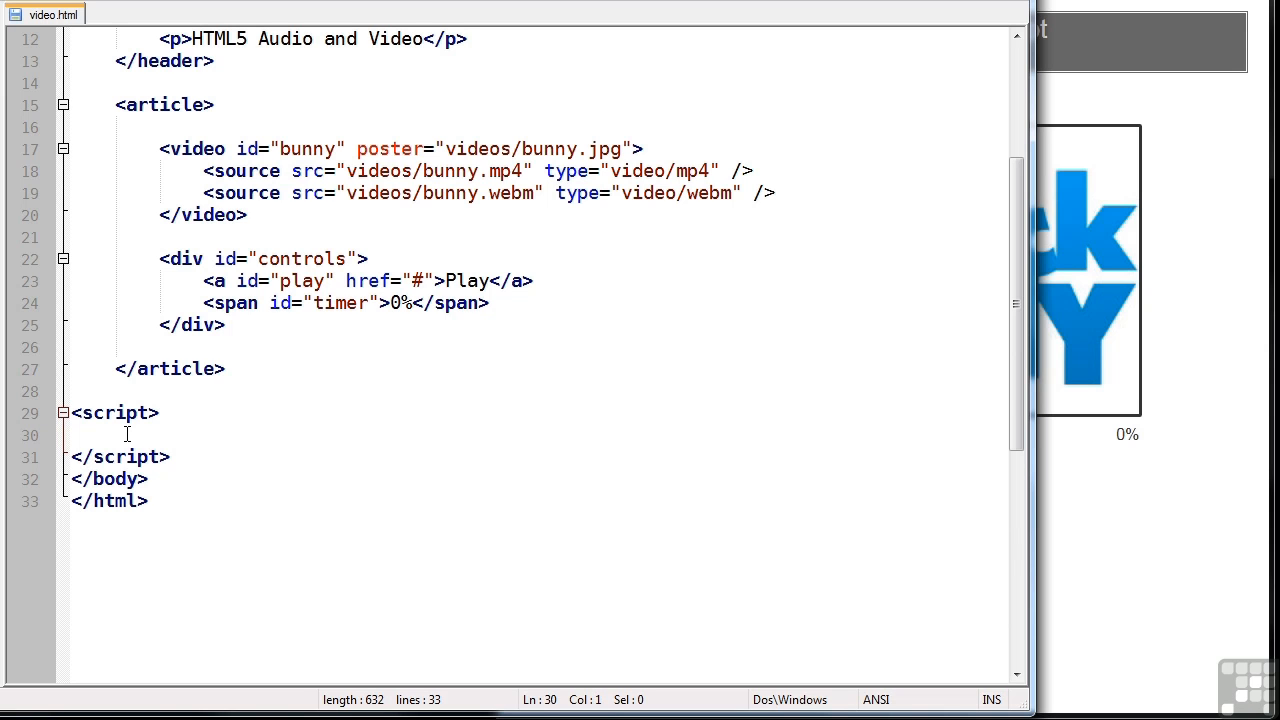
Declare var video and play as getElementById("bunny") and getElementById("play")
text(var)
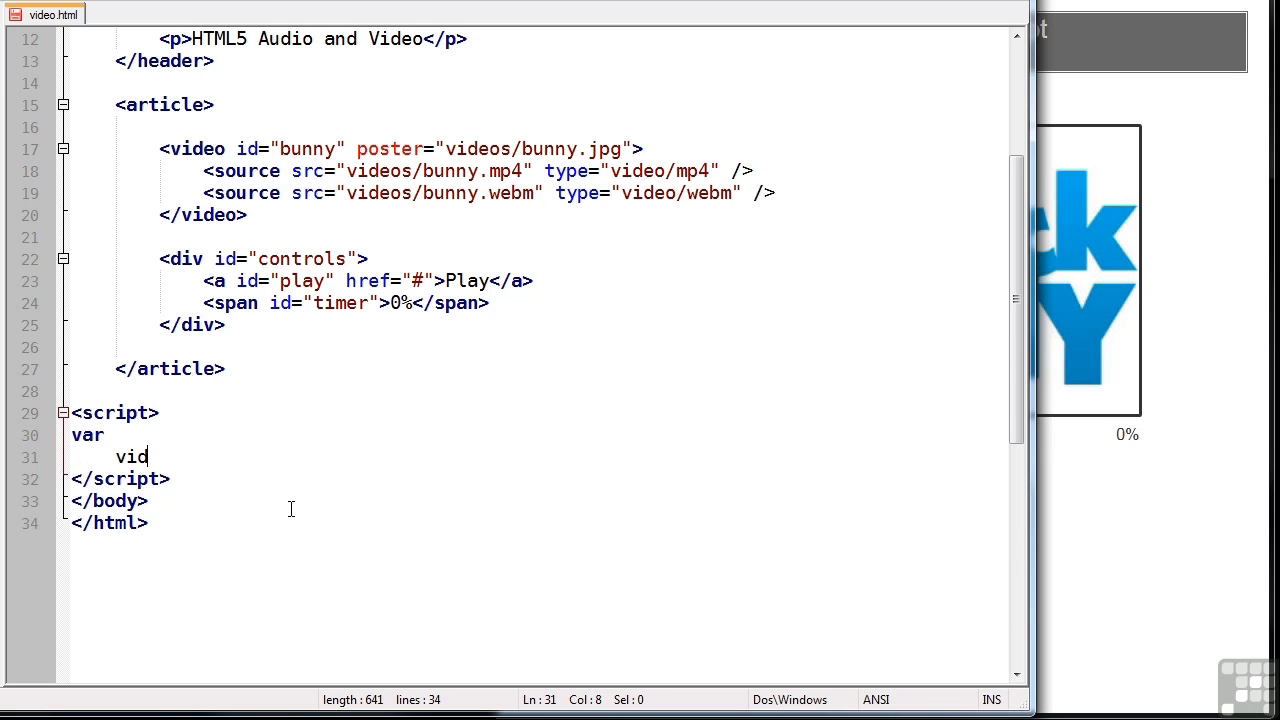
text(eo)
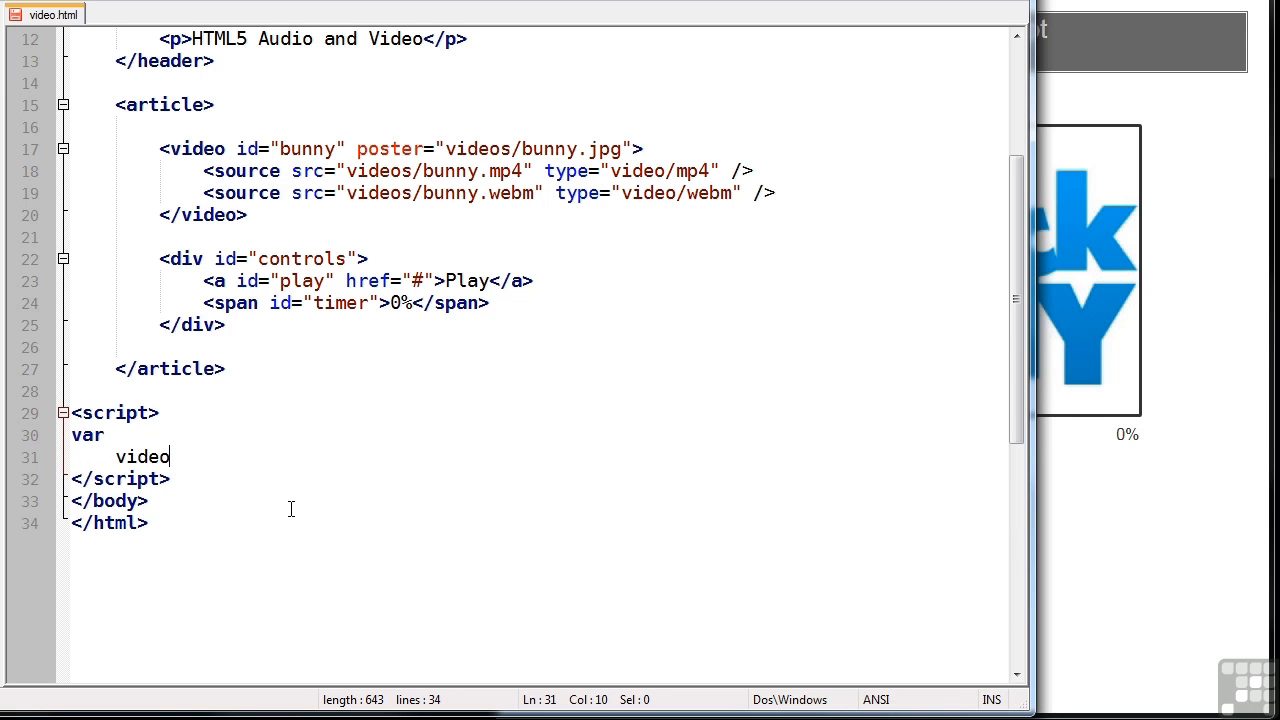
text(= document.getElementById)
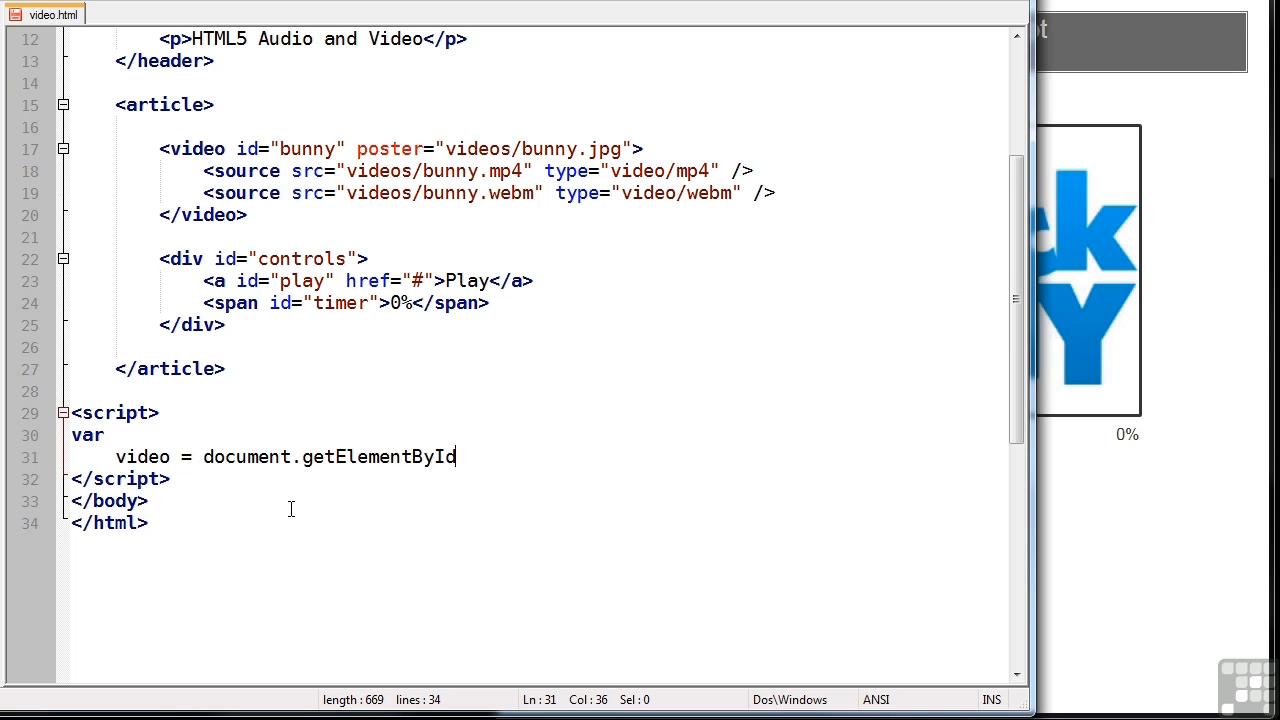
text(("bunny"),)
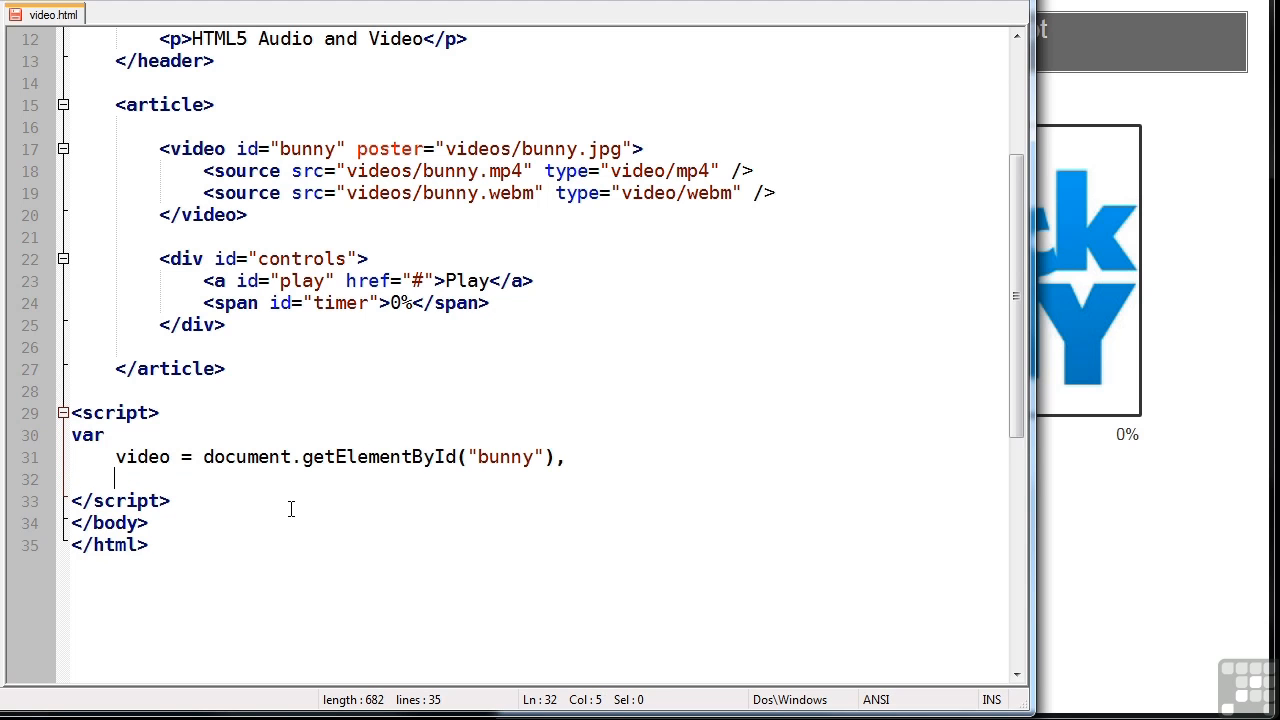
text(play = document)
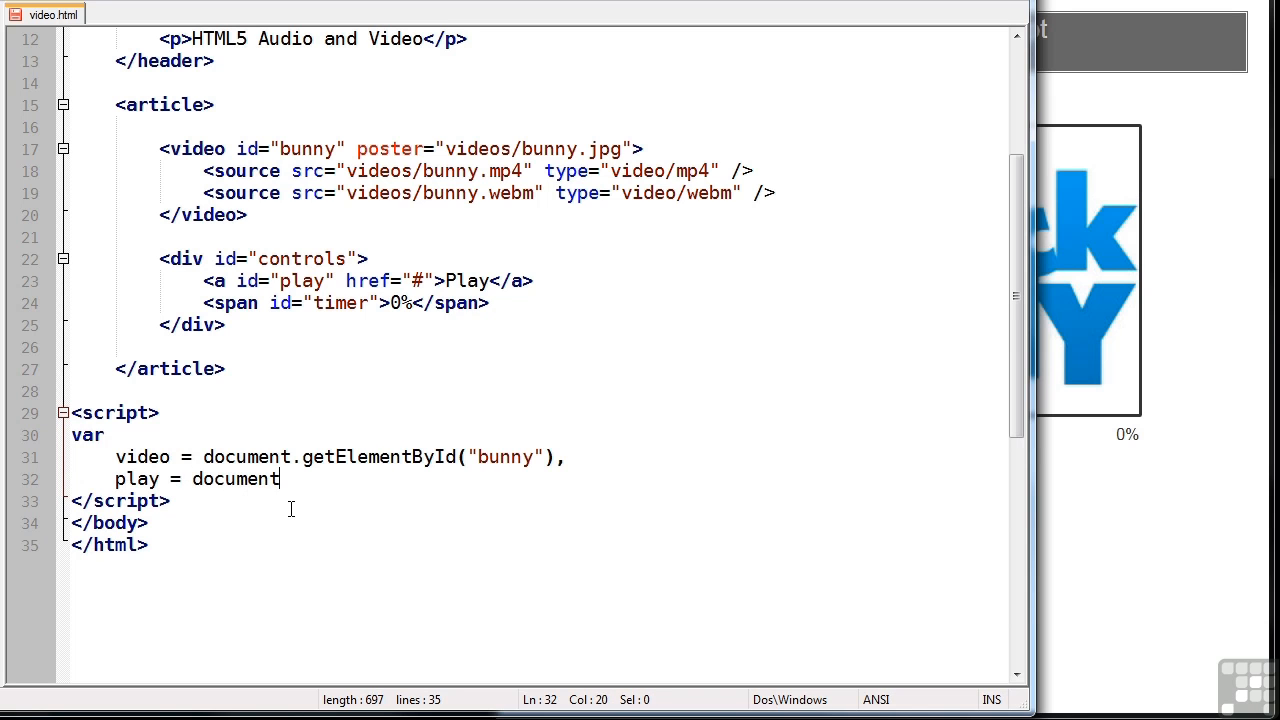
text(.getElementById)
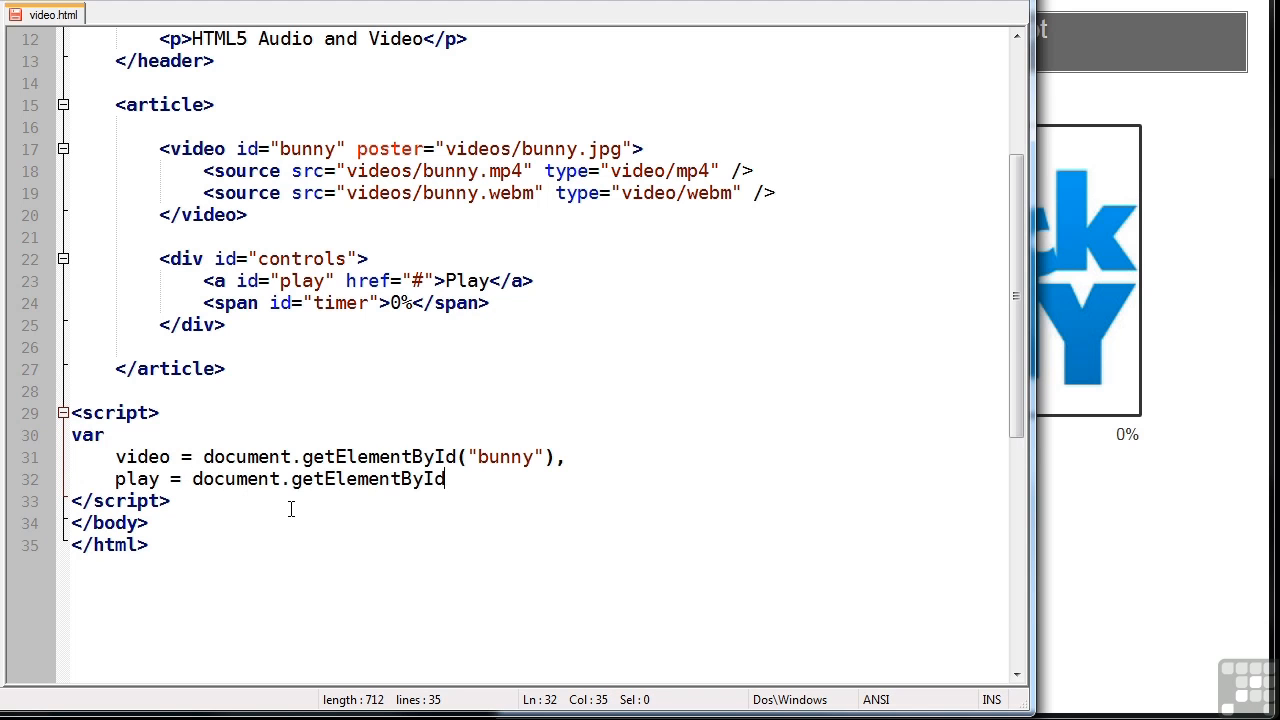
text(("play"),)
text(timer =)
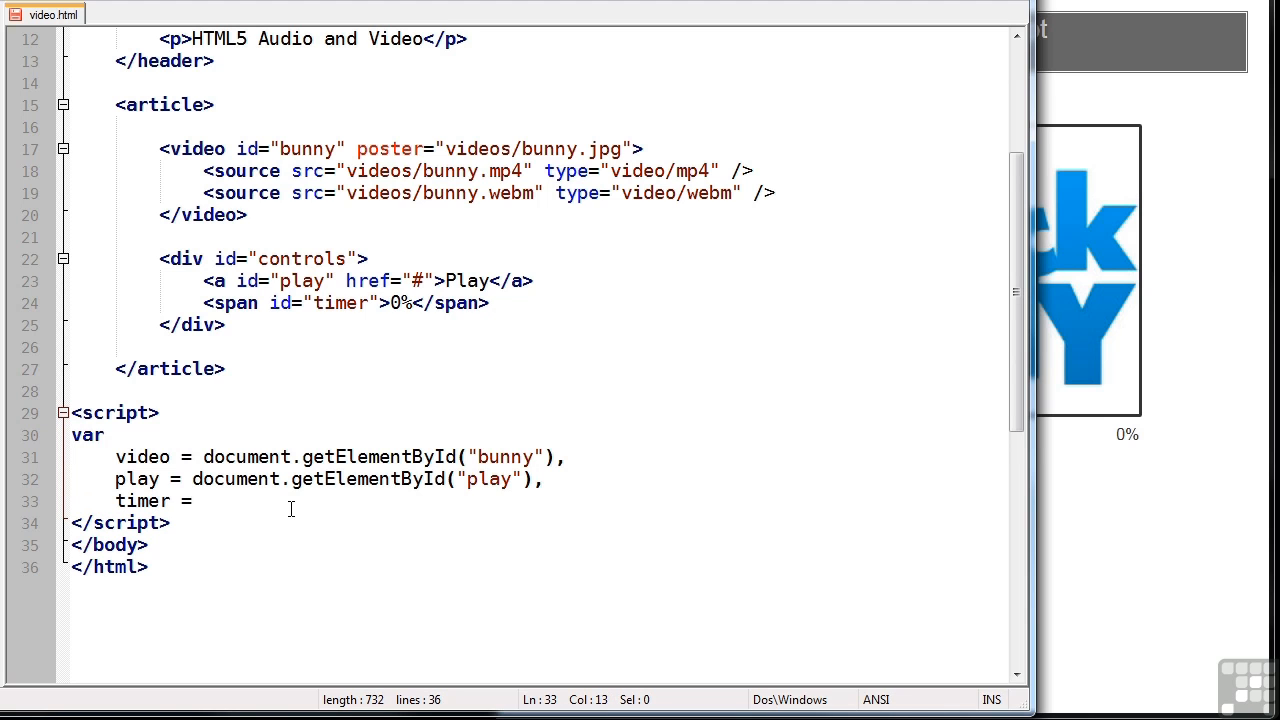
Finish the declaration with the timer element variable and an update variable
text(document.getElementById("timer"),)
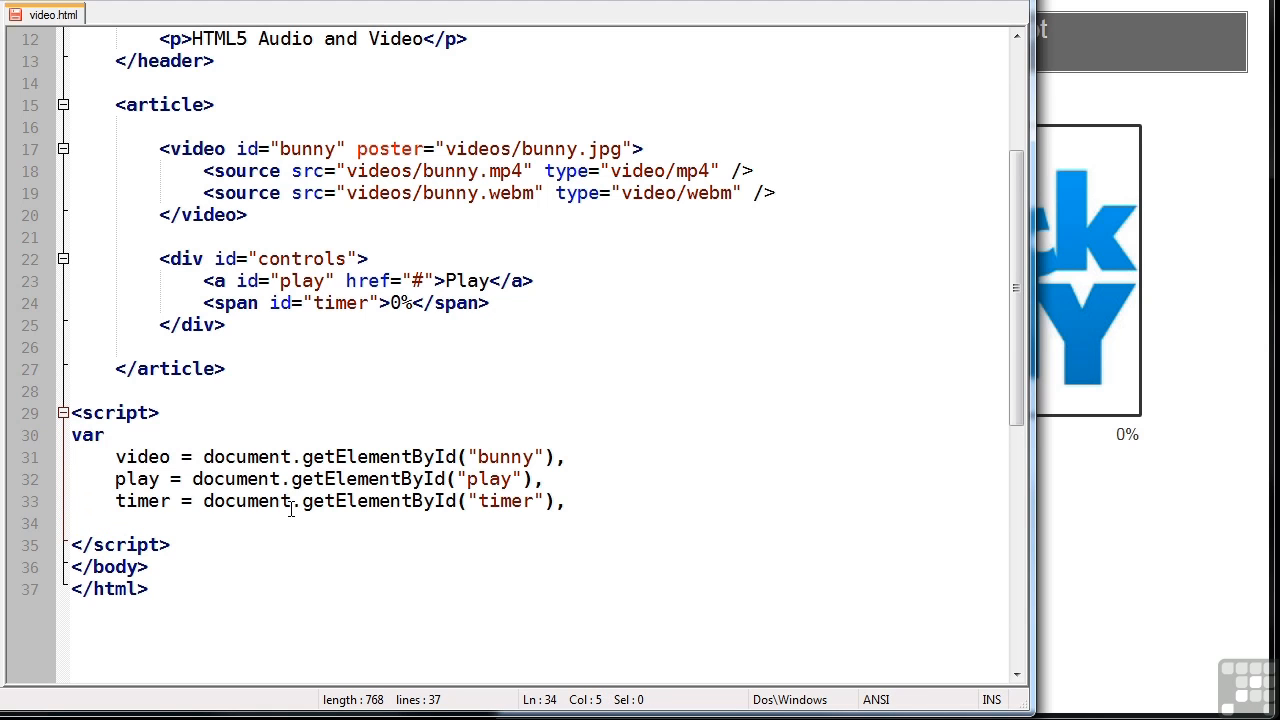
text(update)
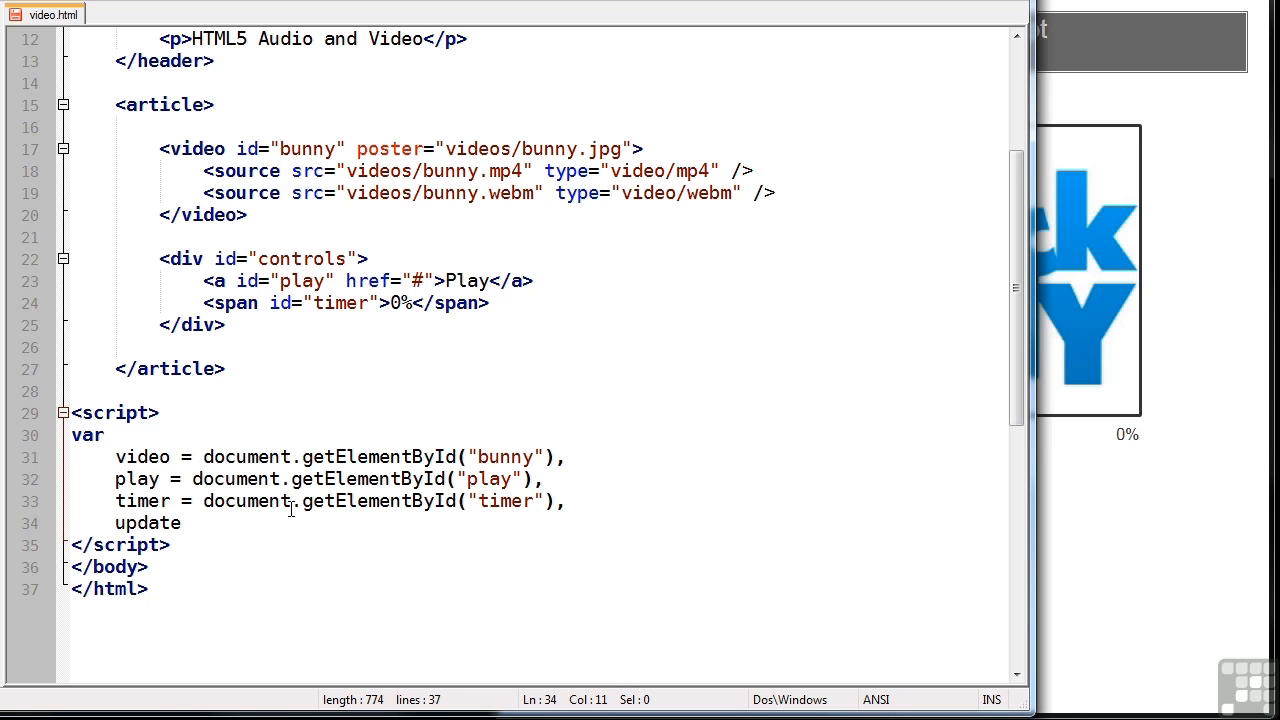
text(;)
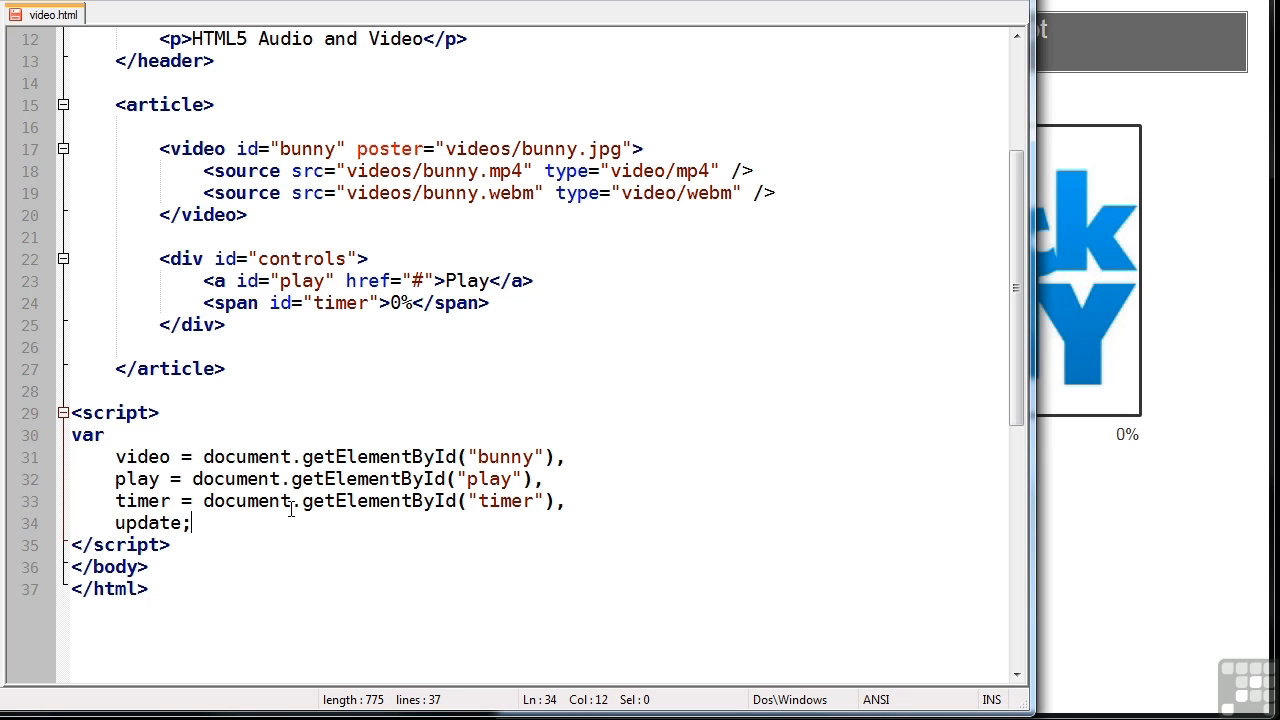
key(Enter)
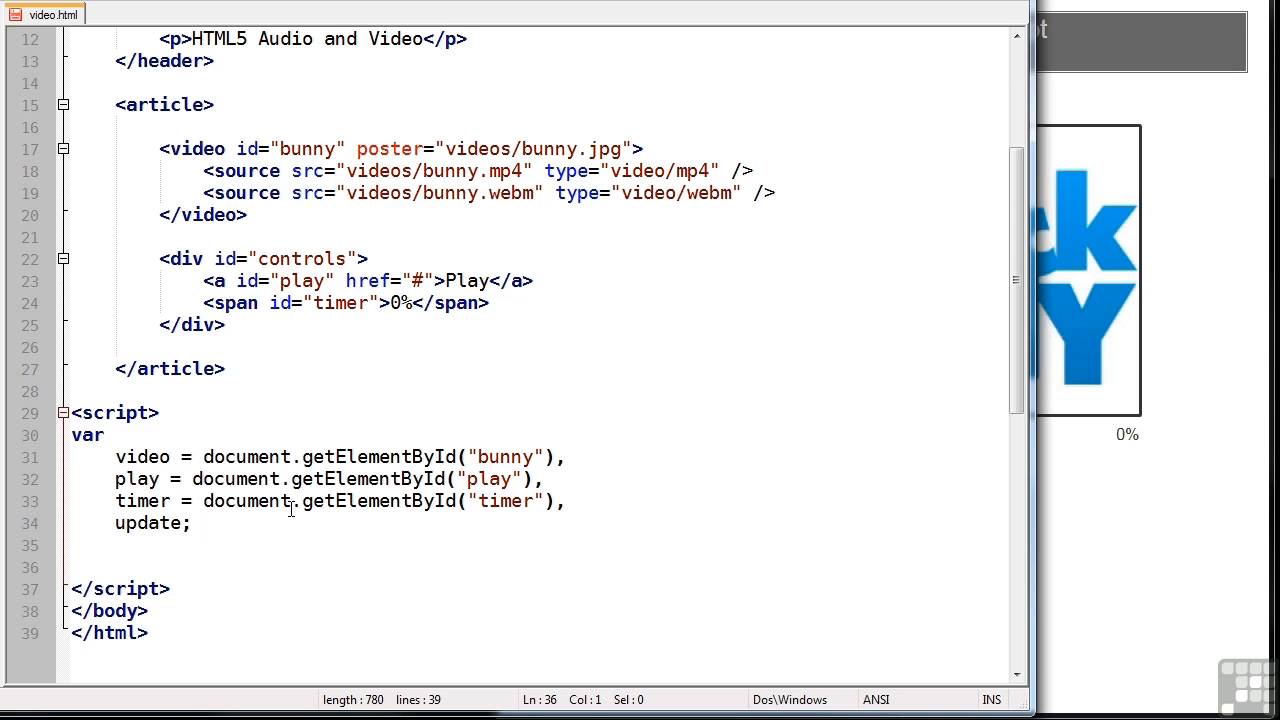
Attach click listeners calling PlayVideo to video and play, and begin the // play or pause comment
text(video.addEventLis)
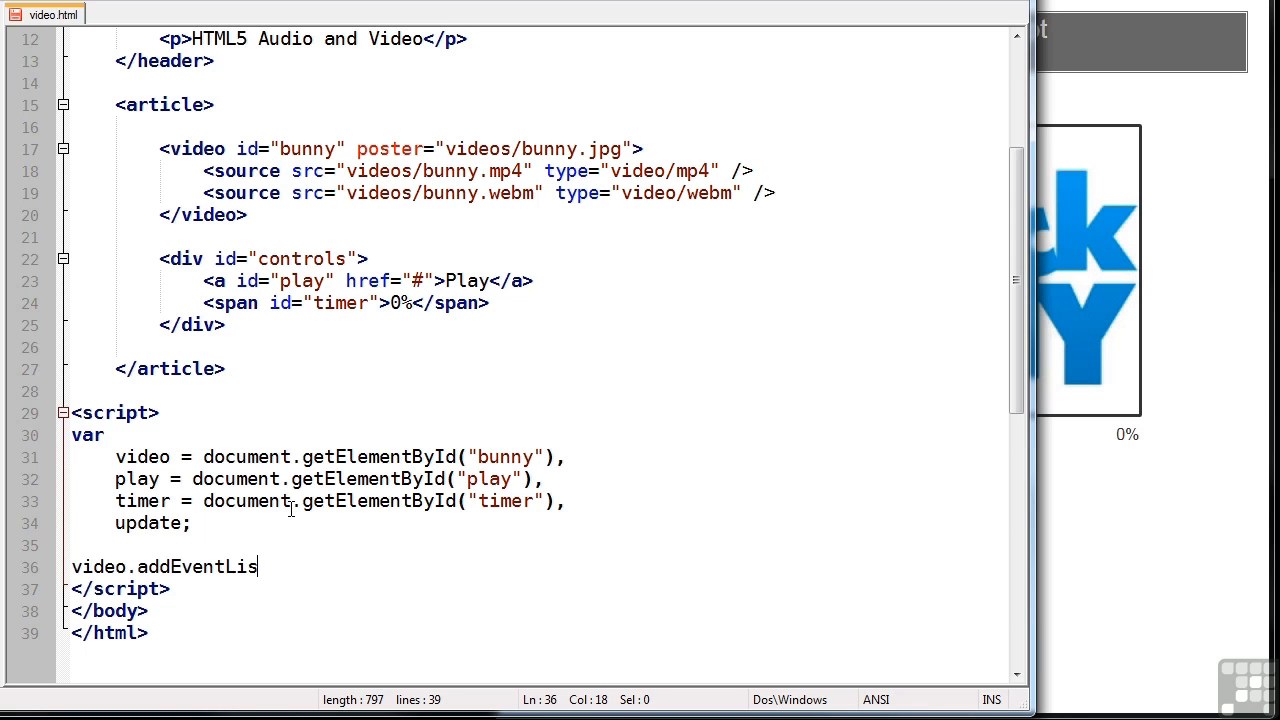
text(tener("click", PlayVideo)
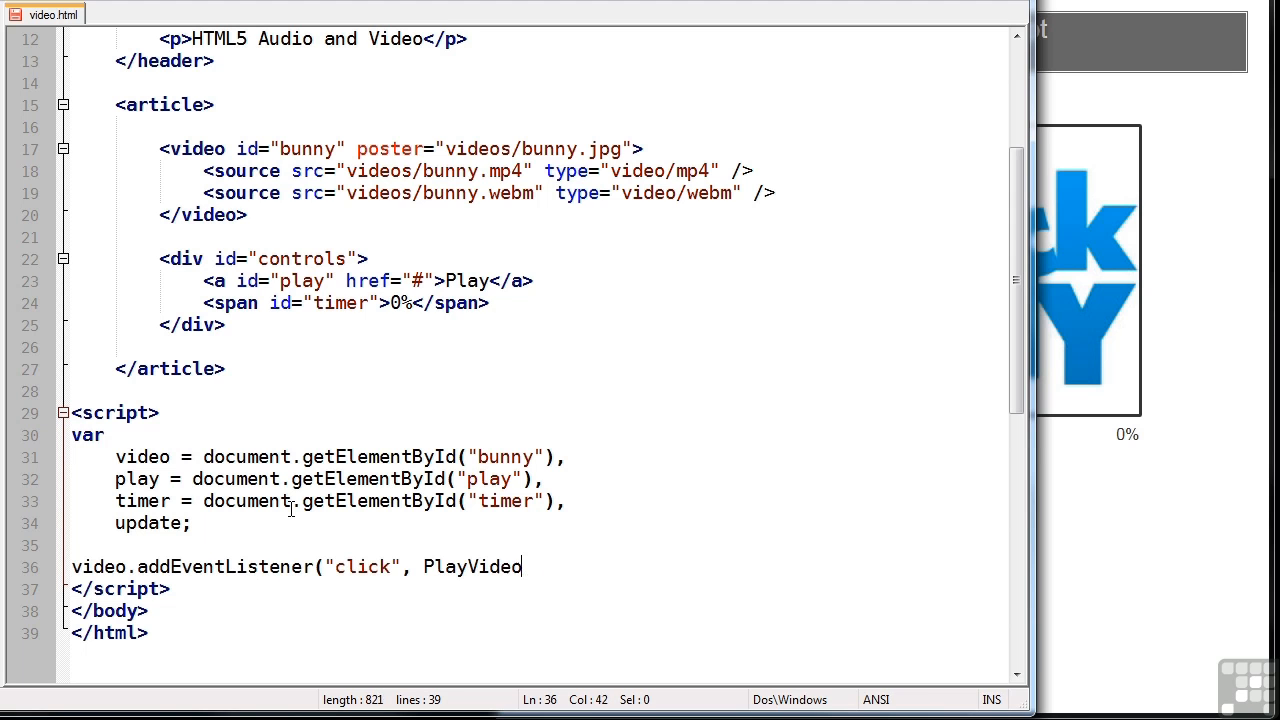
text(, false);)
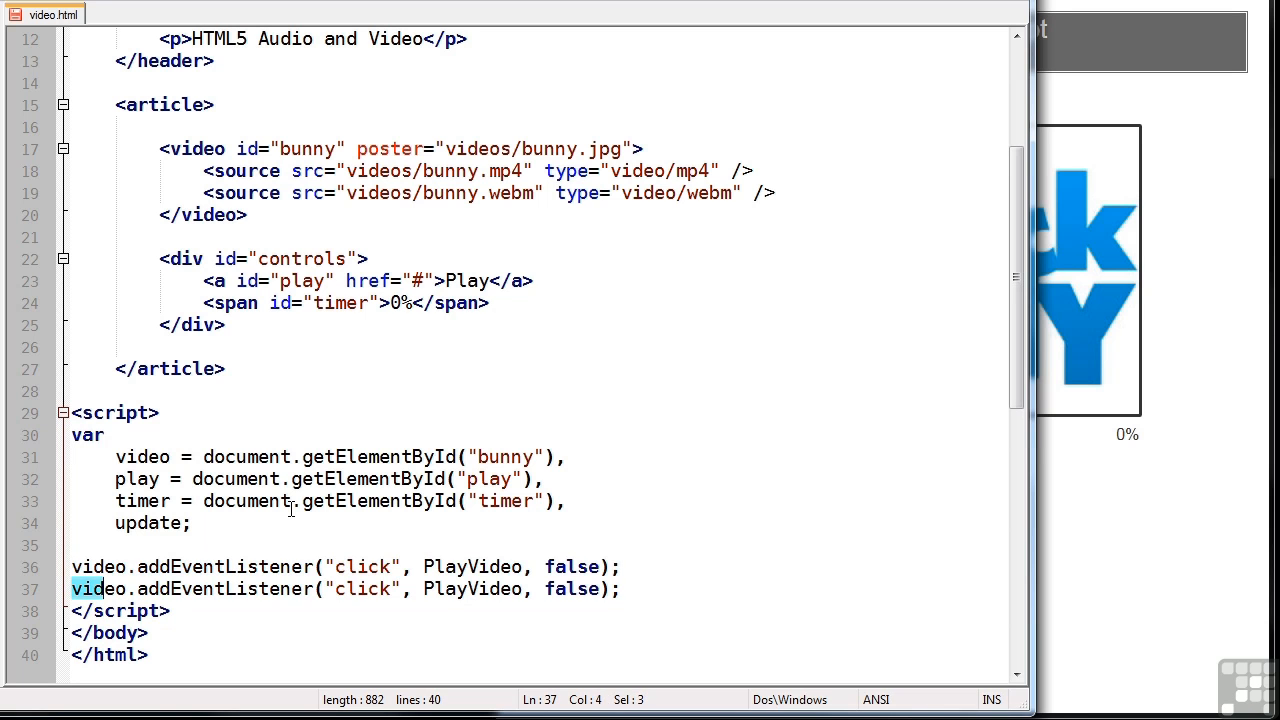
text(play)
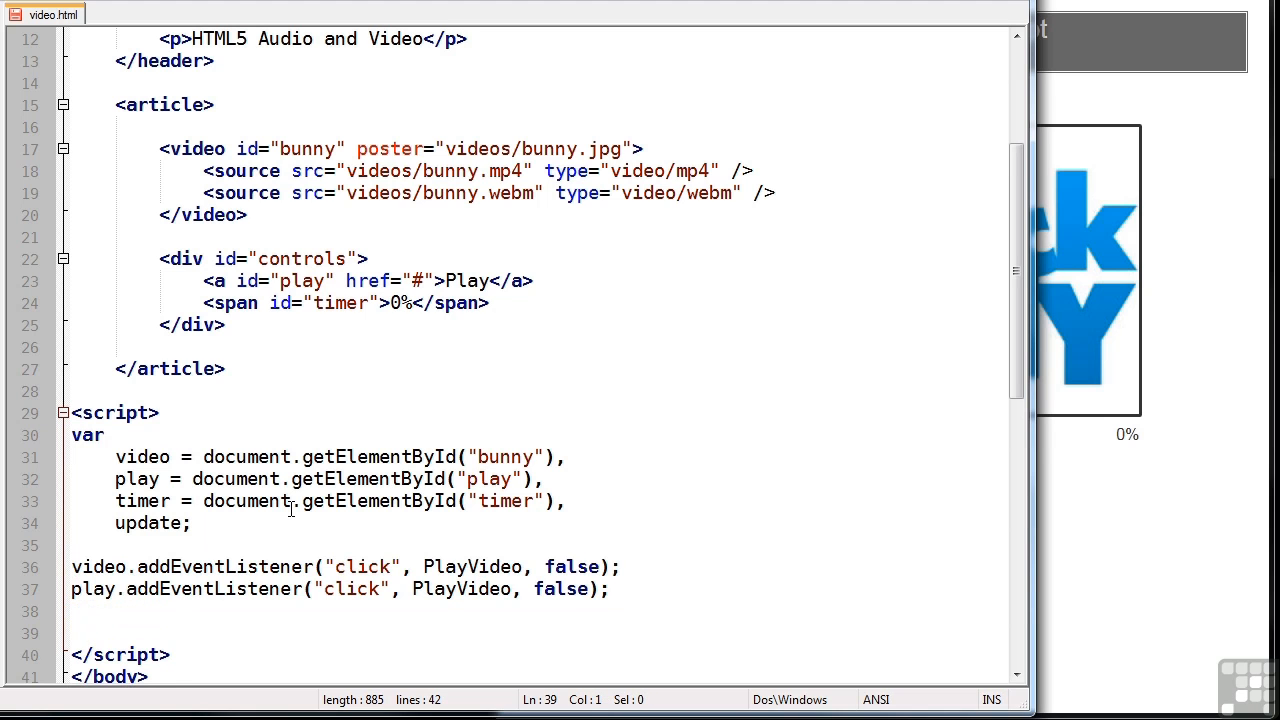
text(// play or pause video)
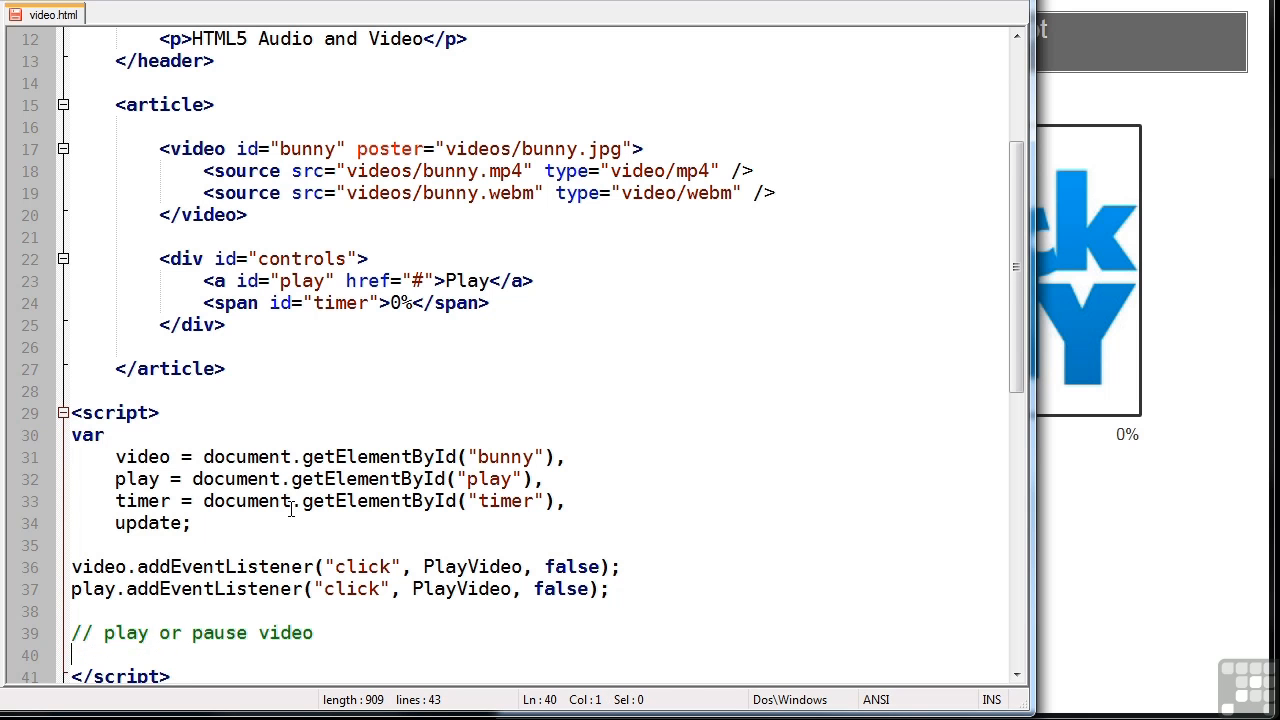
Define function PlayVideo(e) starting with e.preventDefault();
text(function)
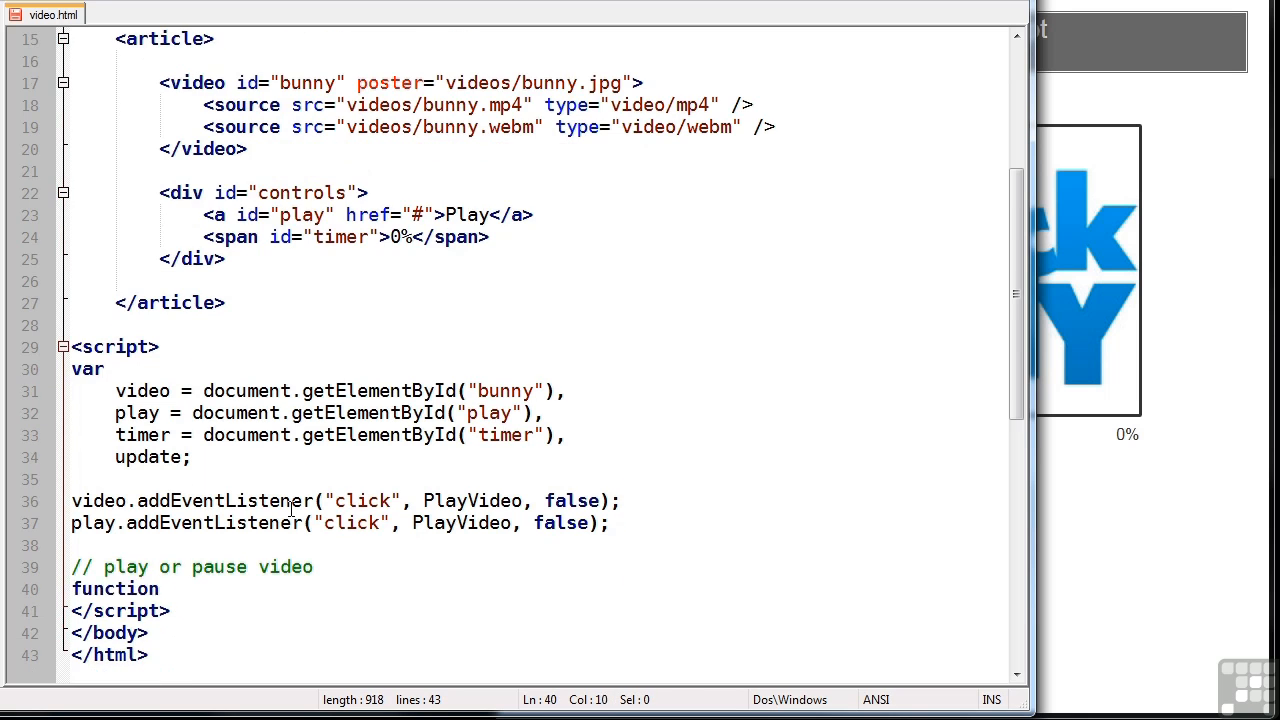
text(PlayVideo(e) {)
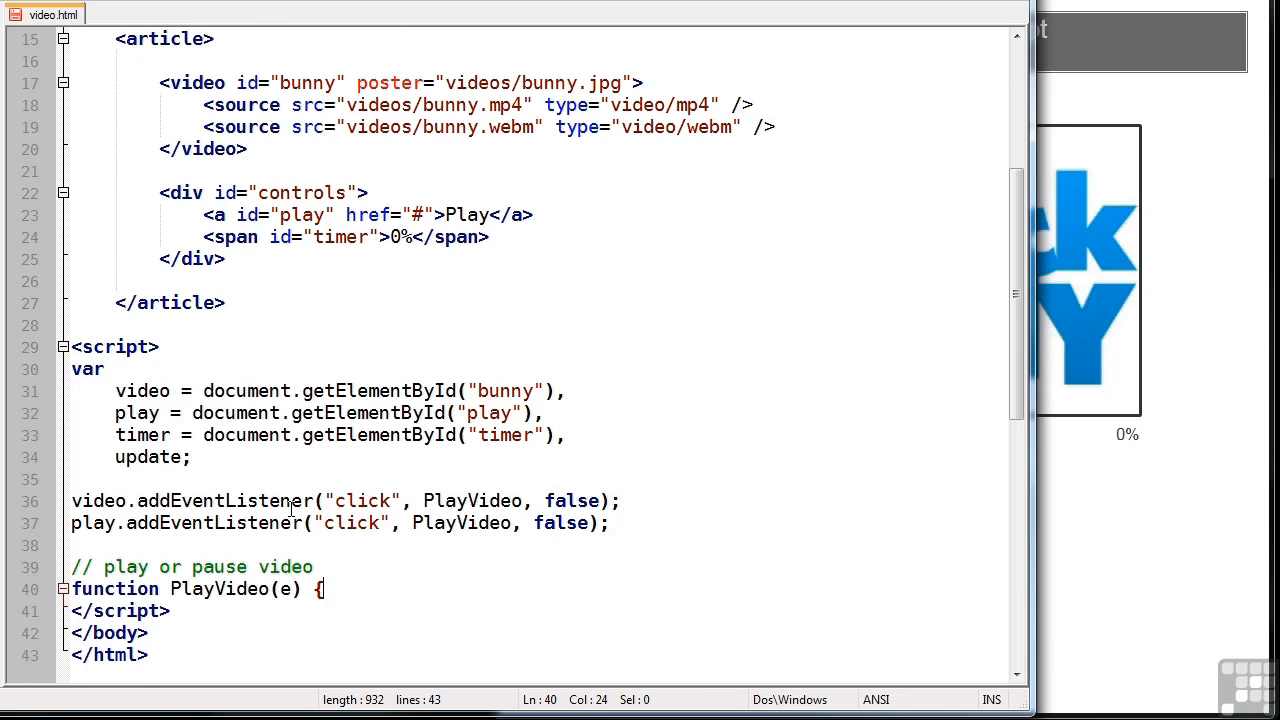
key(Enter)
text(})
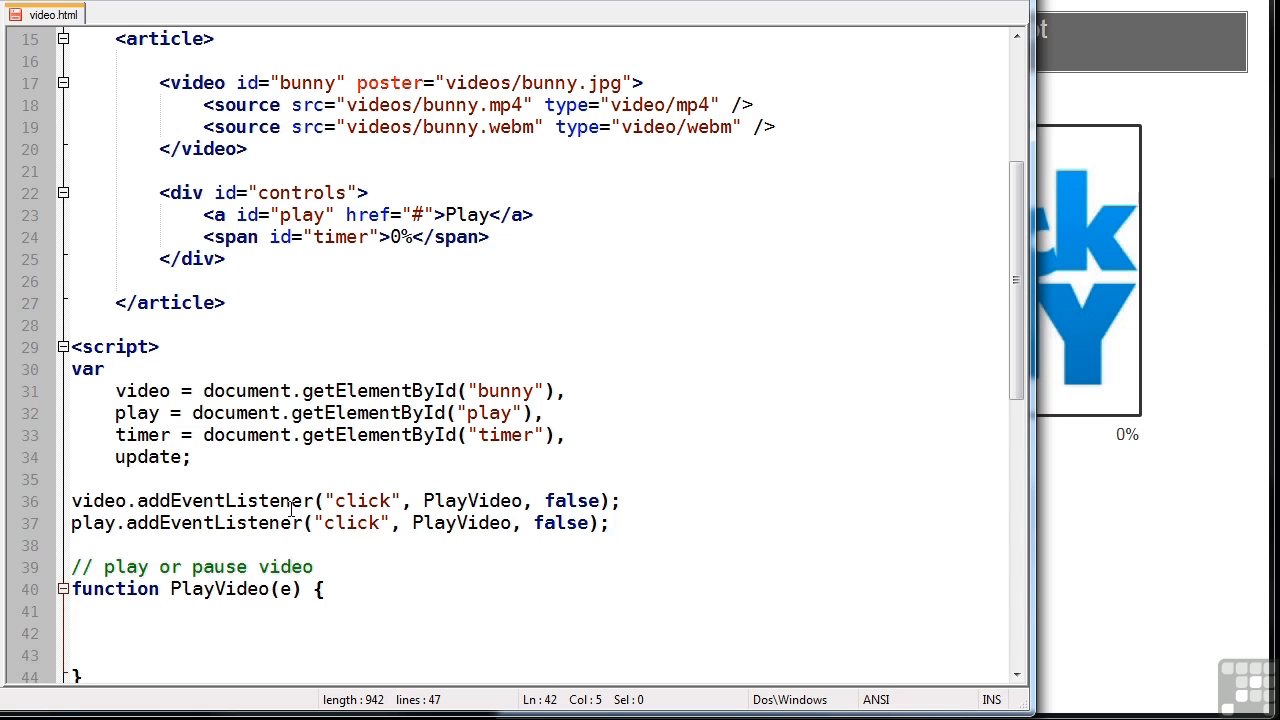
text(e.pre)
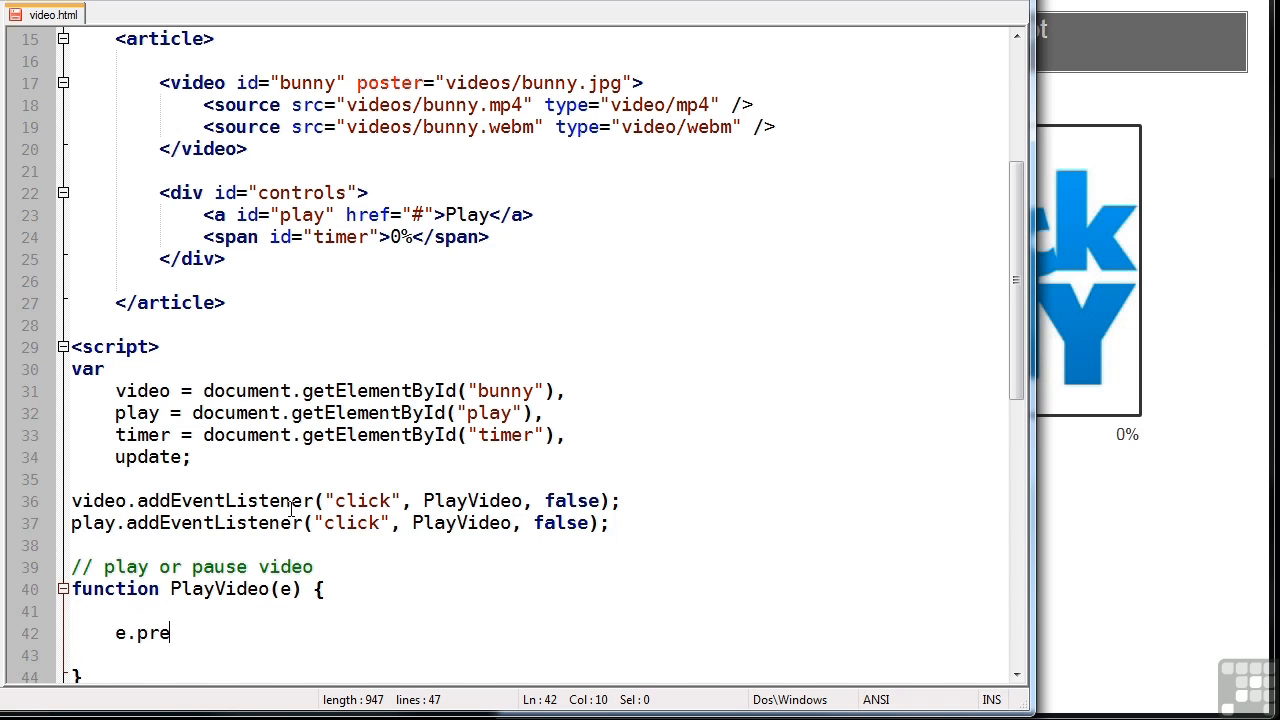
text(ventDefault())
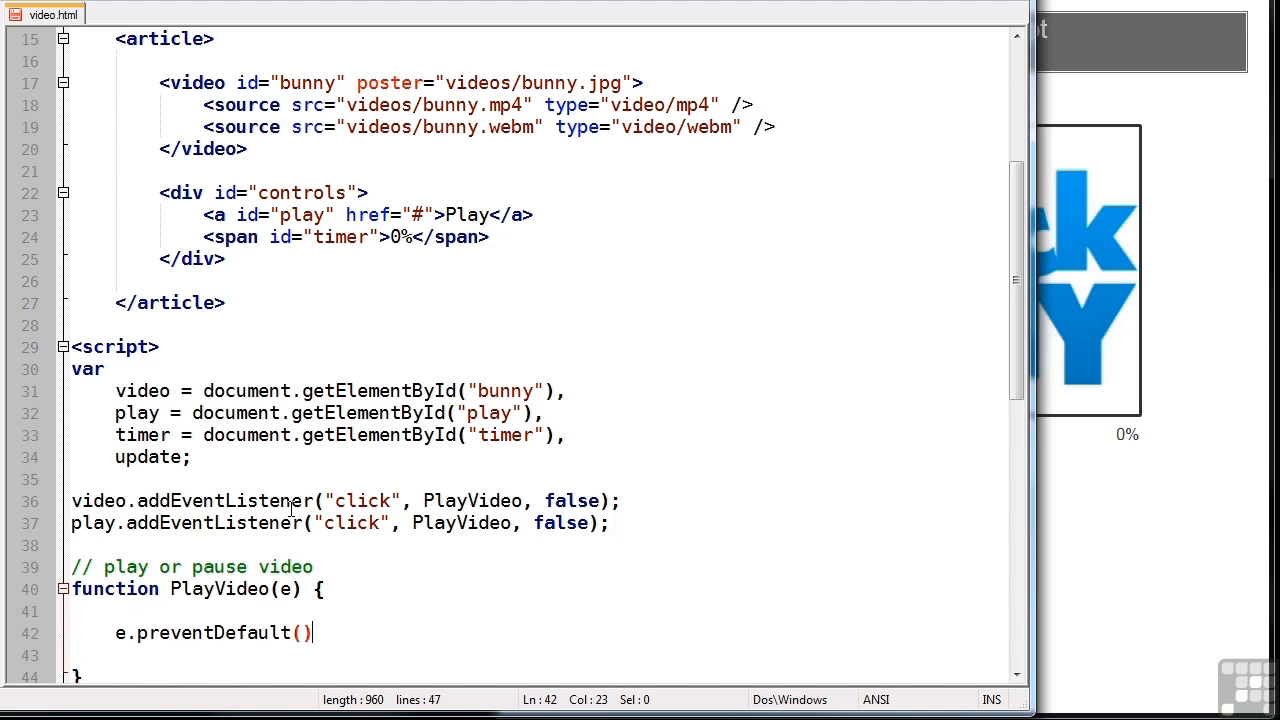
text(;)
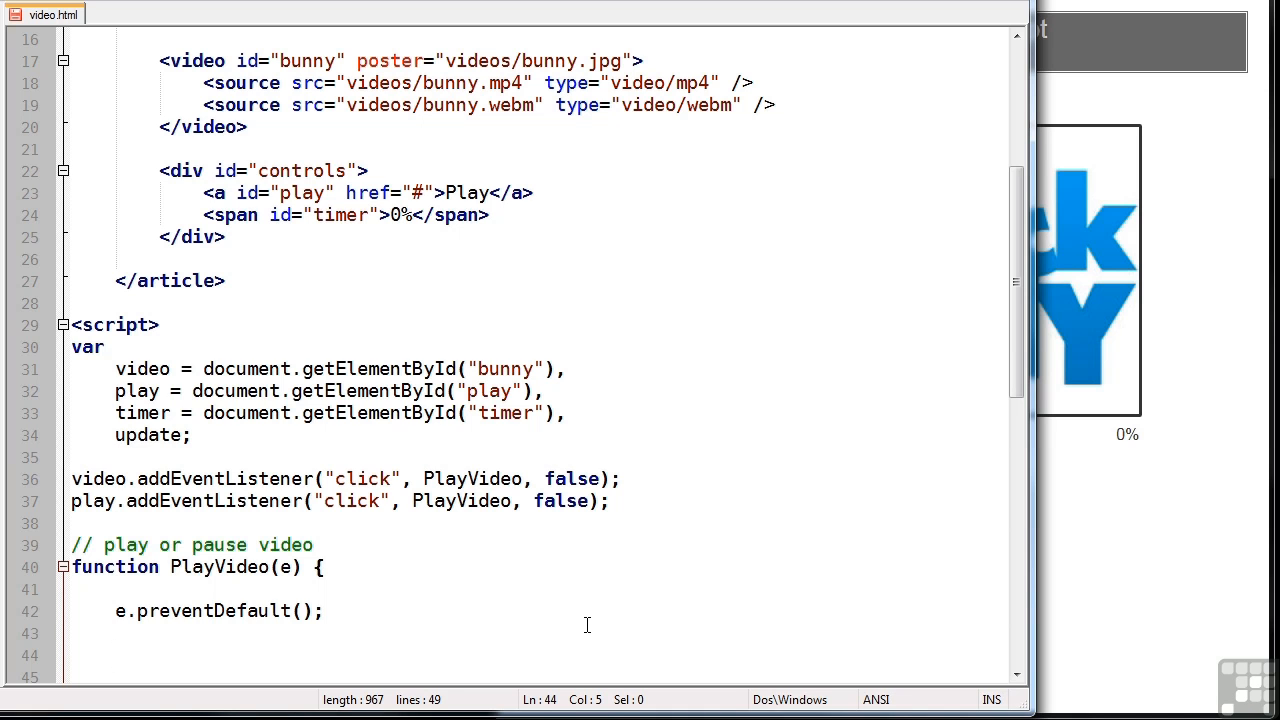
Write the if (video.paused) branch calling video.play() and relabelling the link Pause
text(if (video.paused) {)
text(else {)
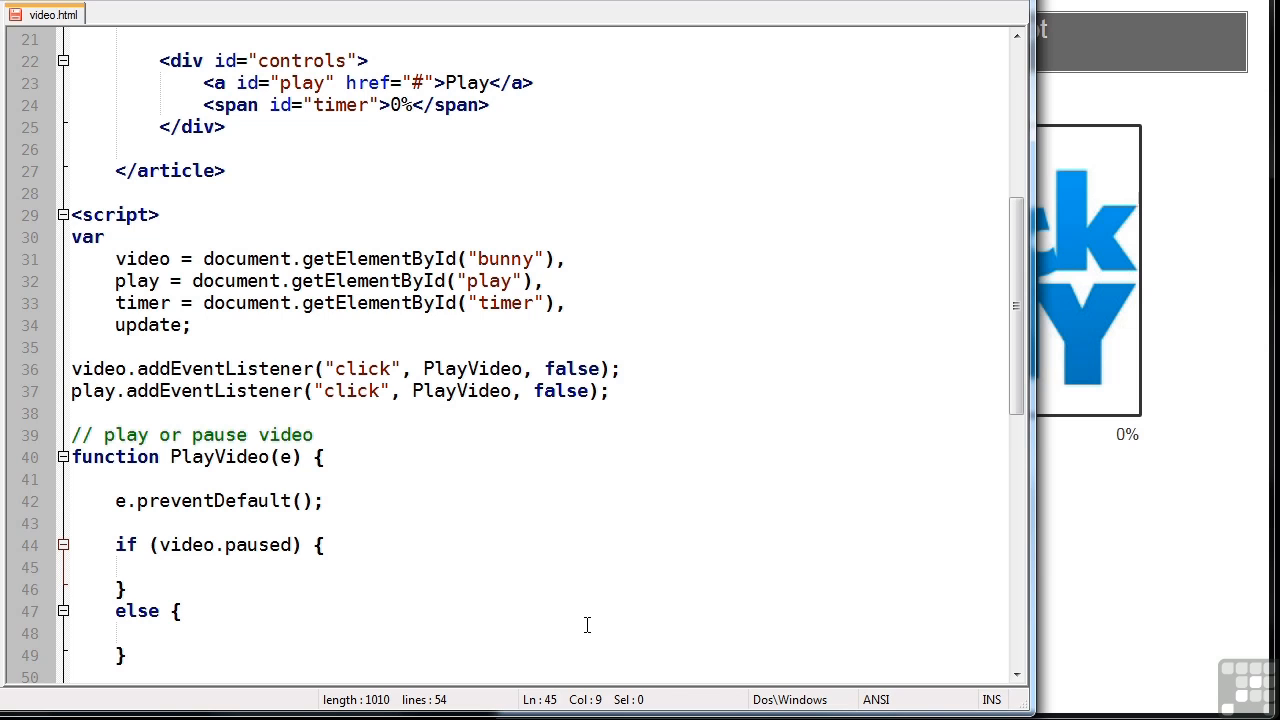
text(v)
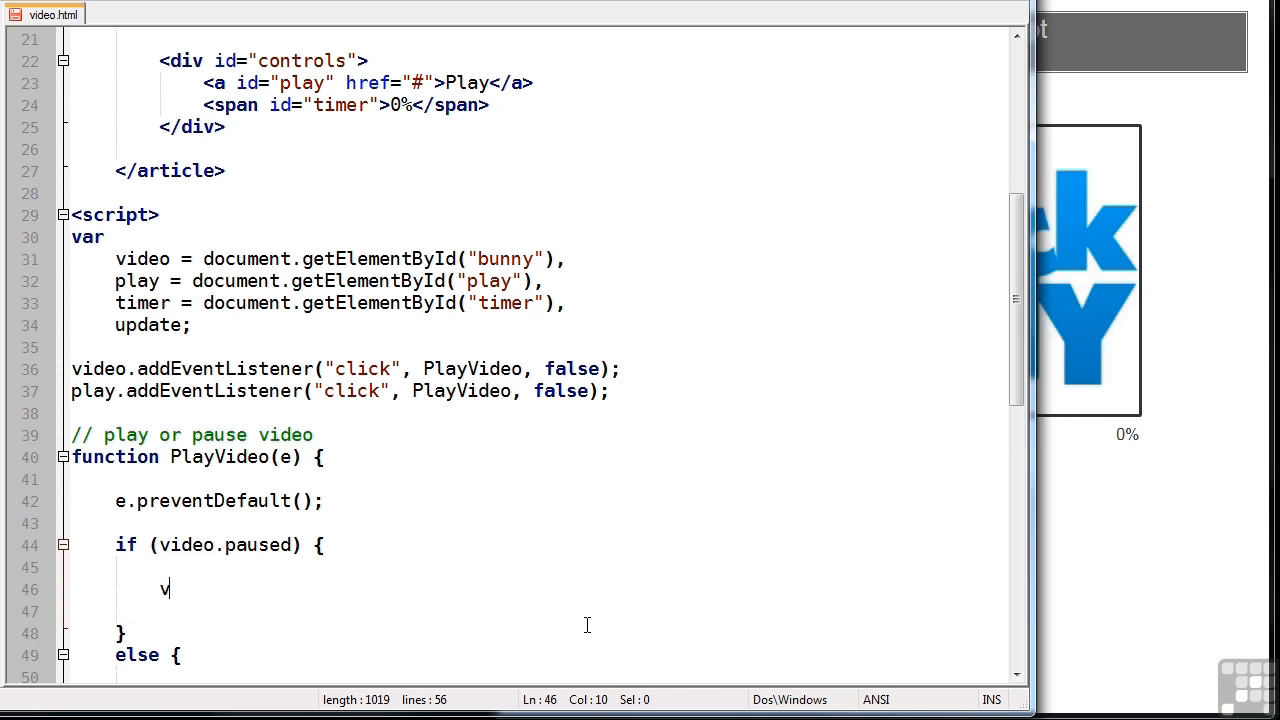
text(ideo.play)
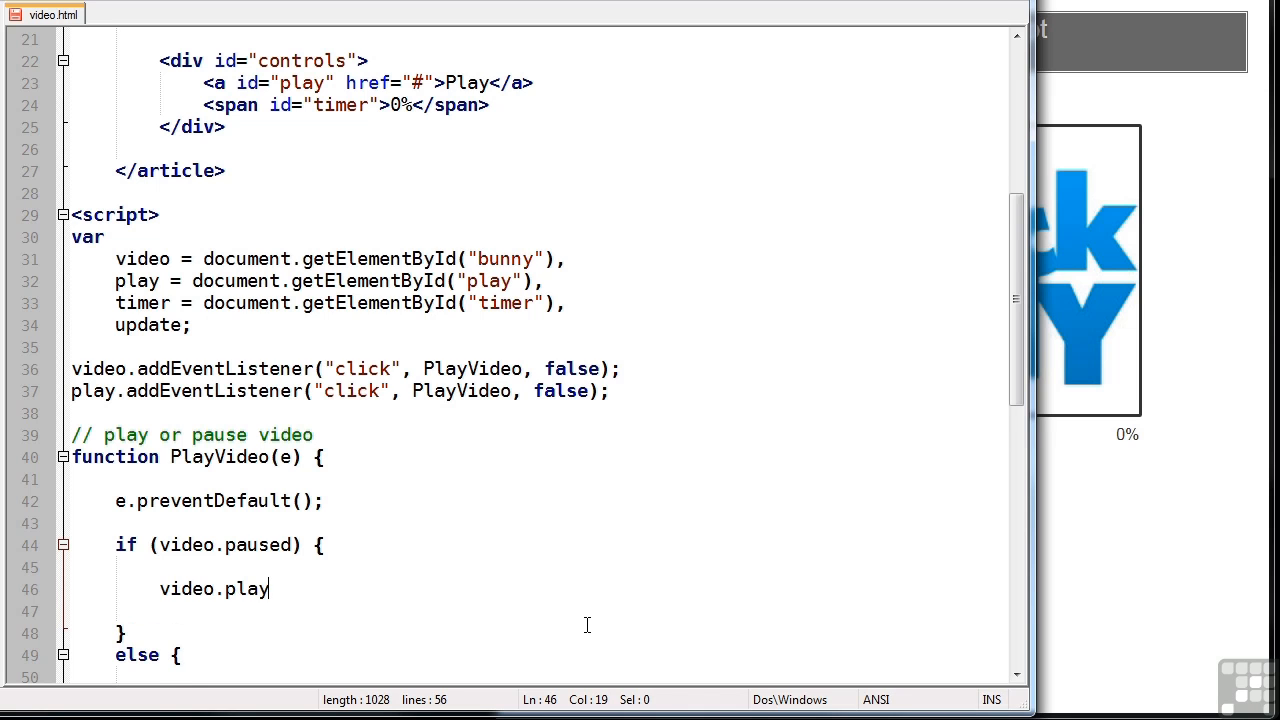
text(();)
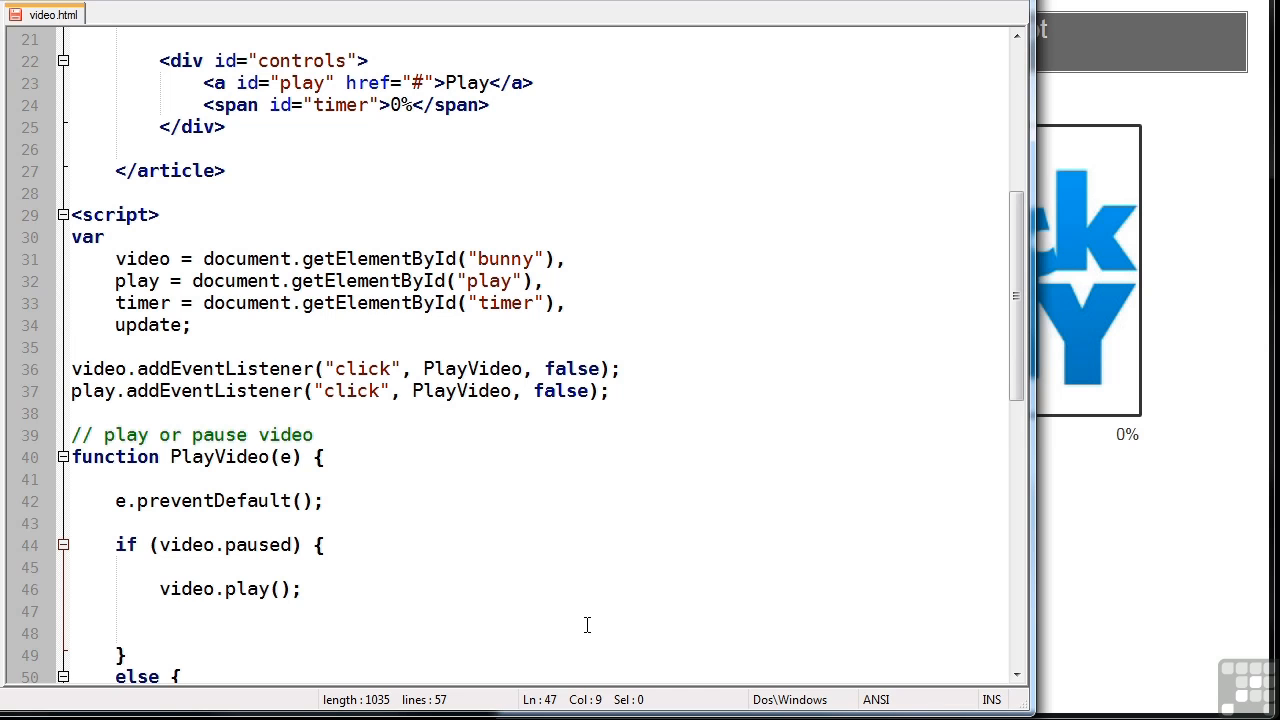
text(play.textContent = "Pause";)
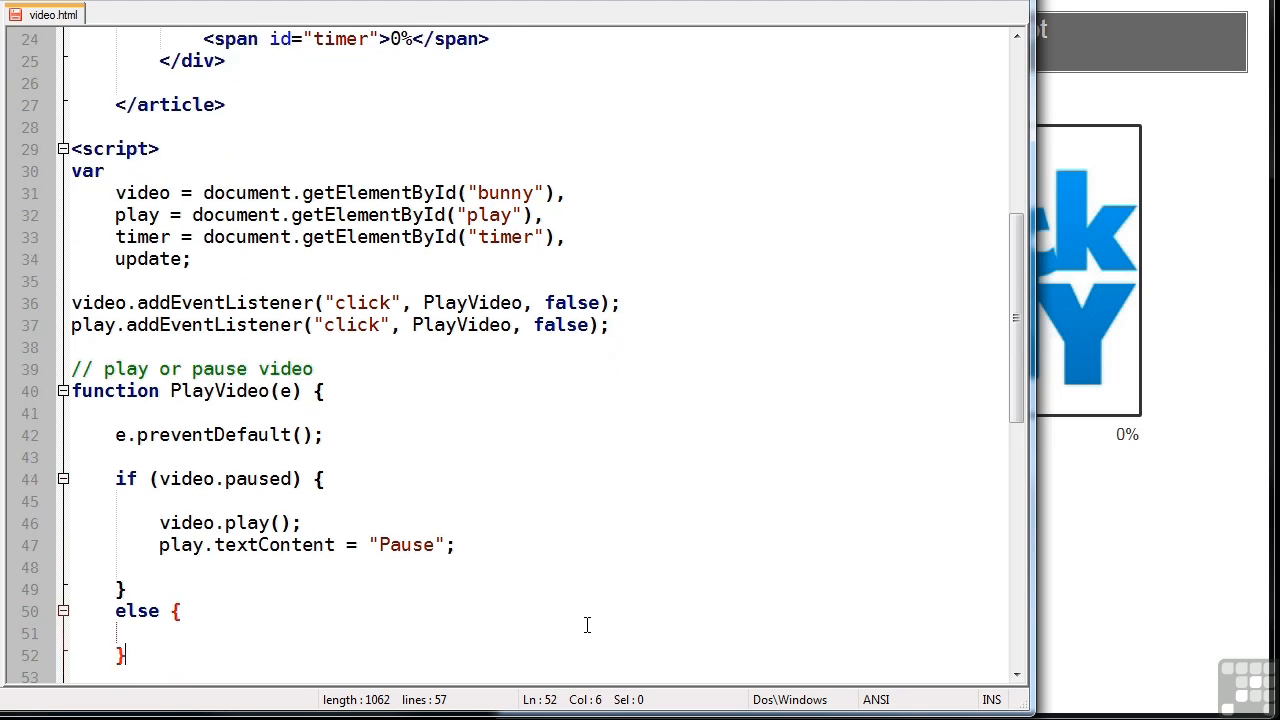
Write the else branch calling video.pause() and relabelling the link Play
click(120, 634)
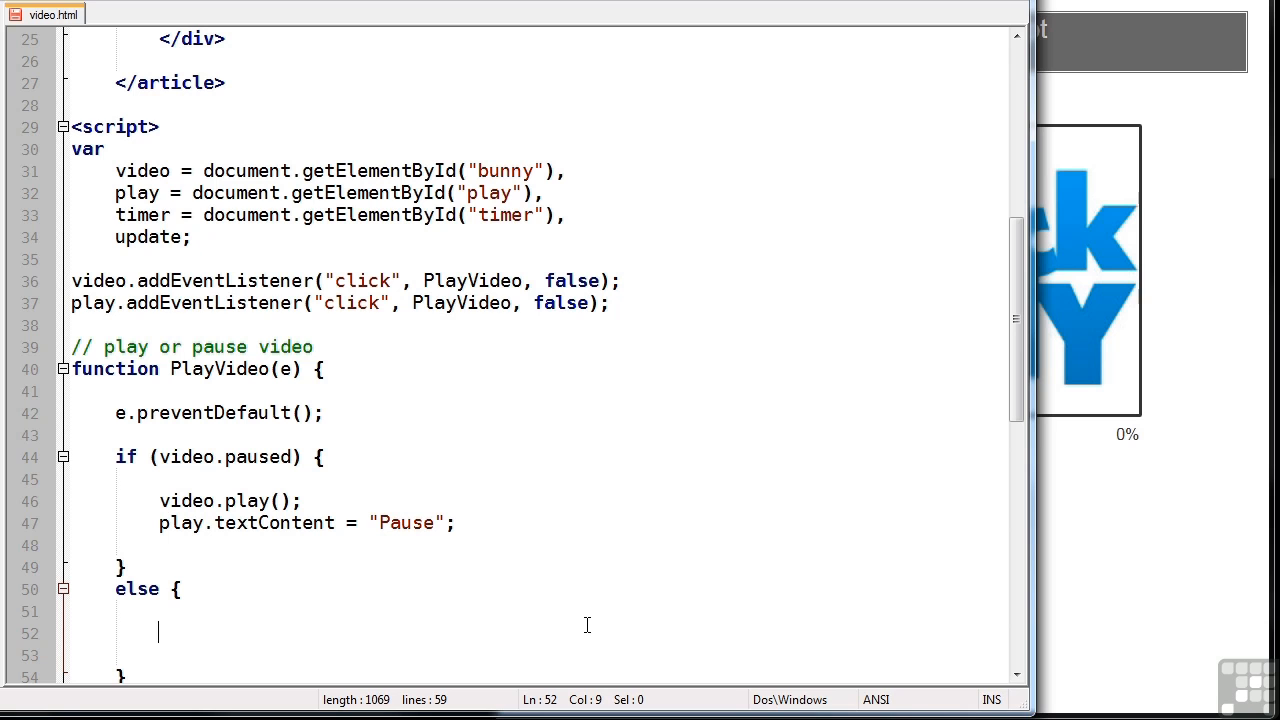
text(video.pause();)
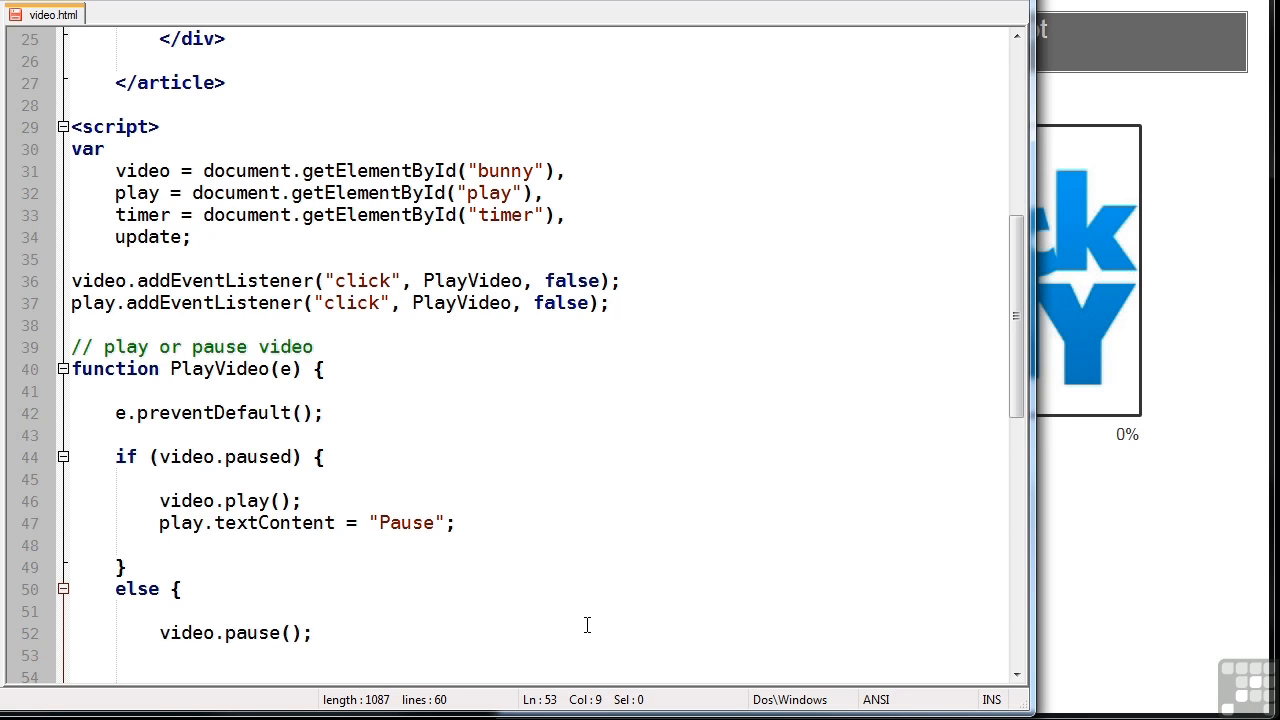
text(play.textContent = "Play";)
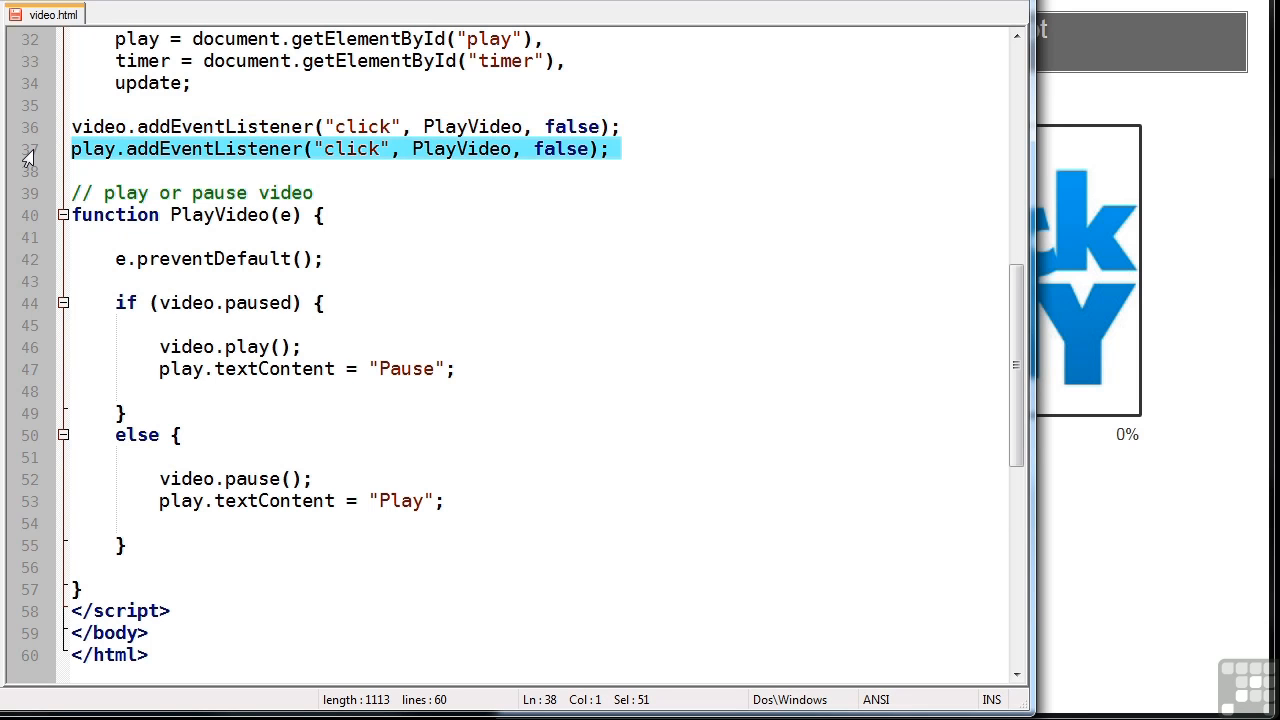
mouse_move(18, 218)
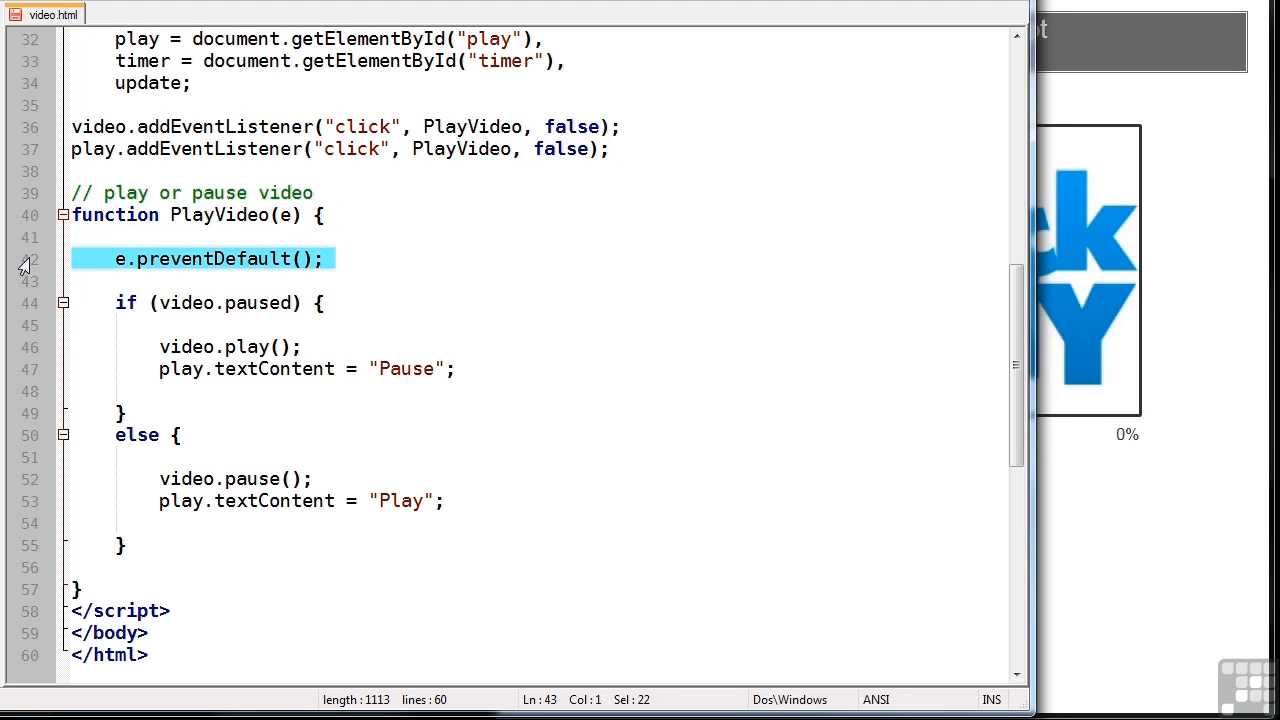
mouse_move(20, 306)
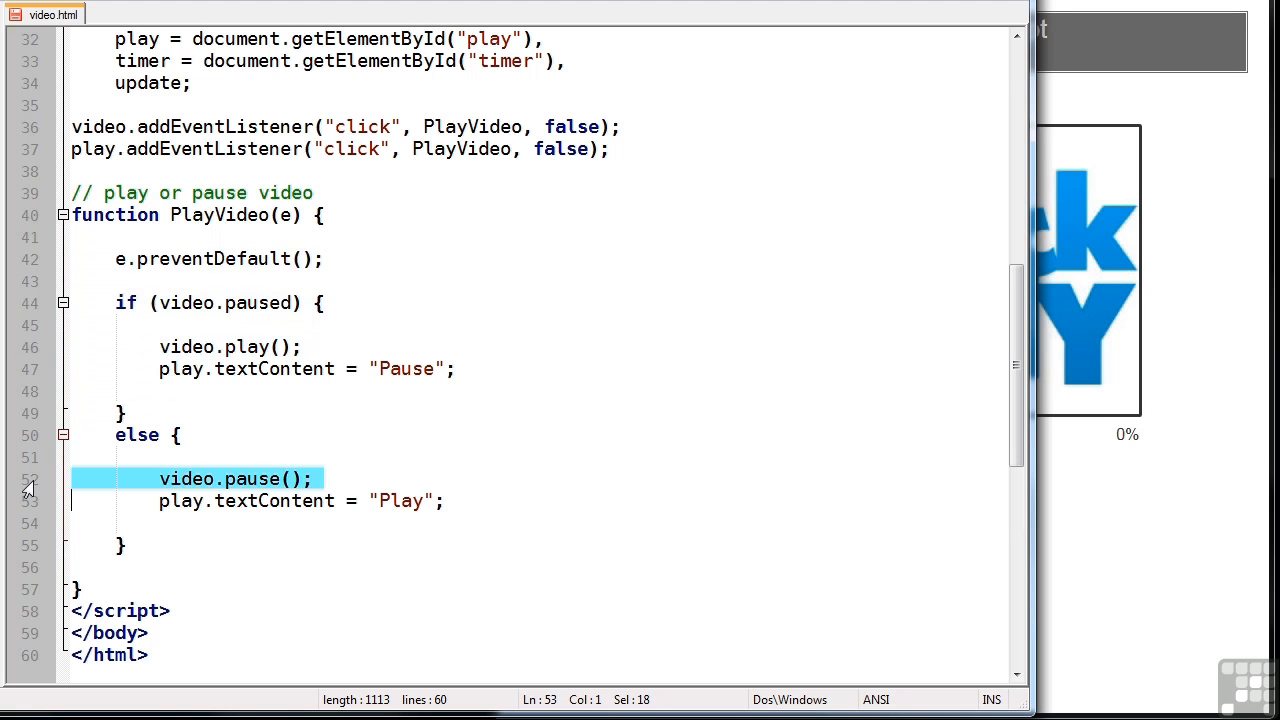
click(312, 480)
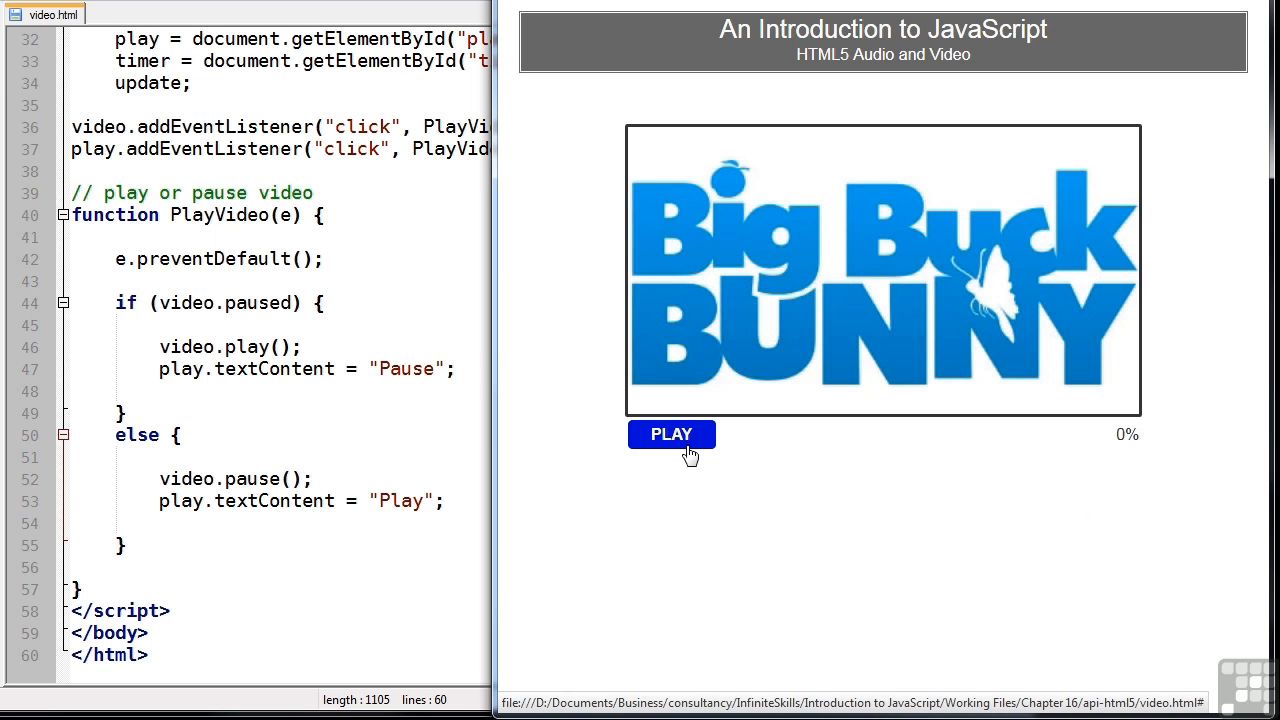
Toggle Big Buck Bunny repeatedly with the Play/Pause link, leaving it paused
click(672, 434)
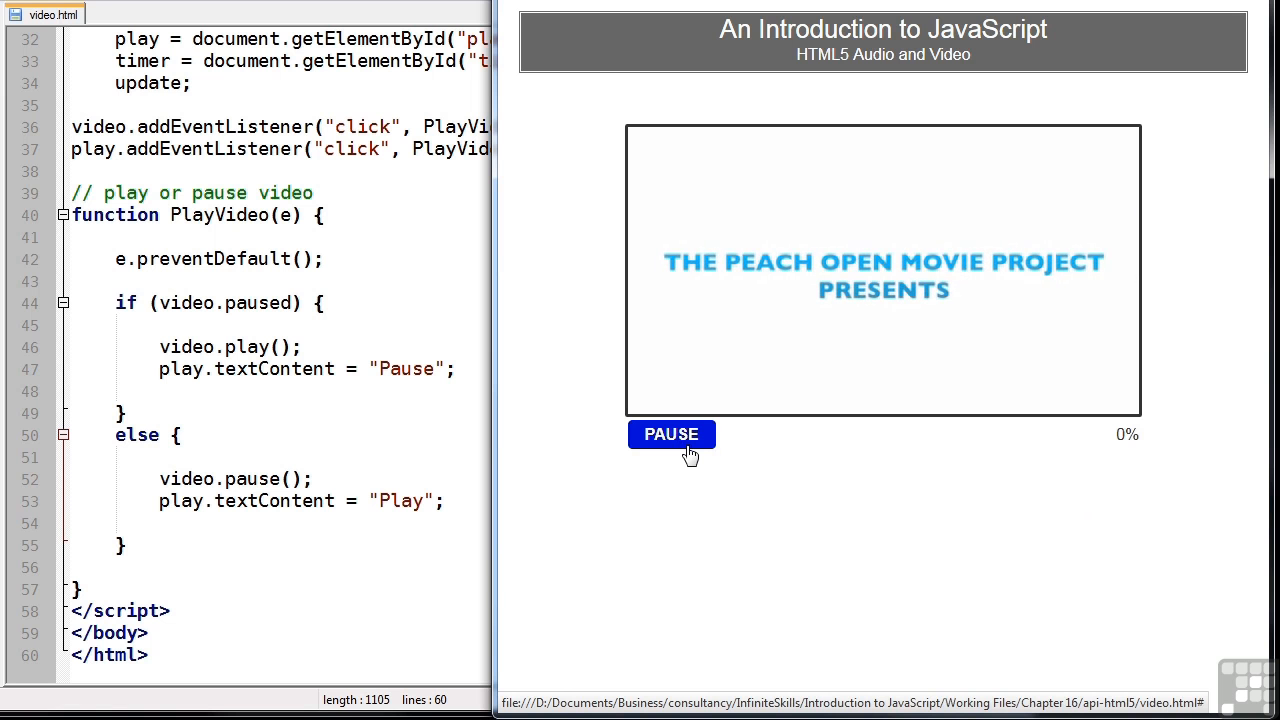
click(672, 434)
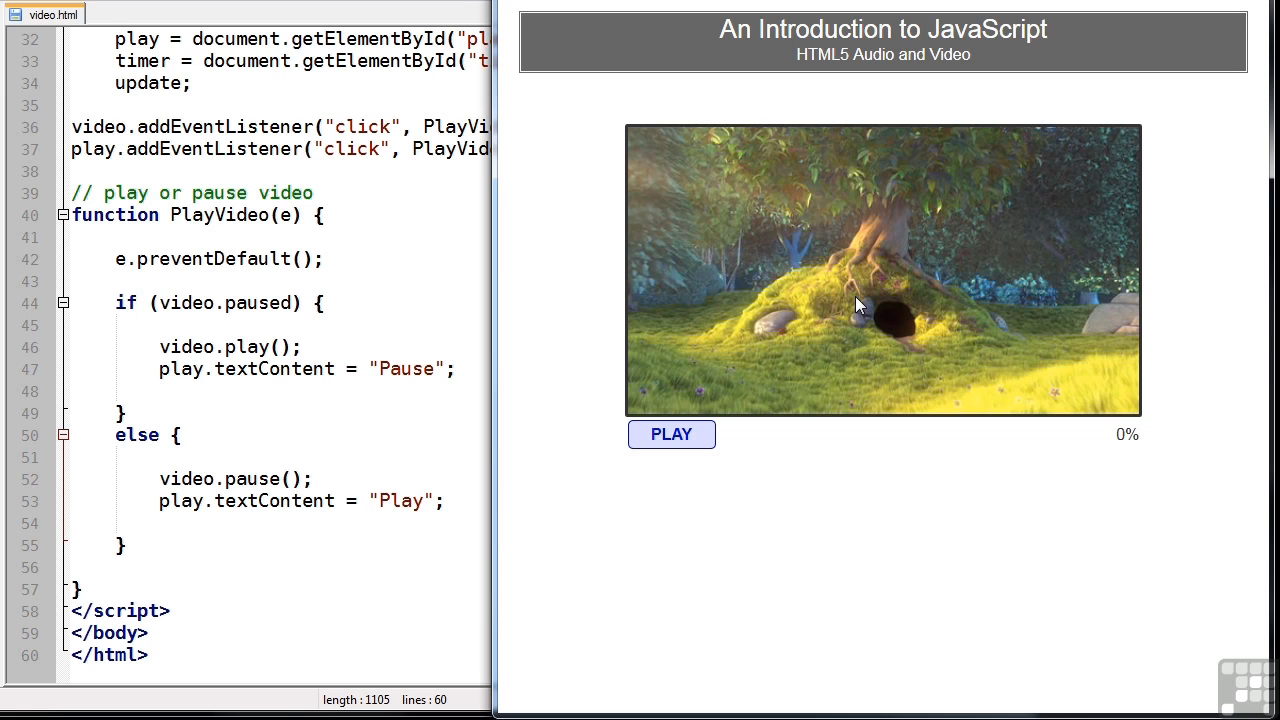
click(672, 434)
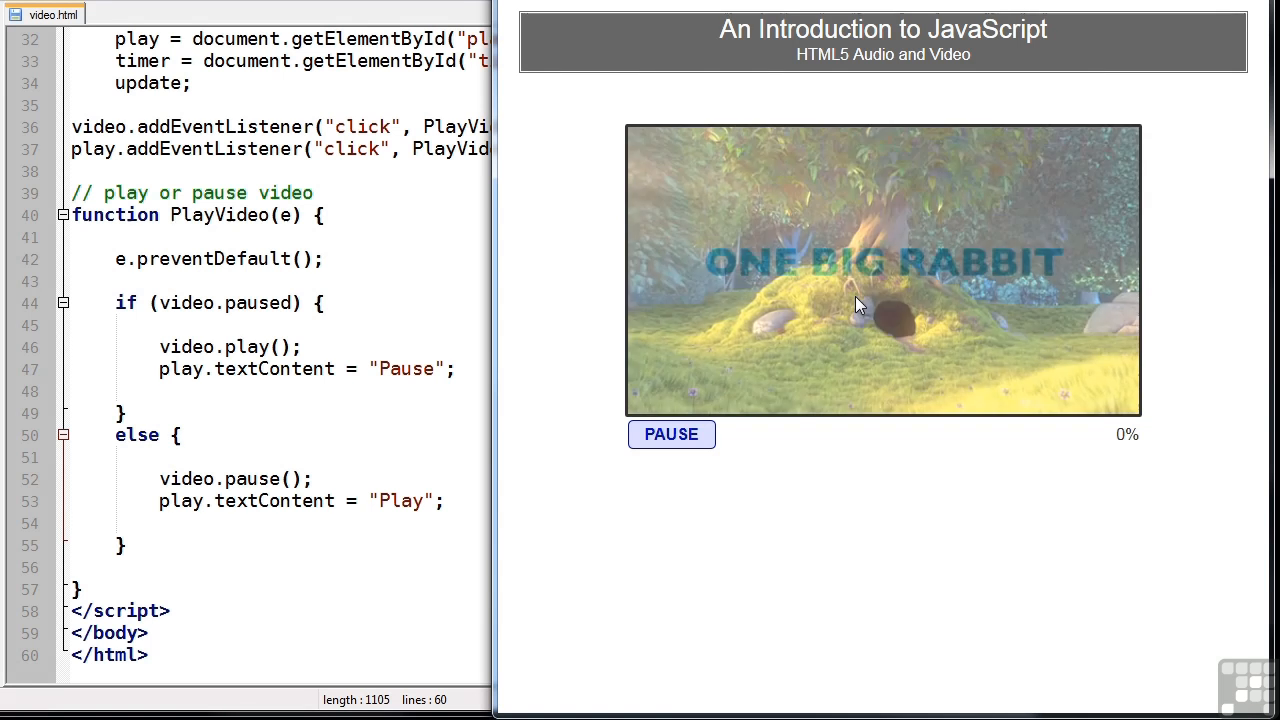
click(672, 434)
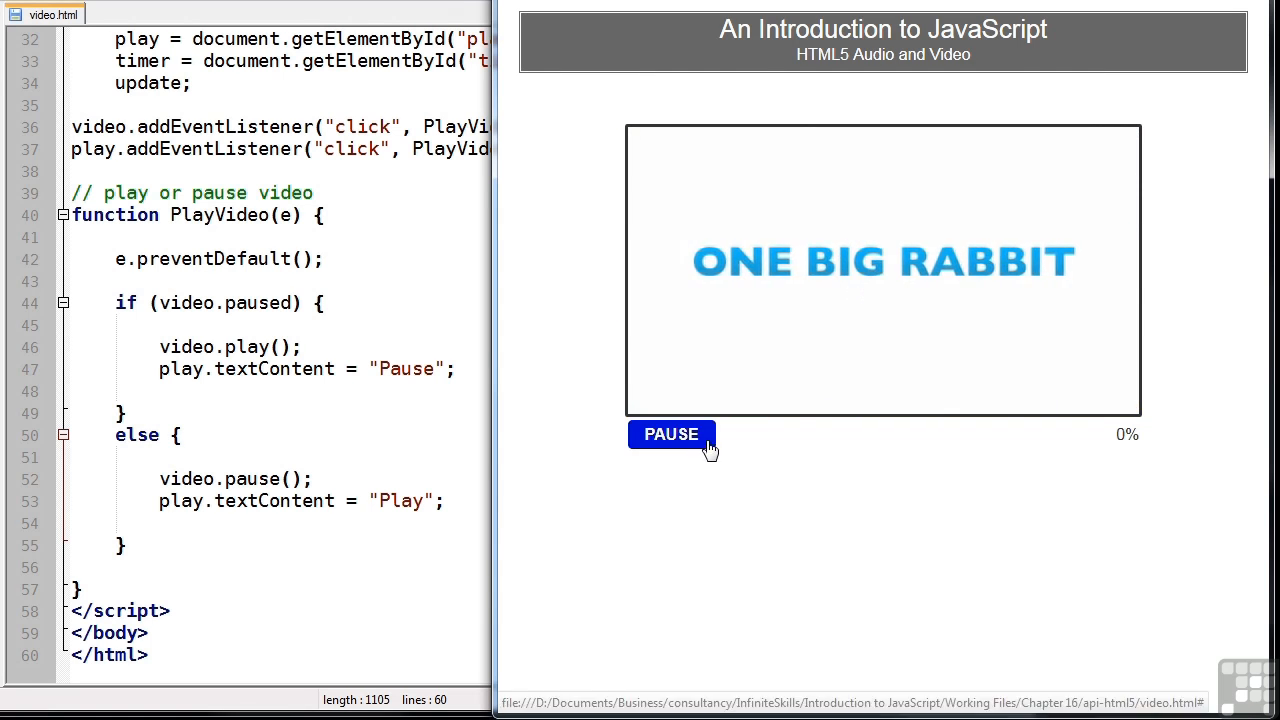
click(672, 436)
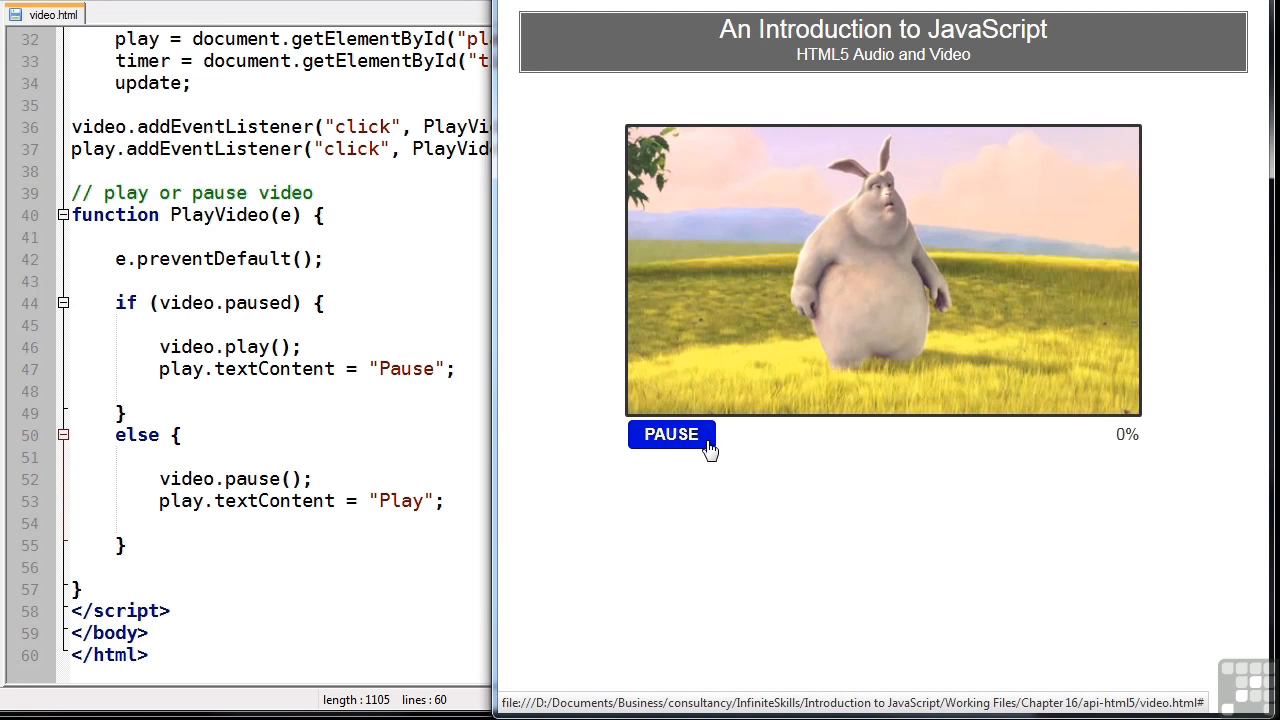
click(672, 434)
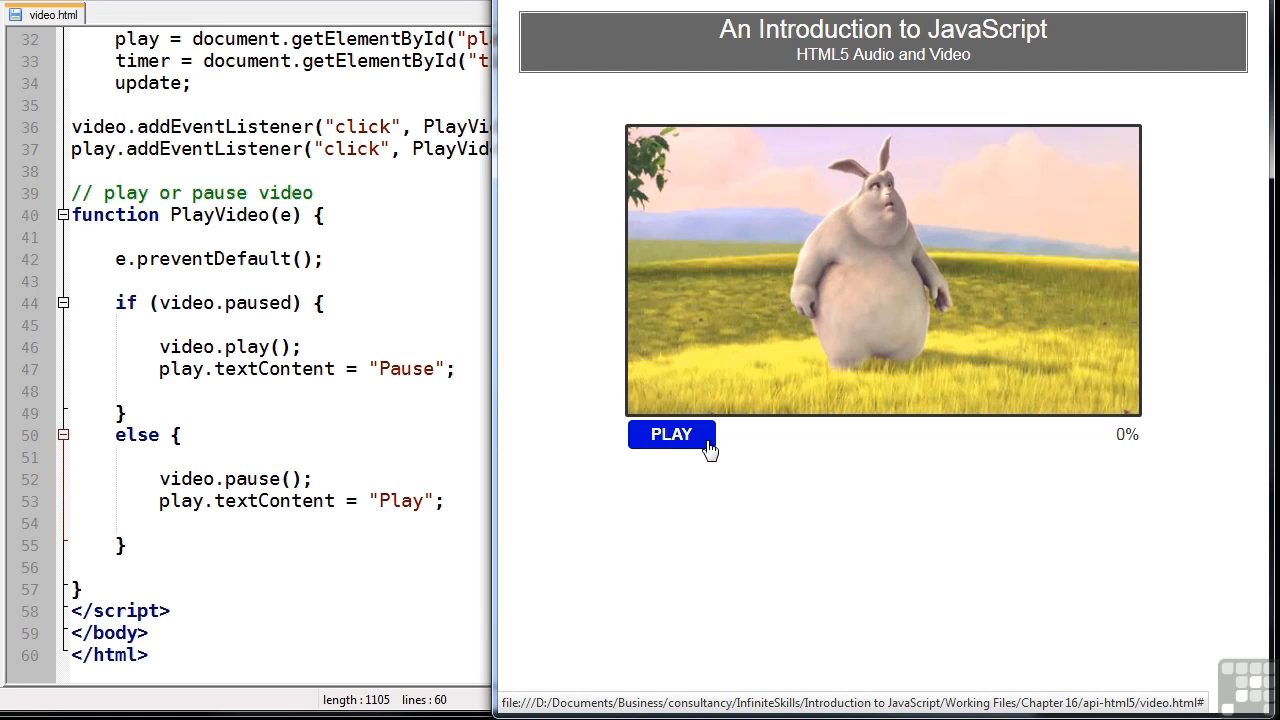
click(672, 436)
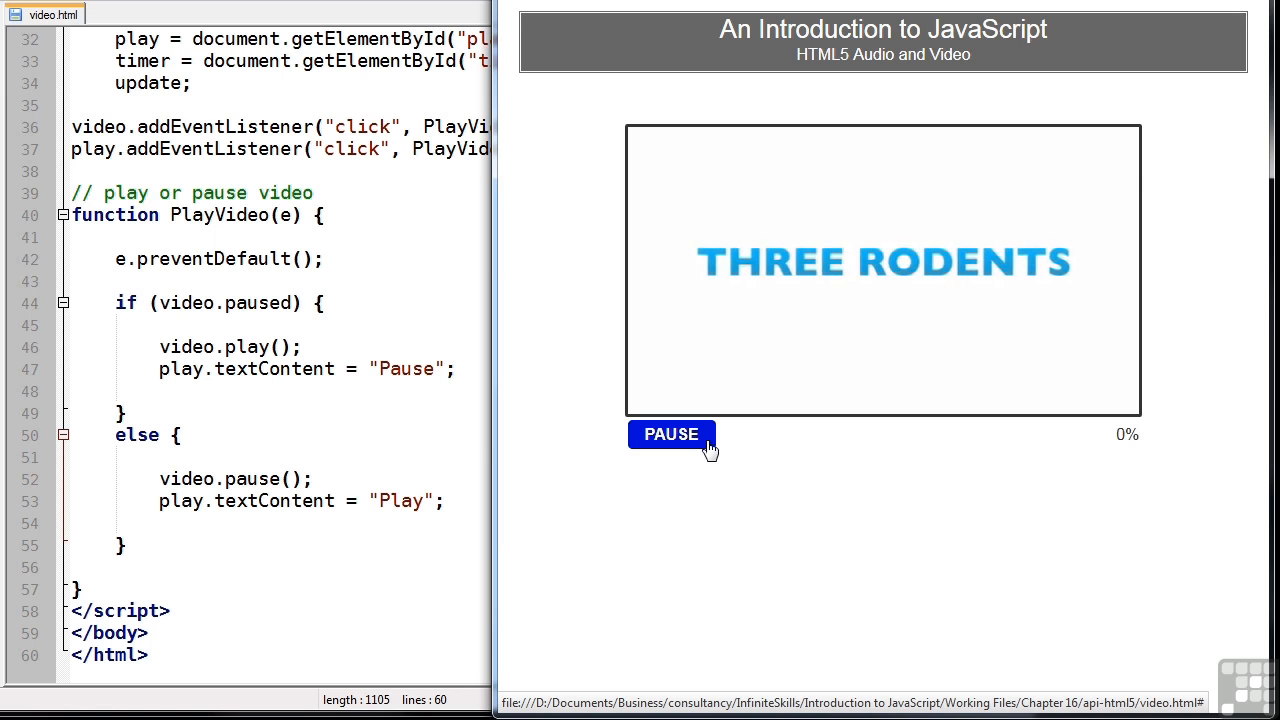
click(672, 436)
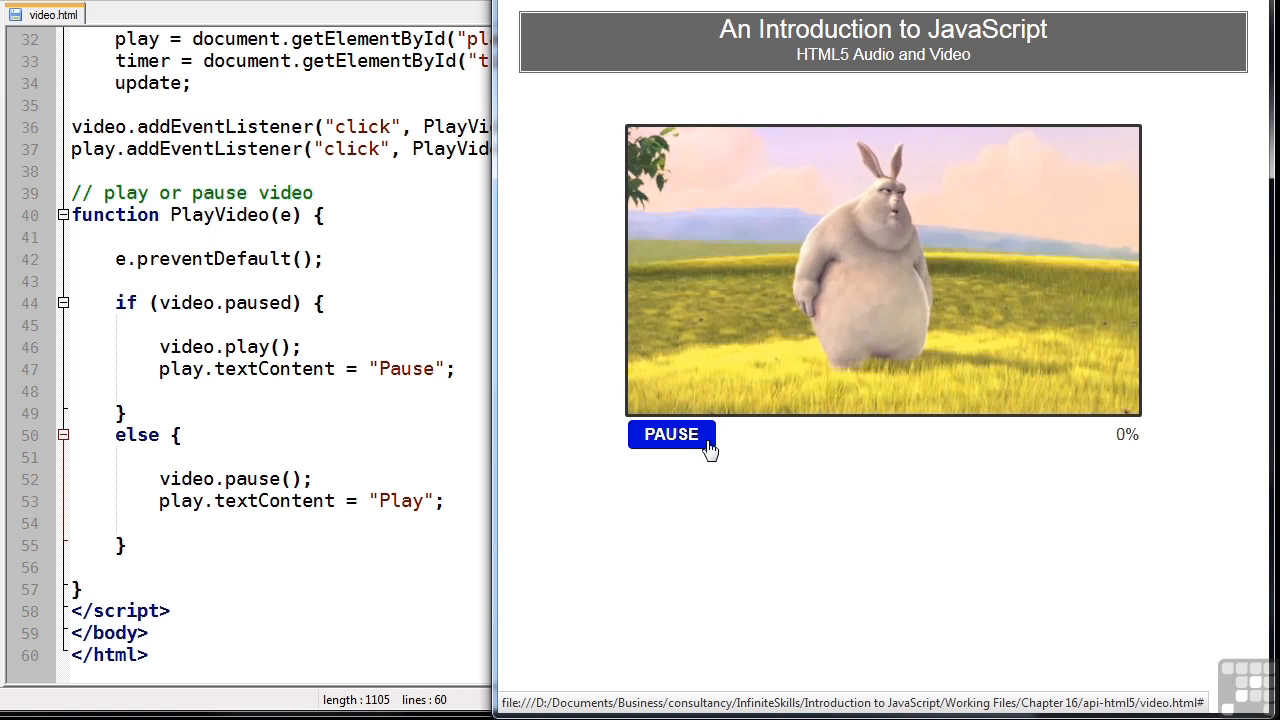
click(672, 434)
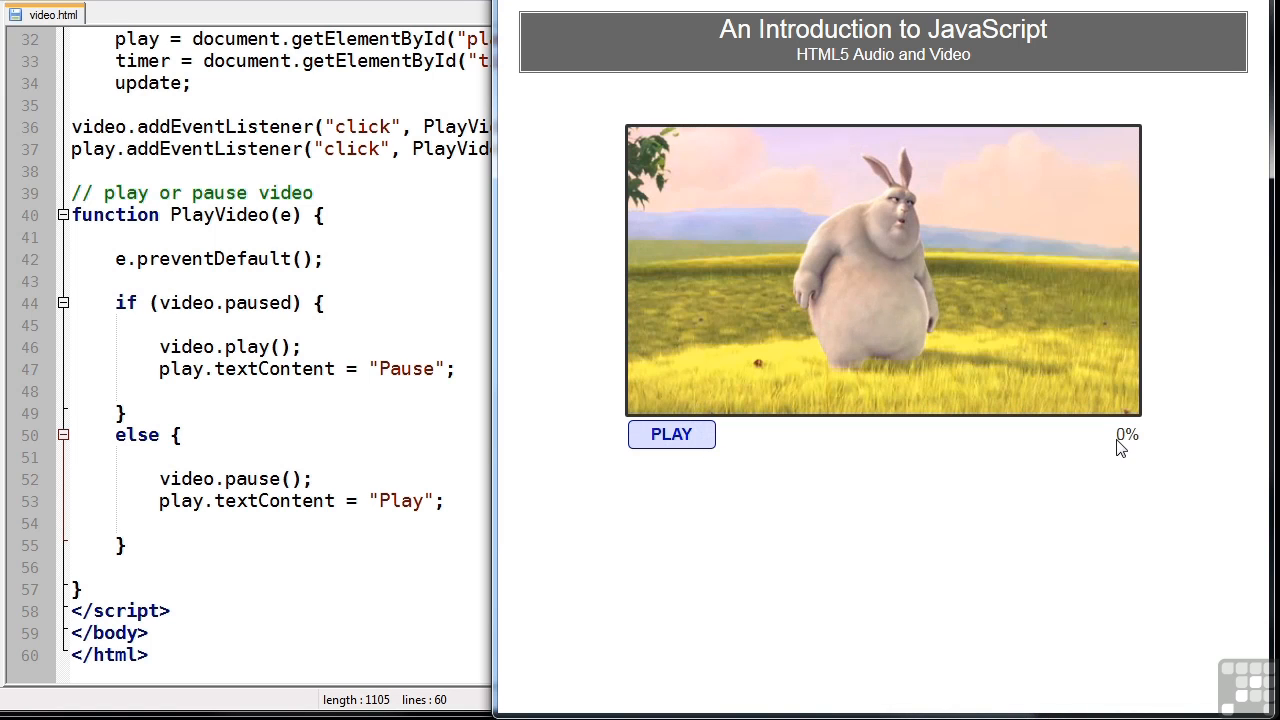
mouse_move(1112, 480)
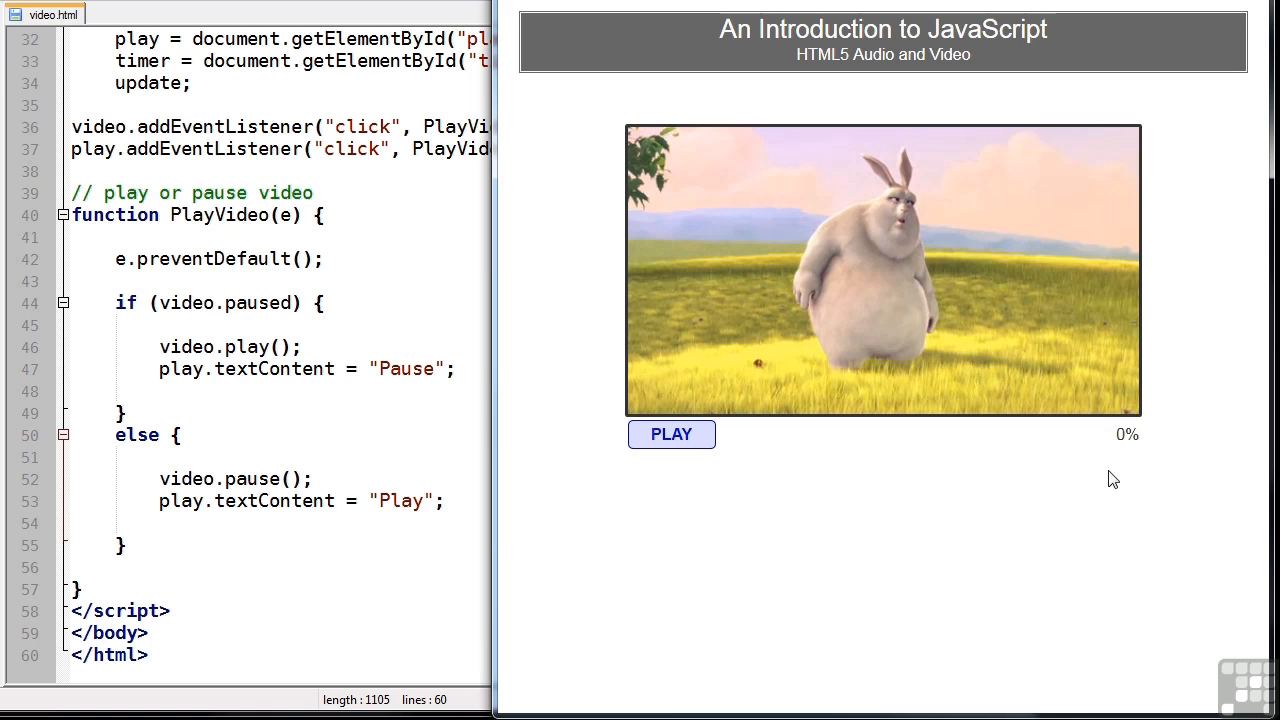
mouse_move(338, 388)
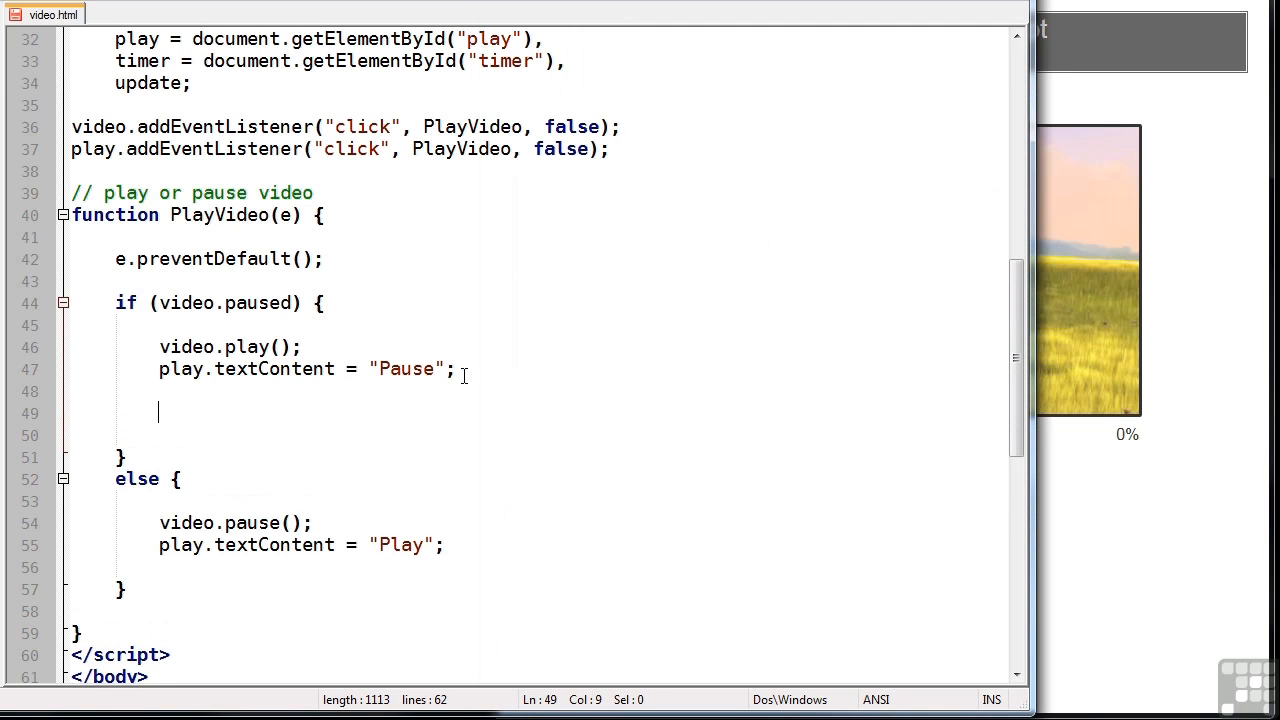
Start update = setInterval(function(){ assigning timer.textContent in the play branch
text(upda)
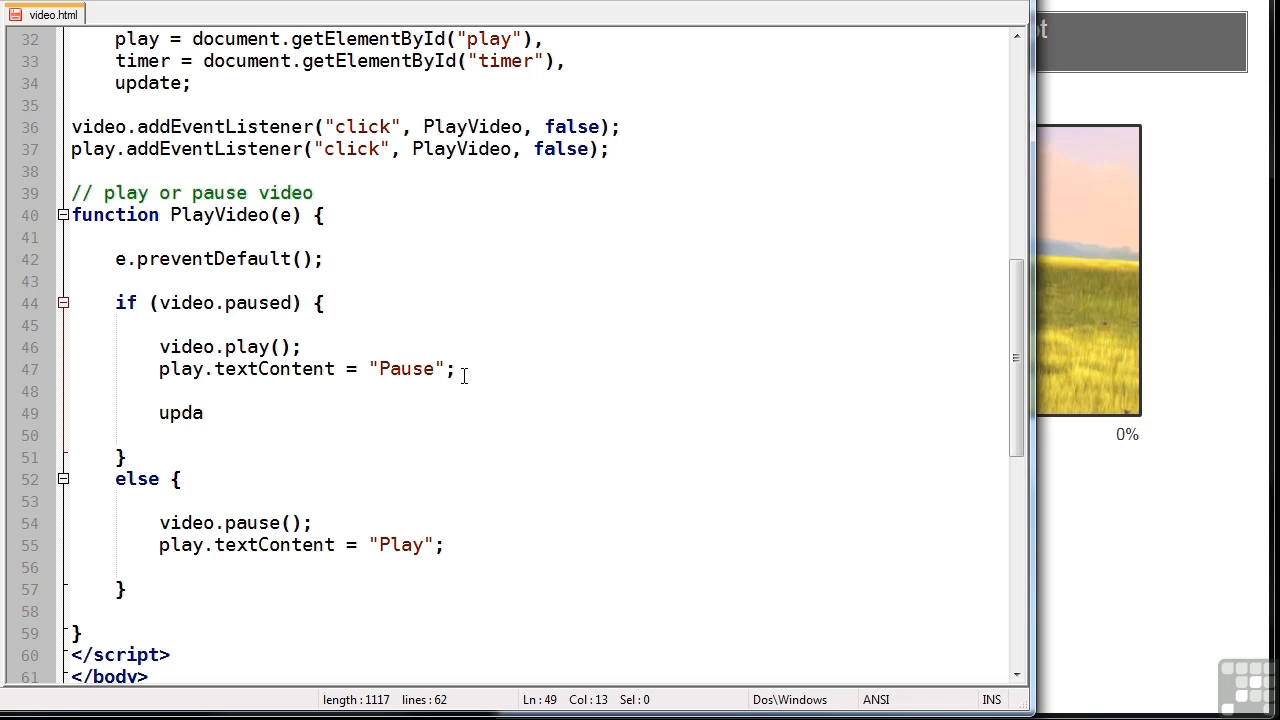
text(te)
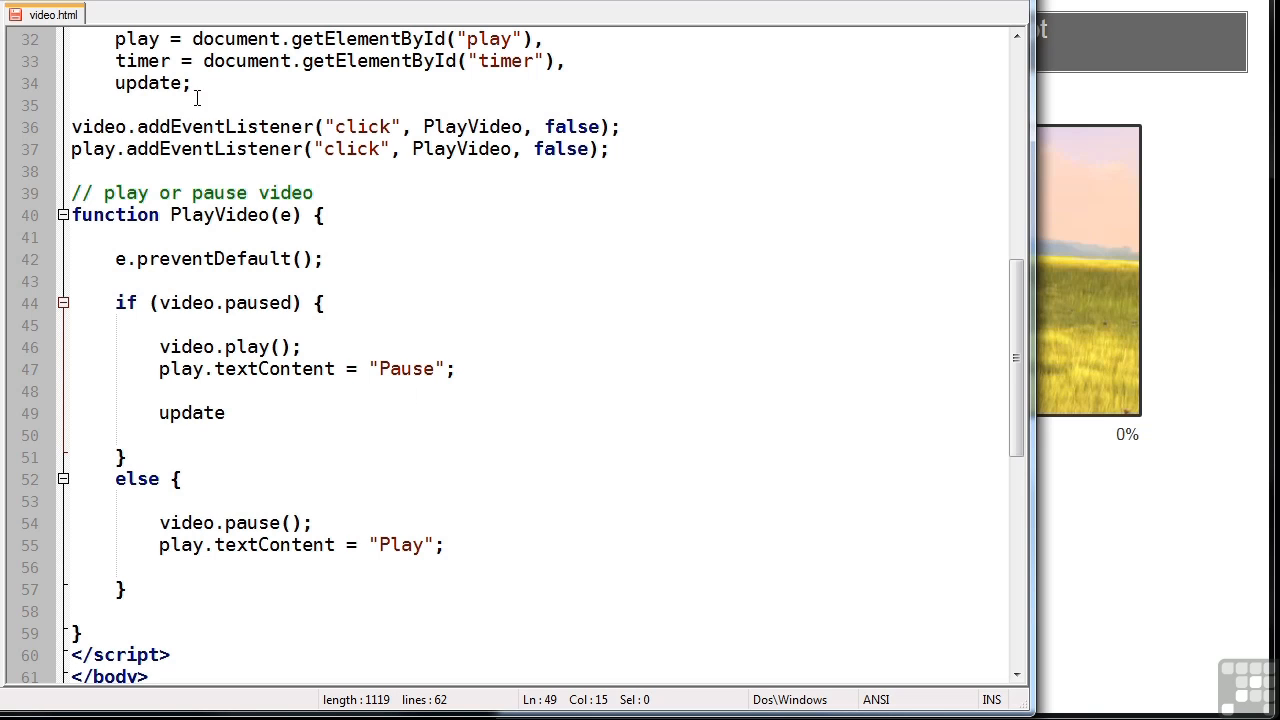
click(228, 412)
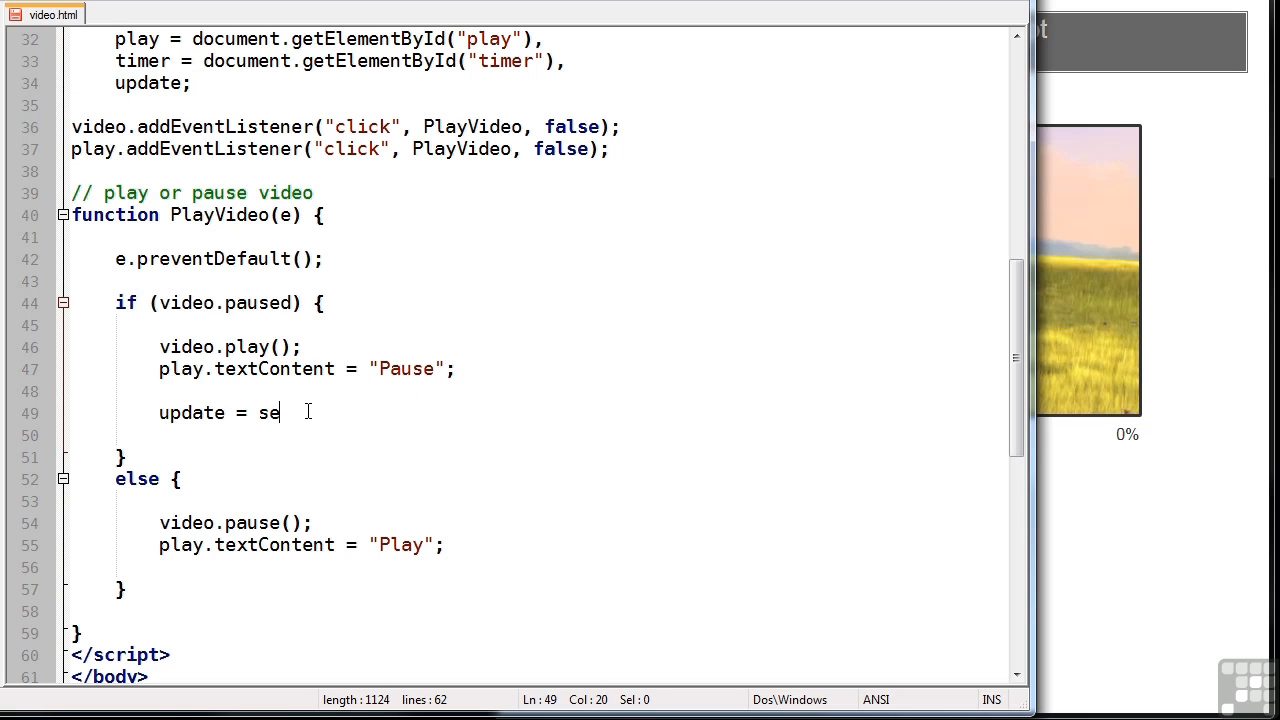
text(tInterval)
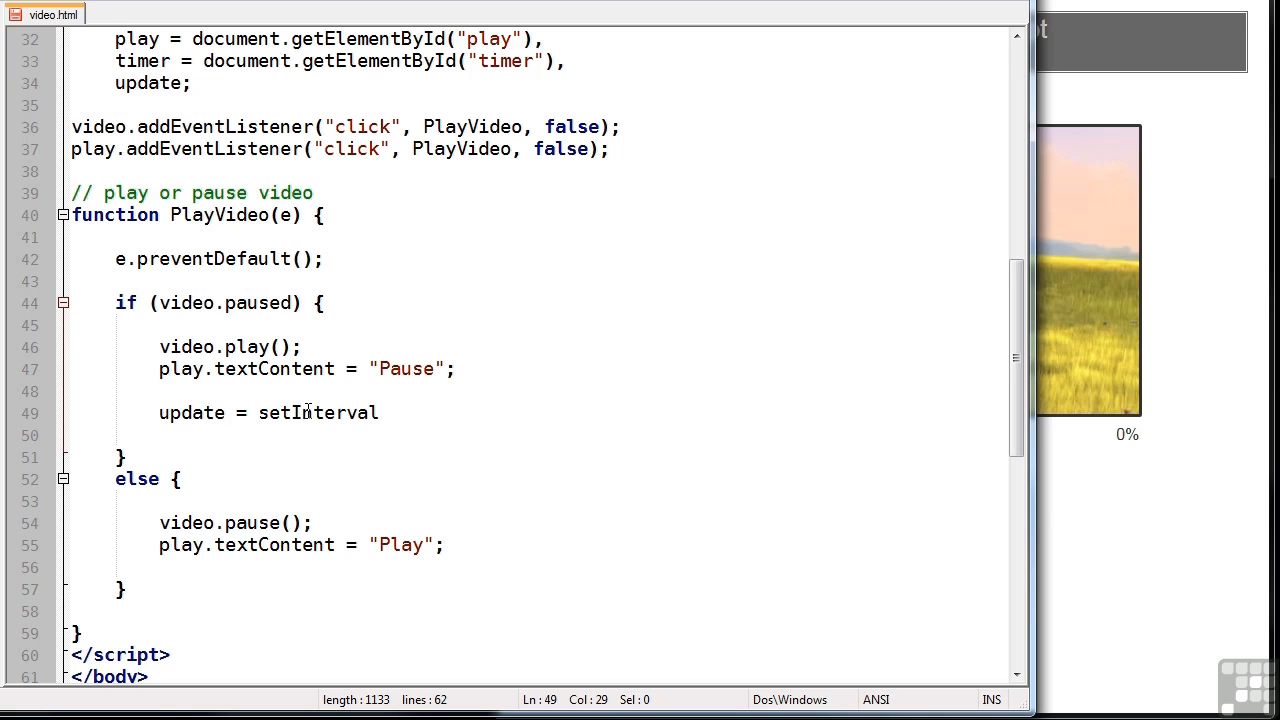
text(( function() {)
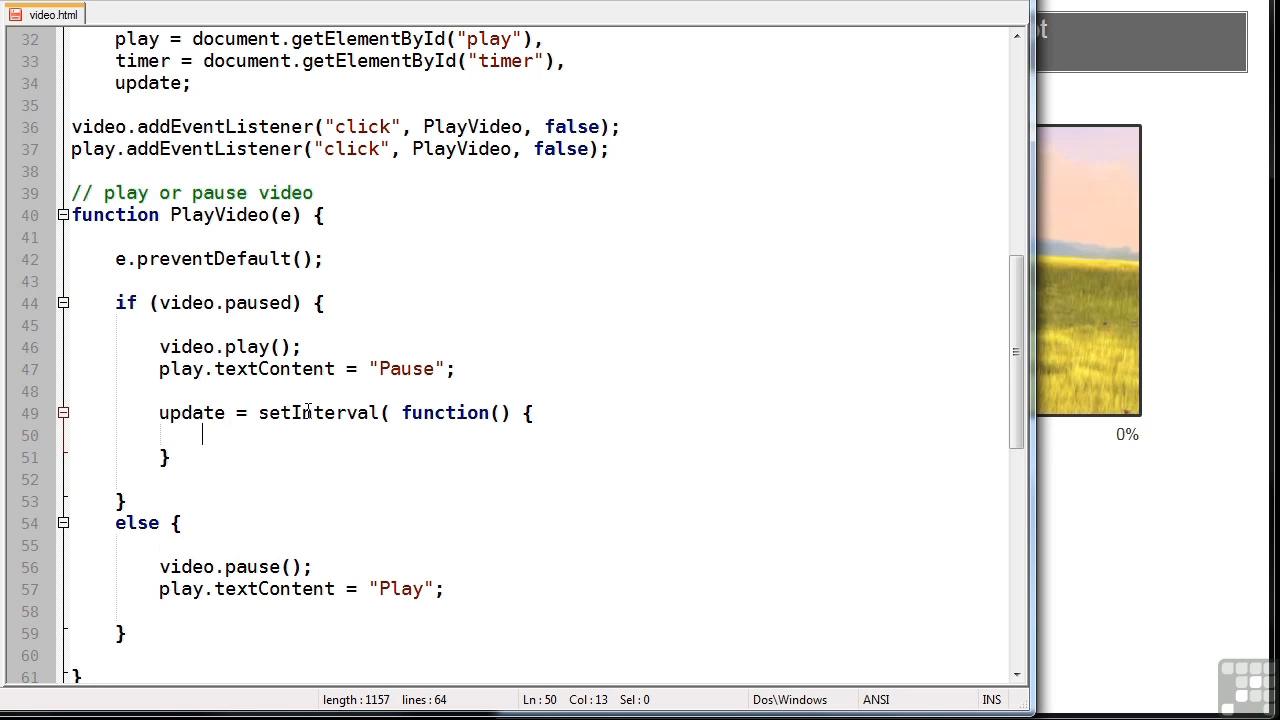
text(timer)
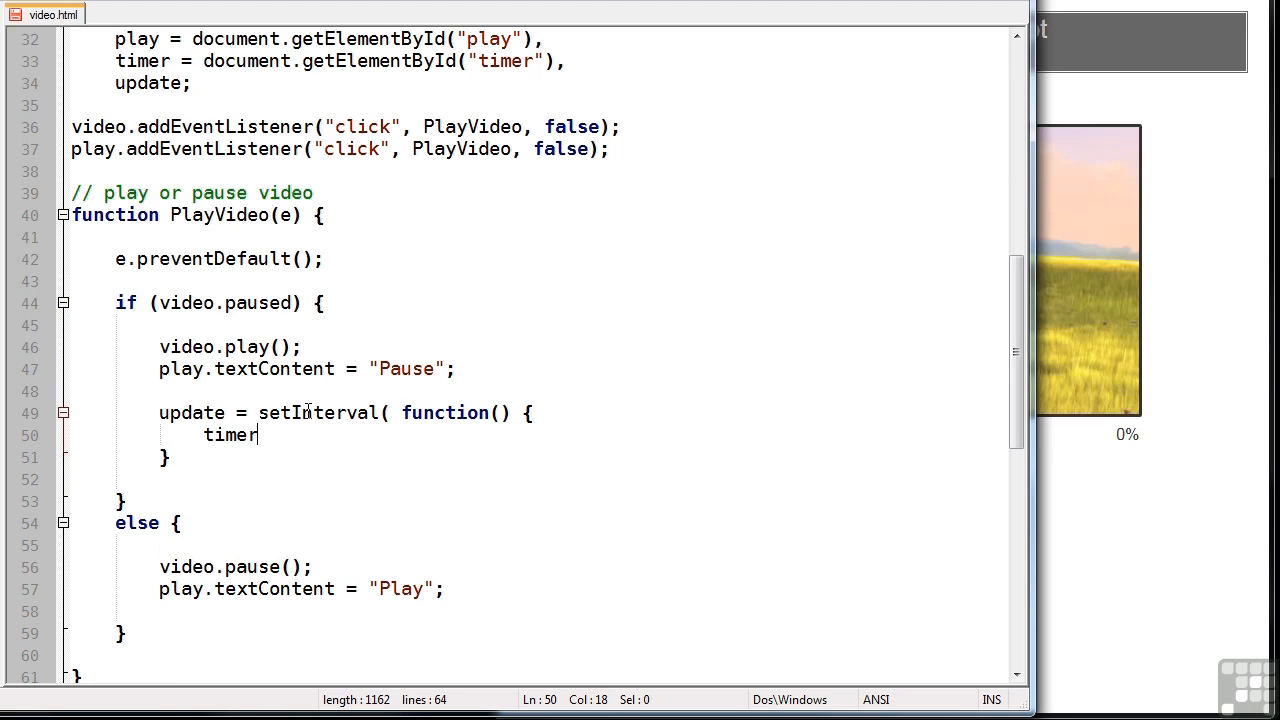
text(.text)
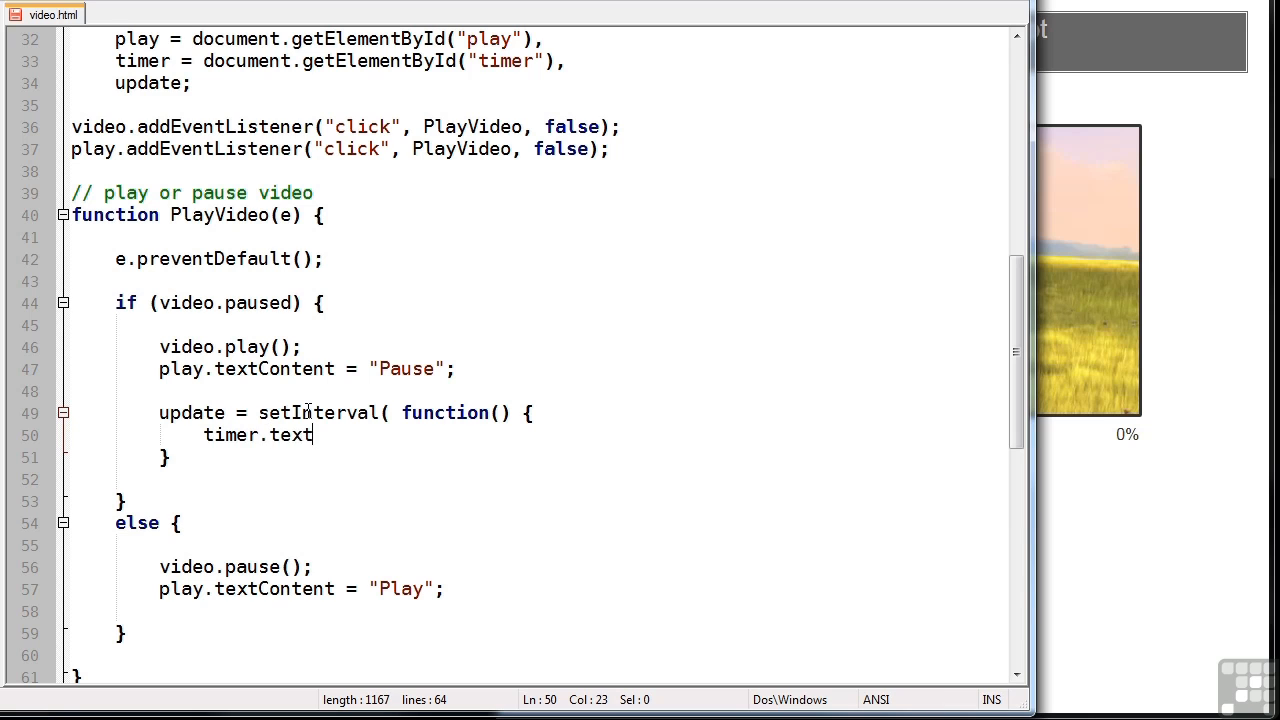
text(Content = v)
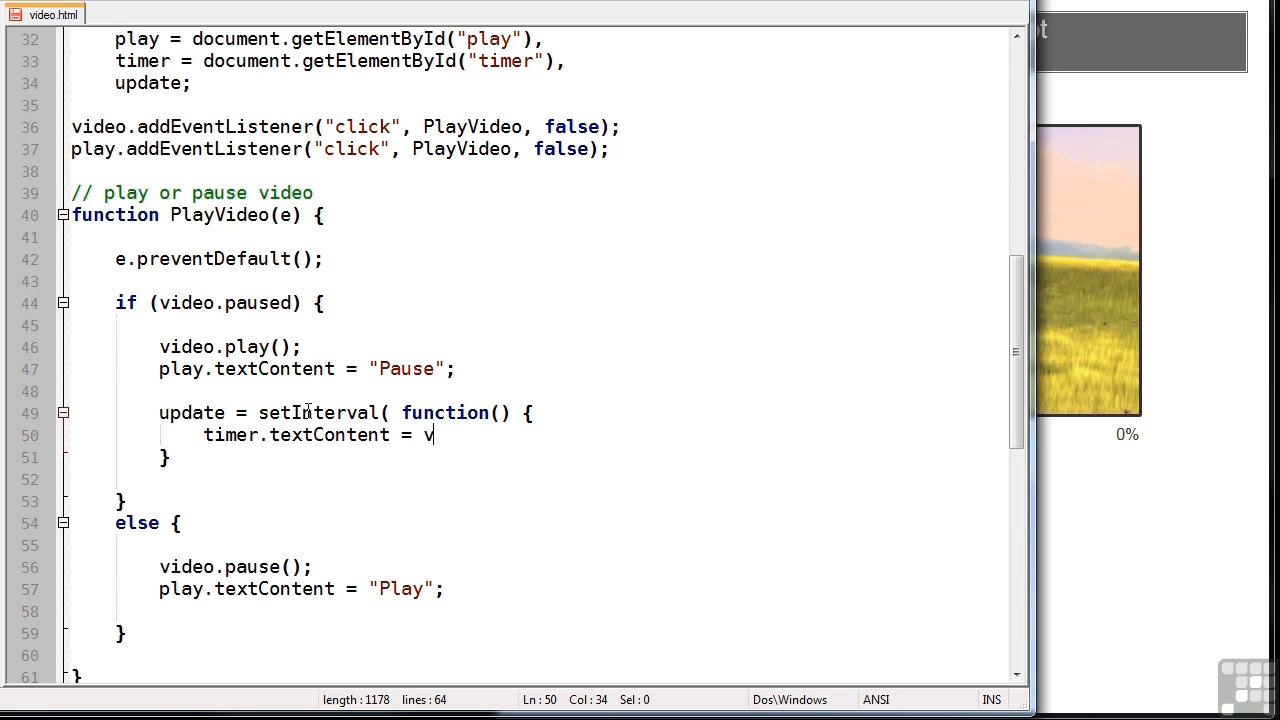
Set the timer to Math.round(video.currentTime / video.duration * 100) + "%"
text(ideo.)
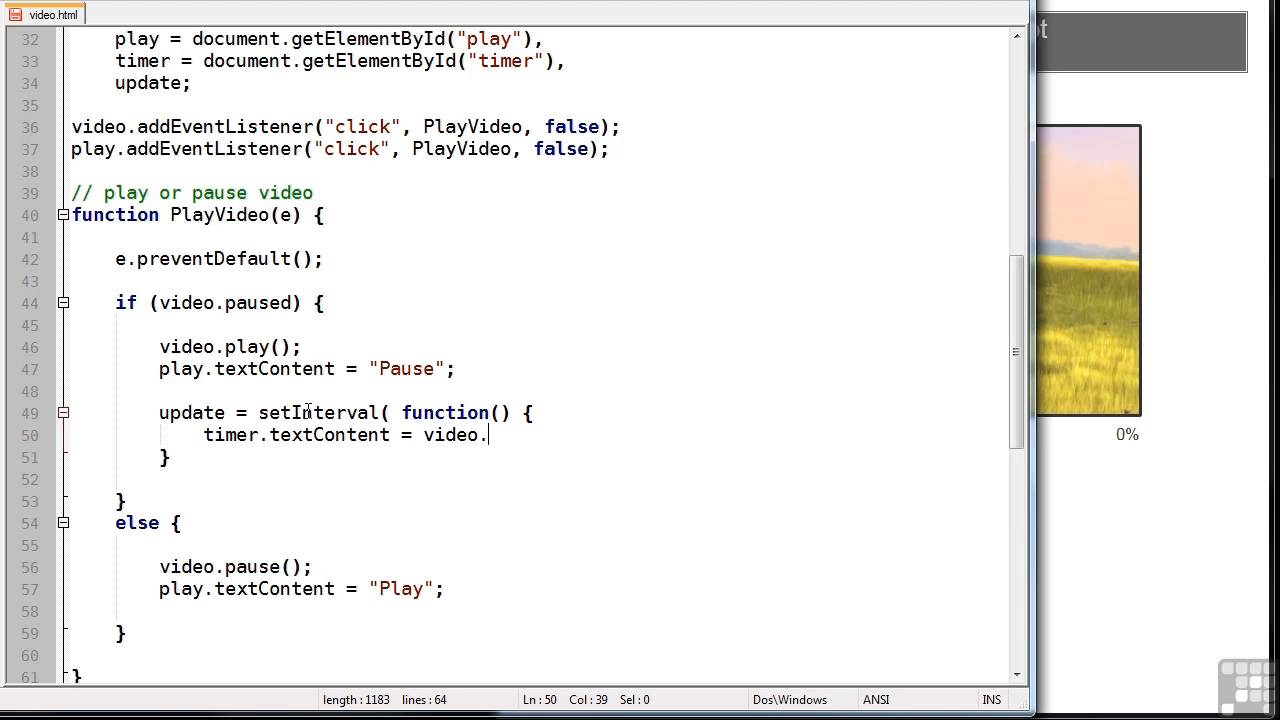
text(curr)
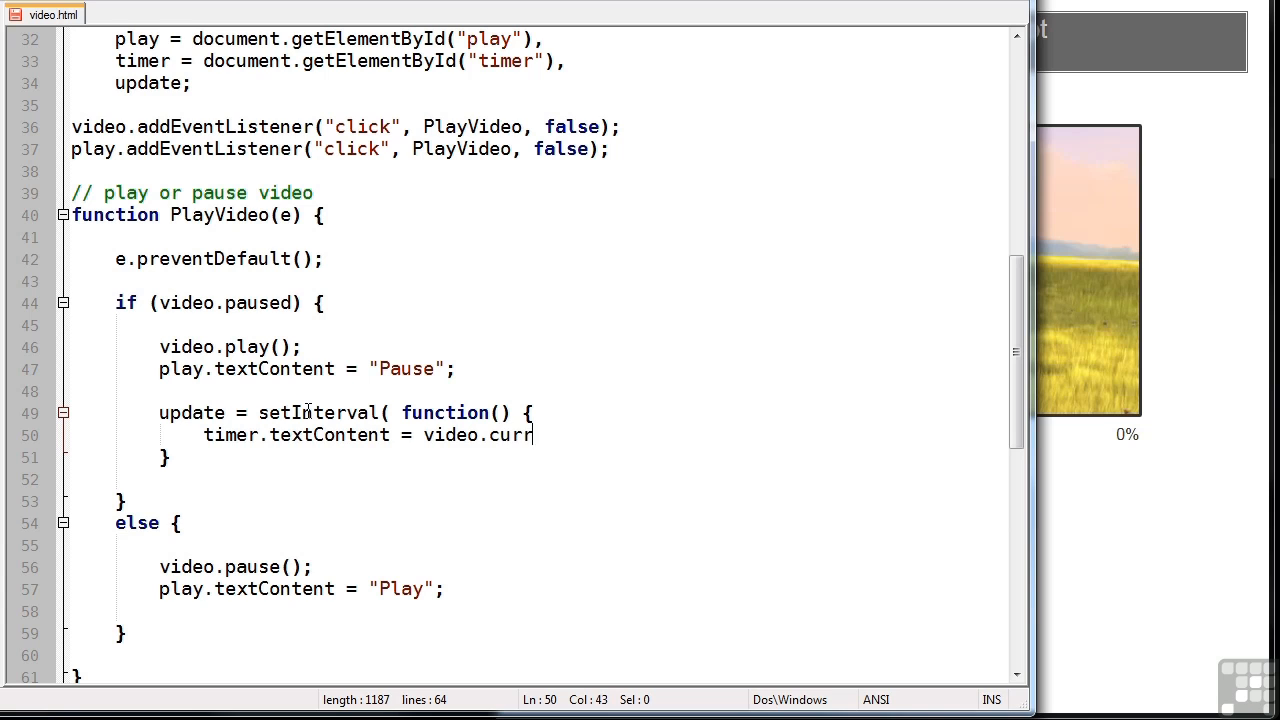
text(entTime)
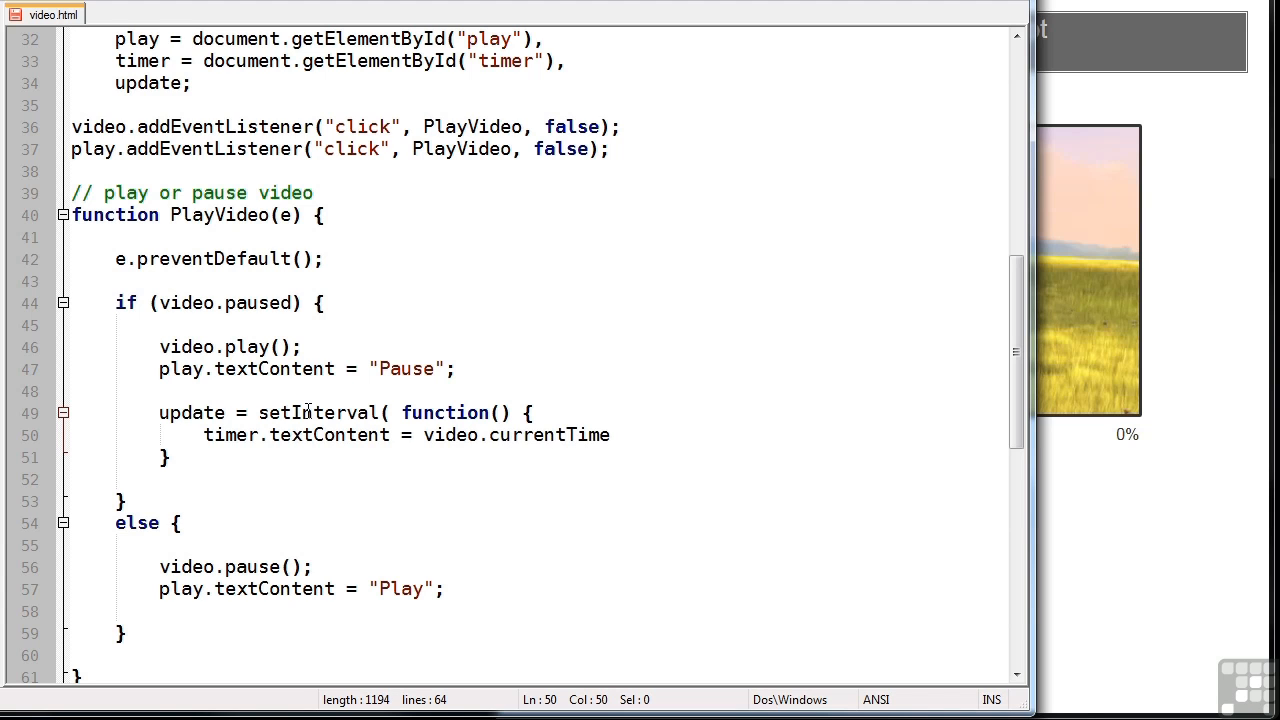
text(/ vid)
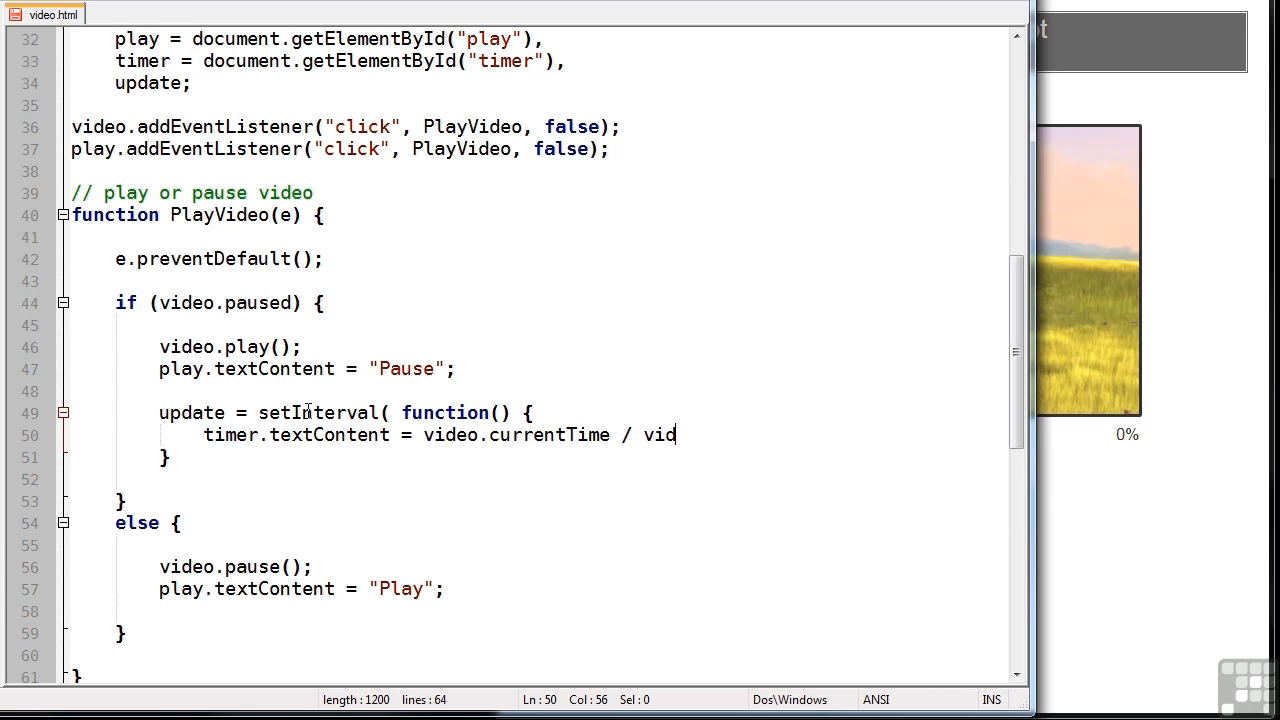
text(eo.duration)
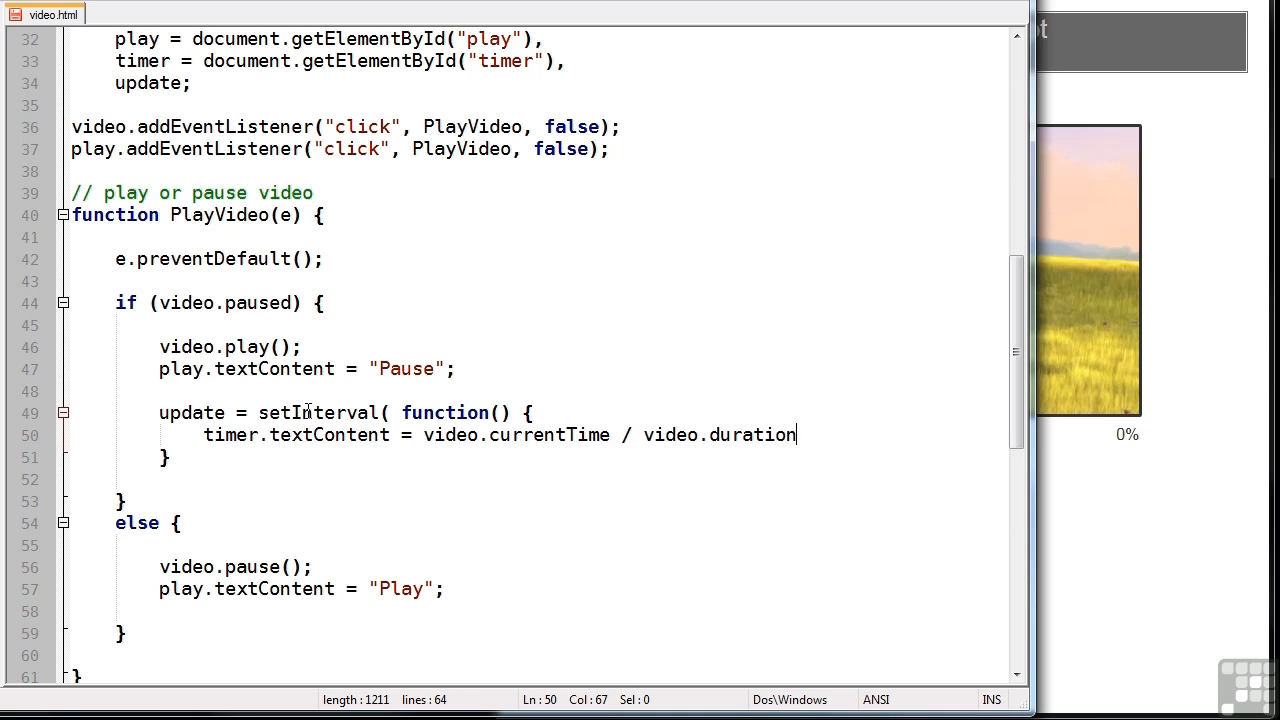
text(;)
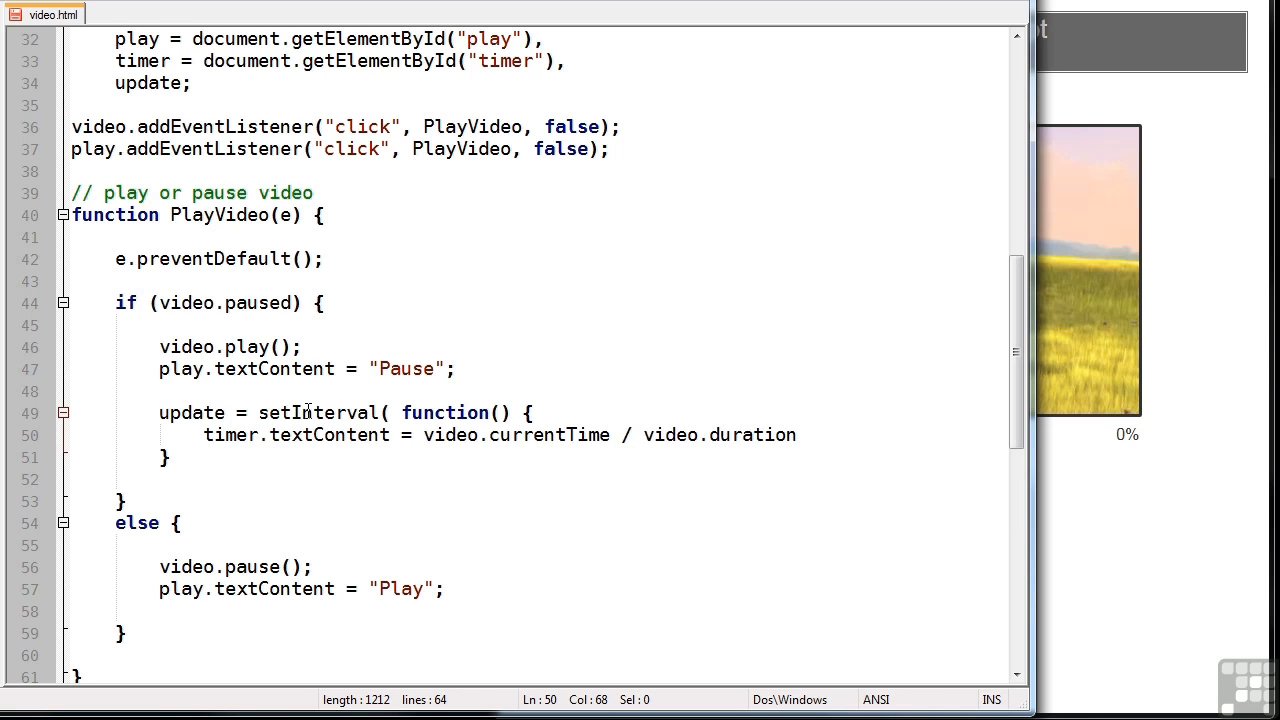
text(* 100)
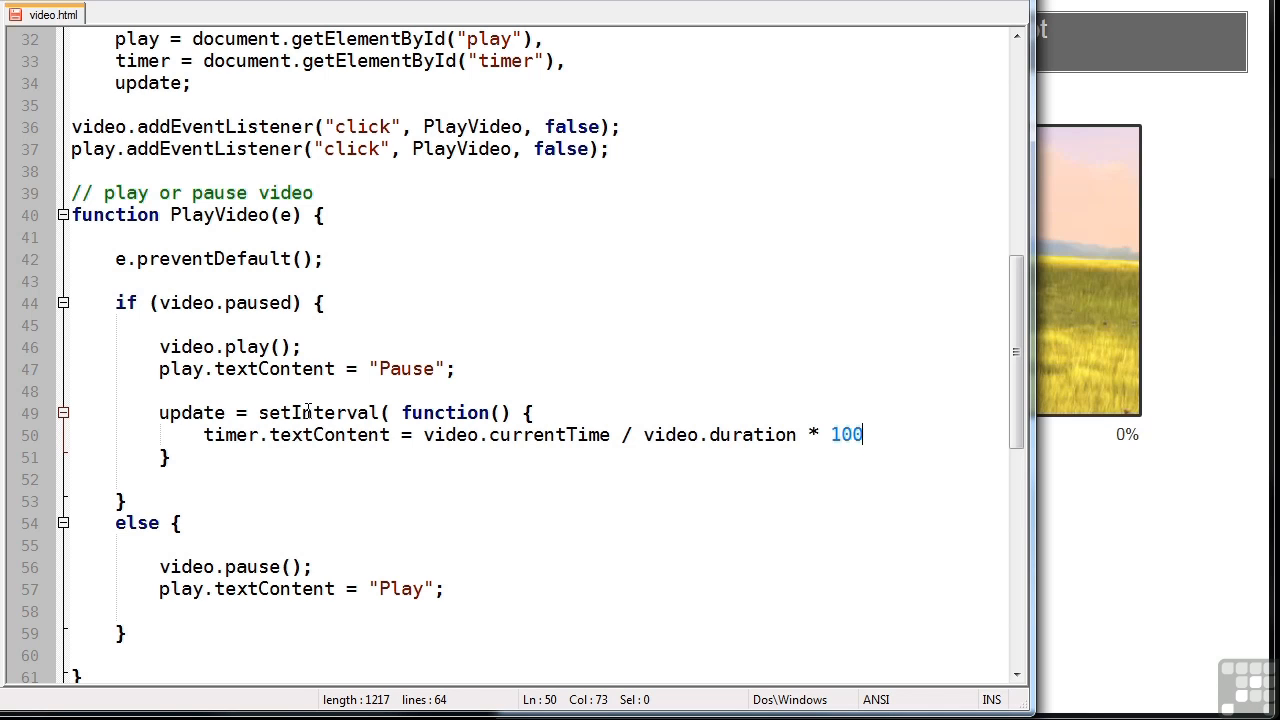
text())
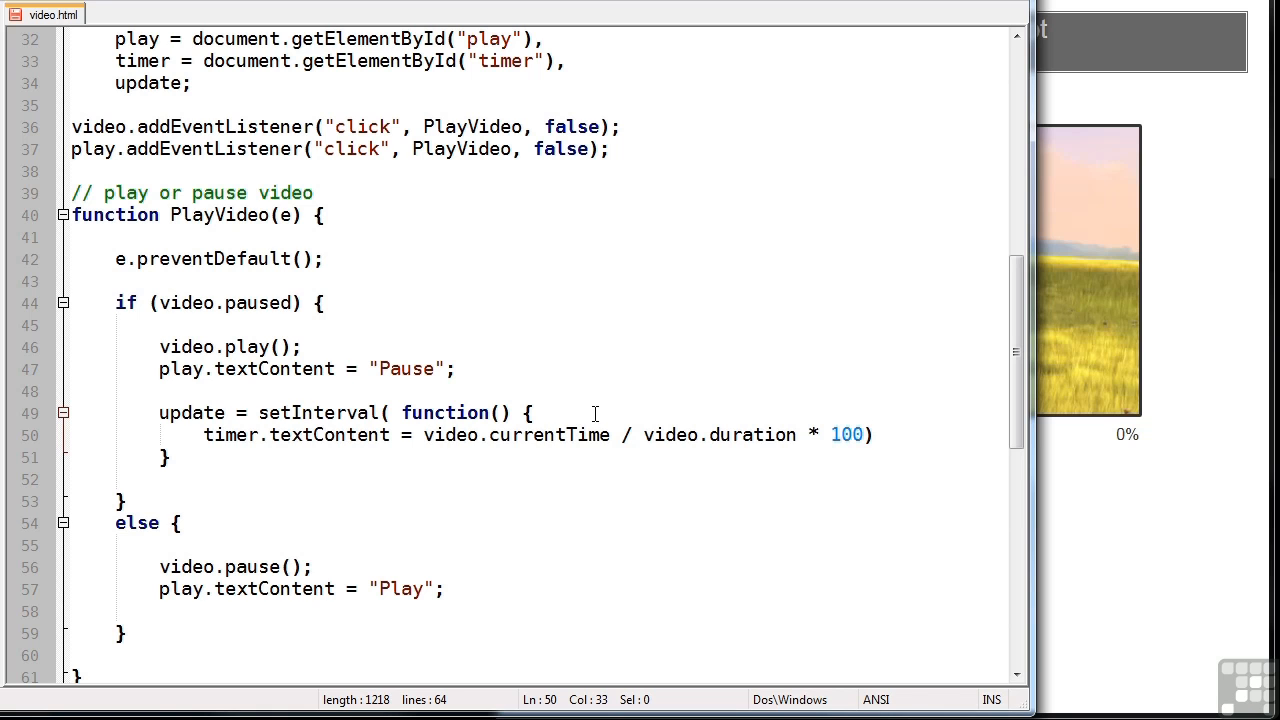
text(Math.round()
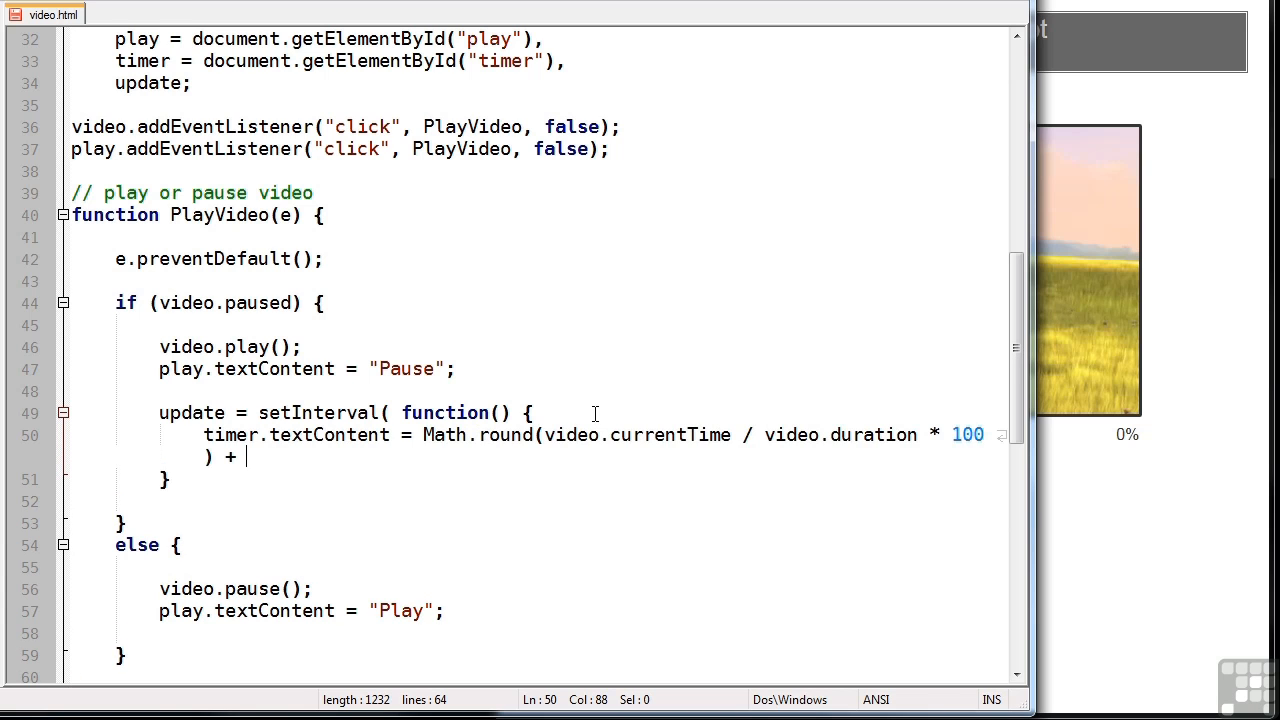
text("%")
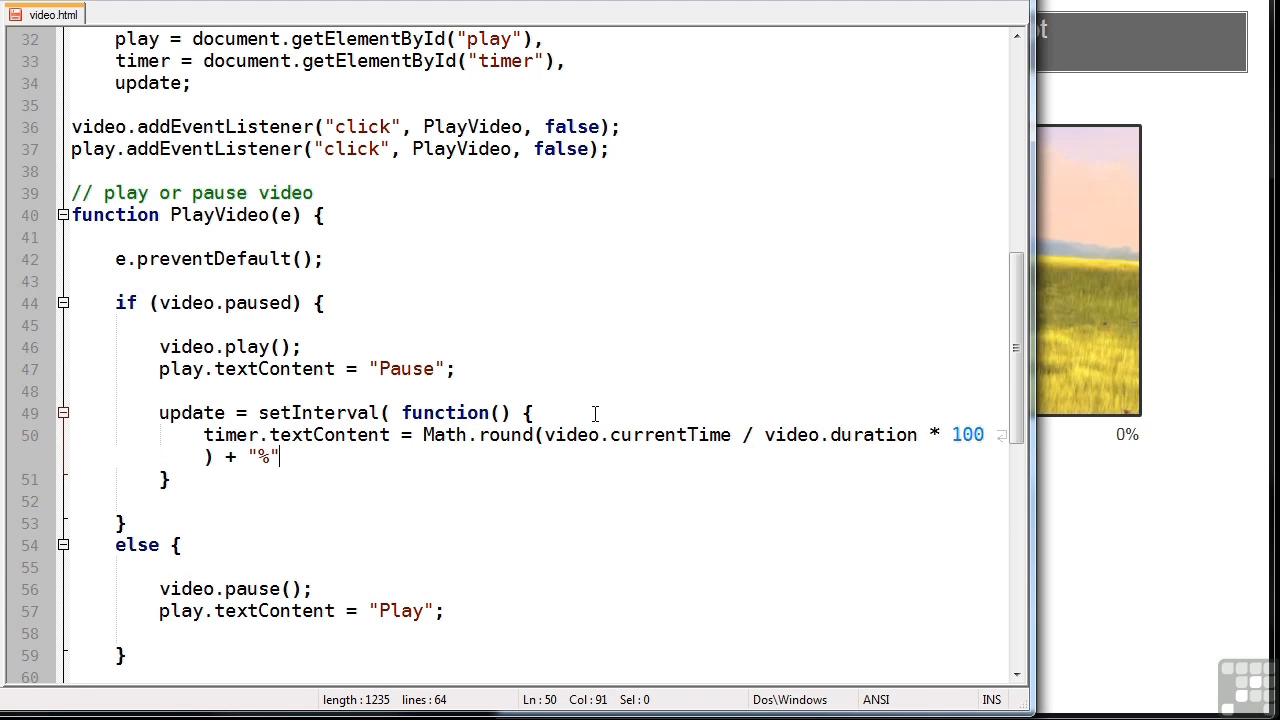
text(;)
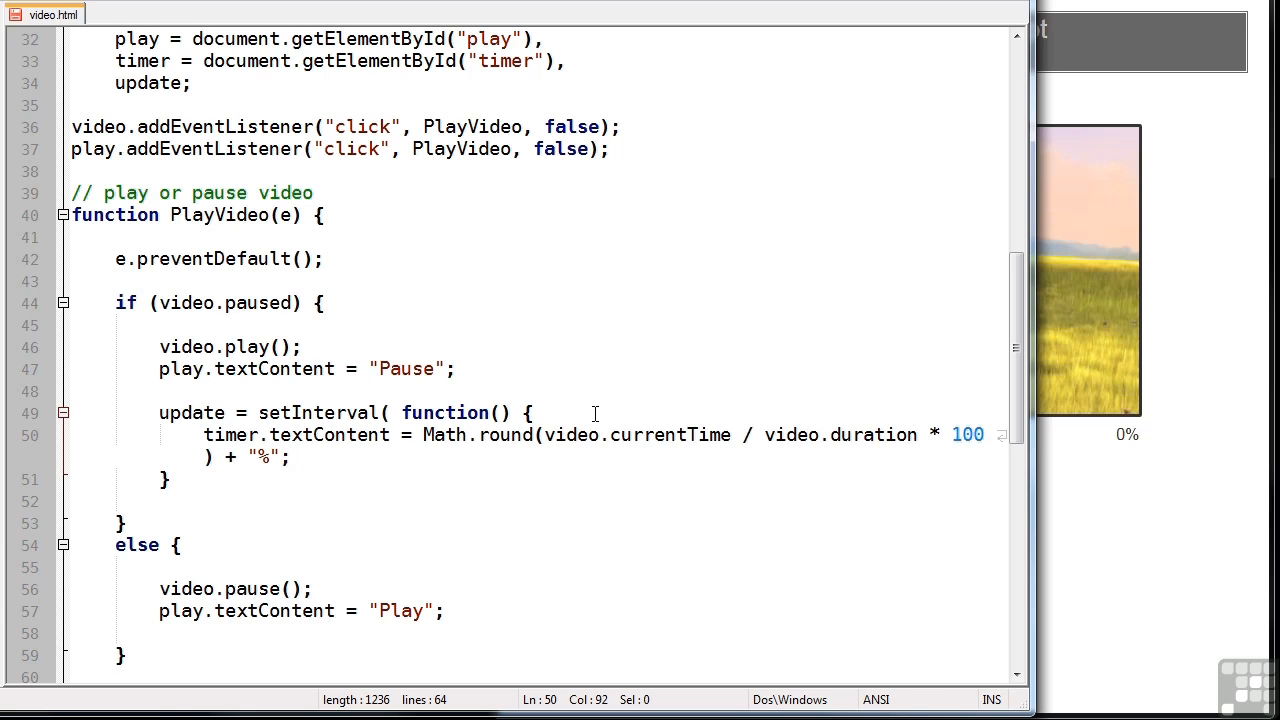
Close the interval callback with a 500 ms period
text(,)
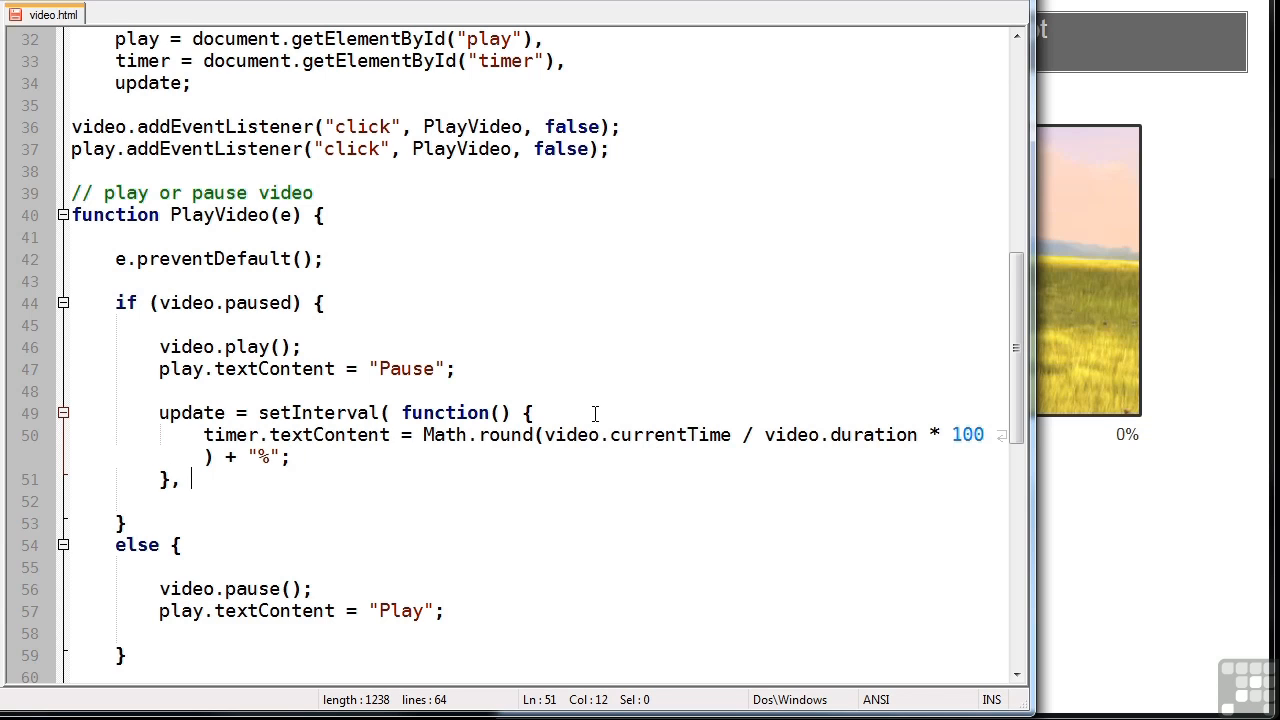
text(500)
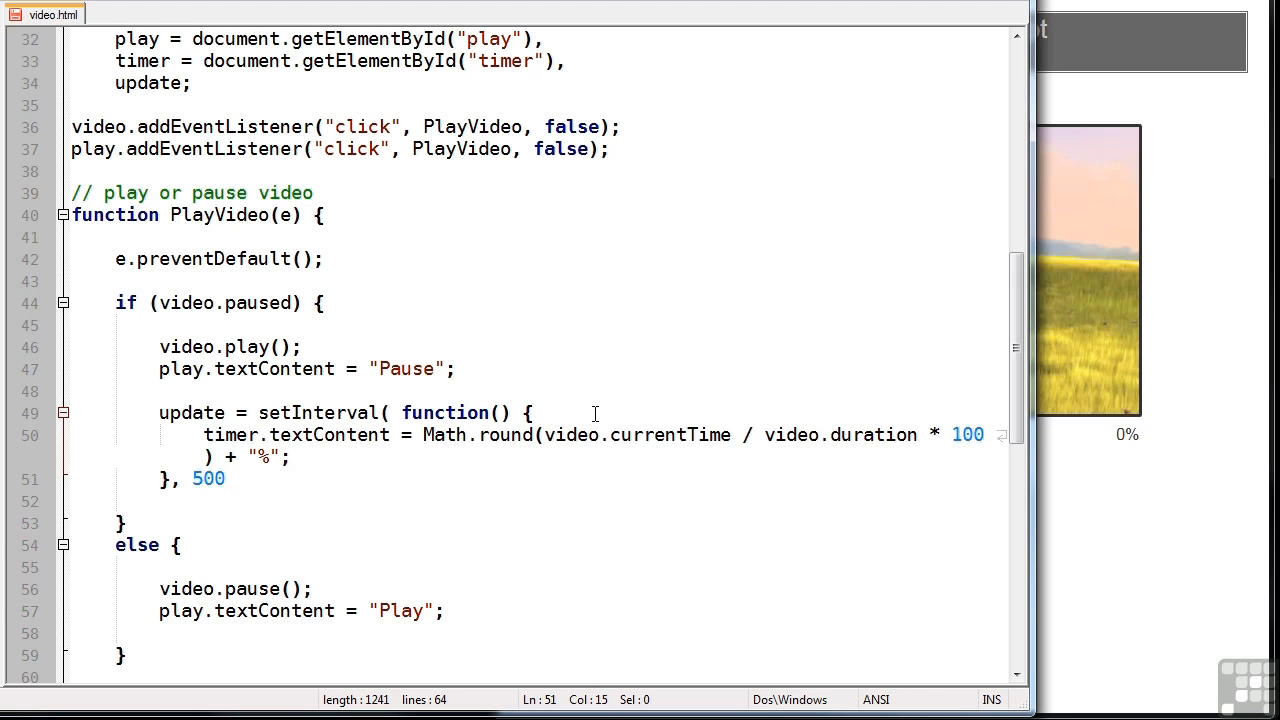
text();)
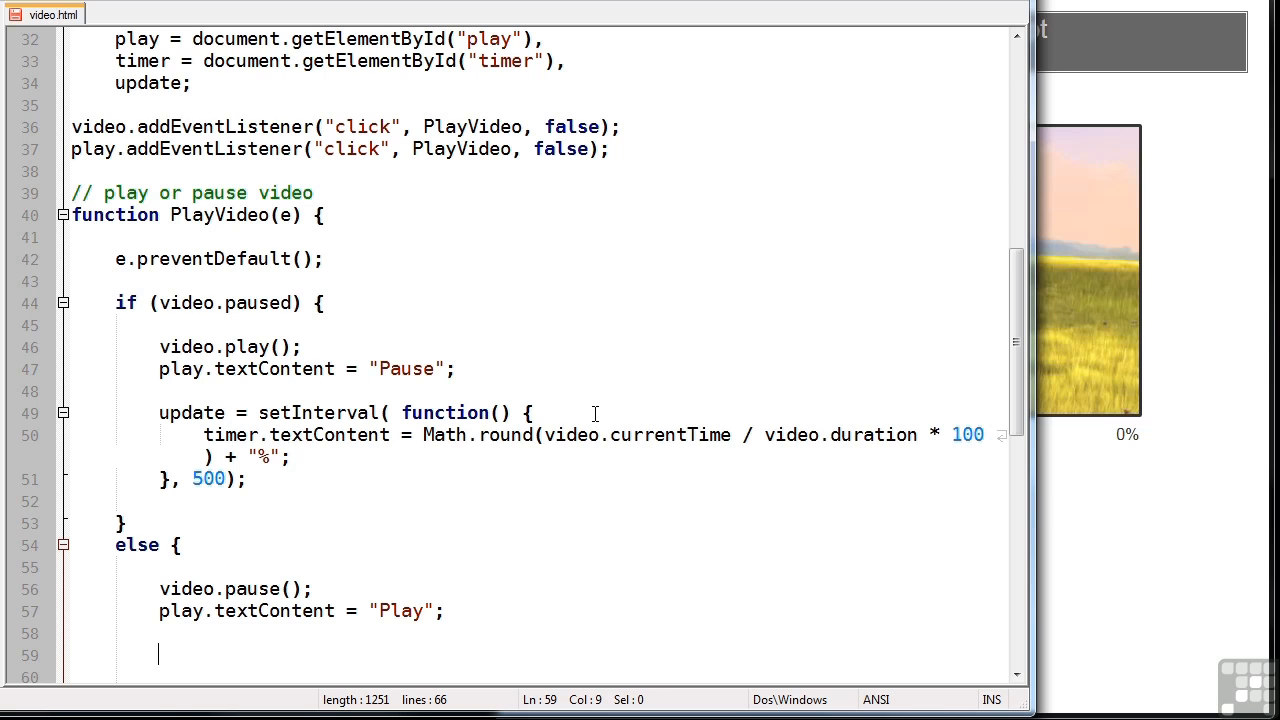
Add if (update) clearInterval(update); to the pause branch
text(if (update) clearInterval(up)
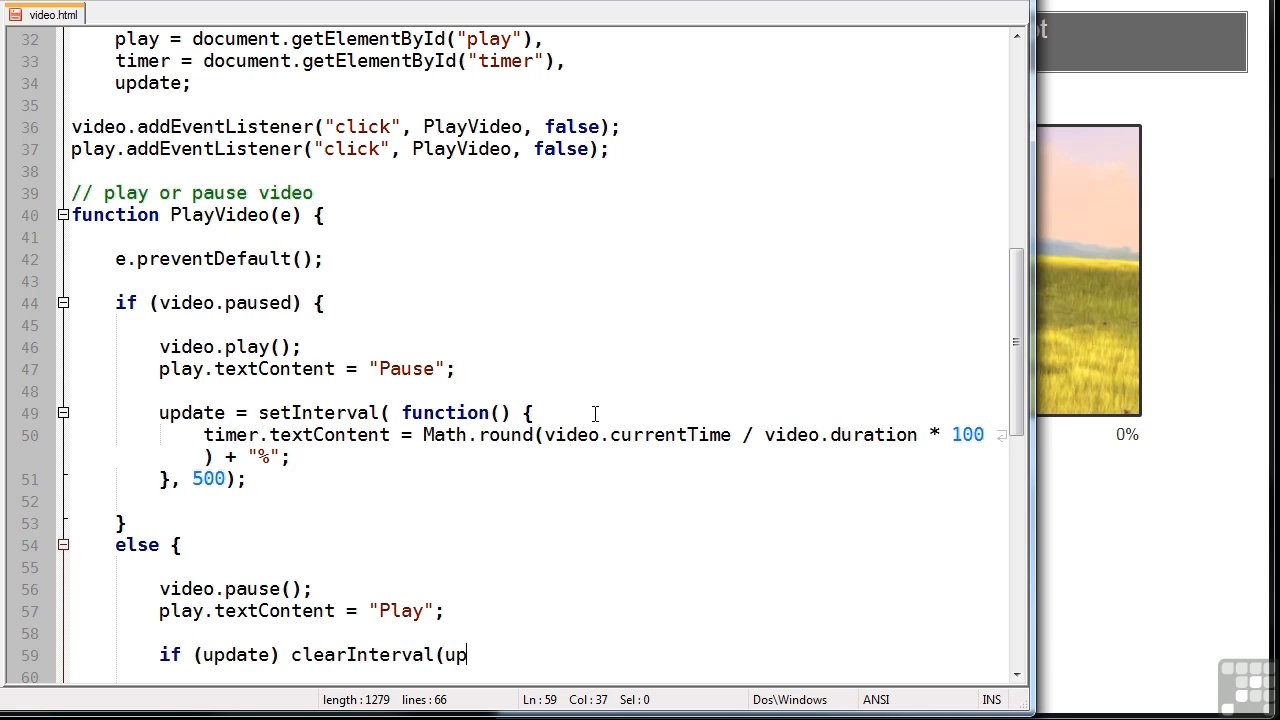
text(date);)
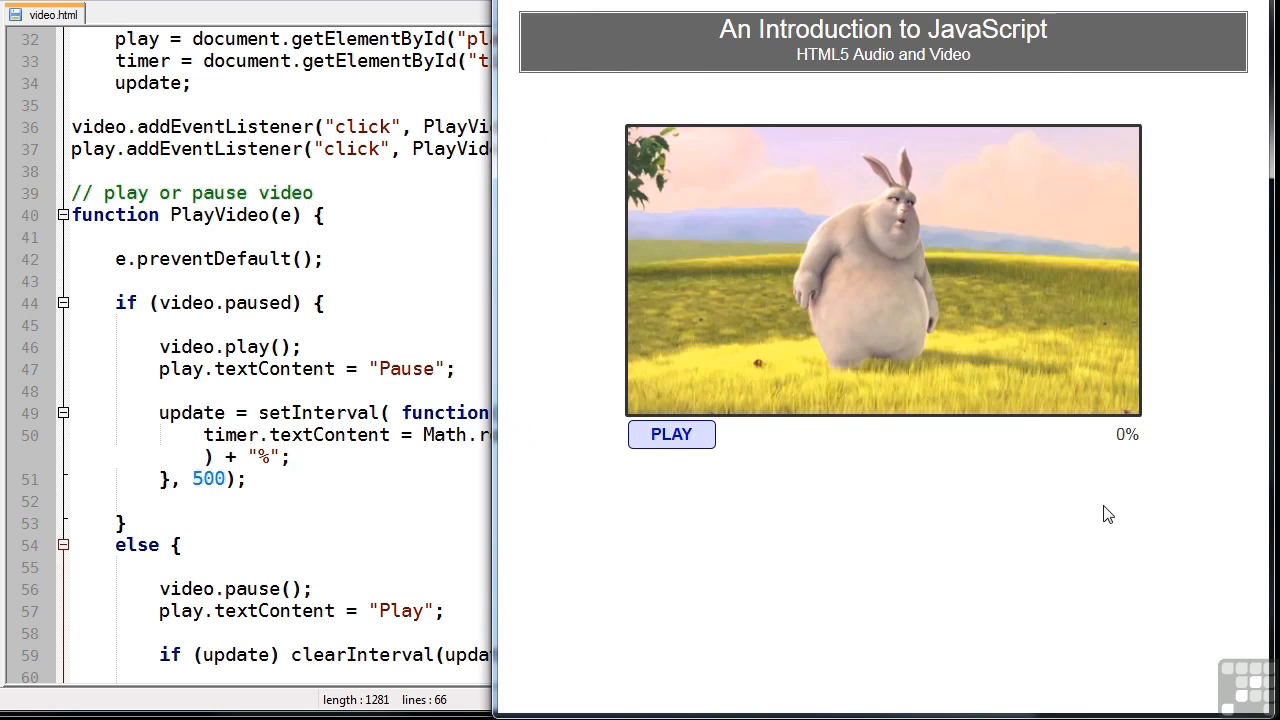
Reload the page, play Big Buck Bunny until the timer reaches 30%, then pause it
click(672, 434)
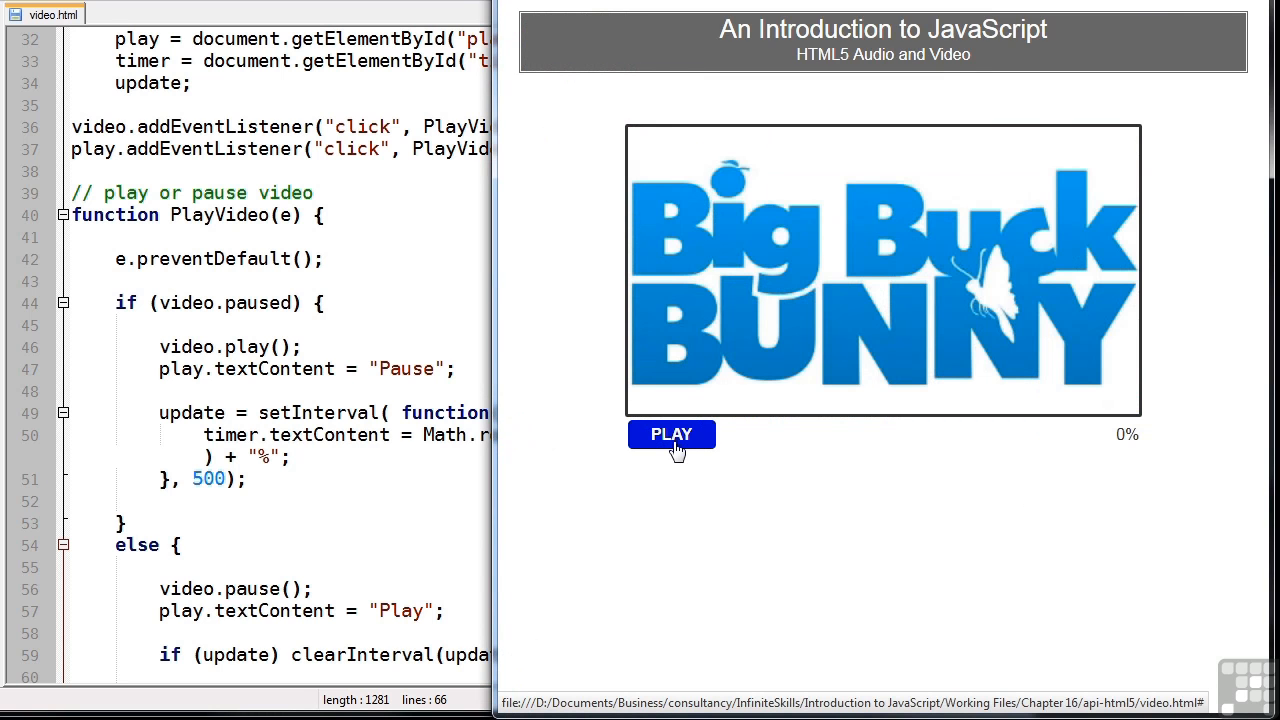
click(672, 436)
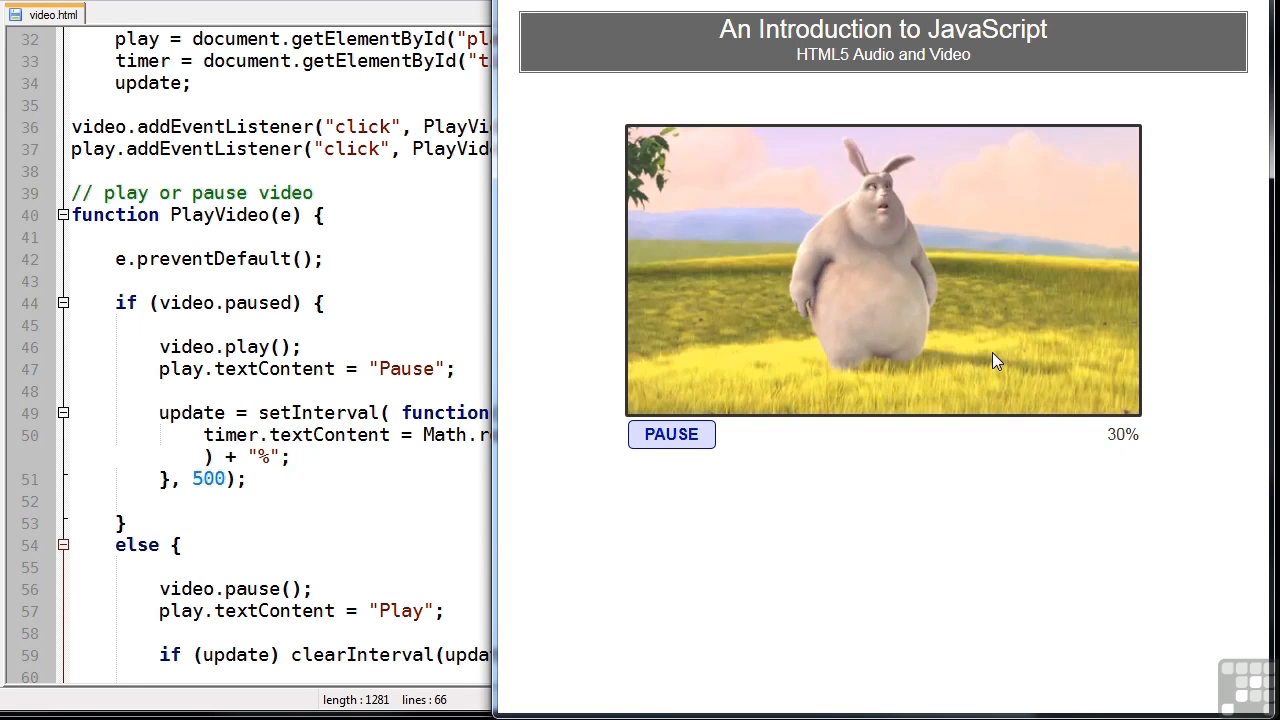
click(672, 434)
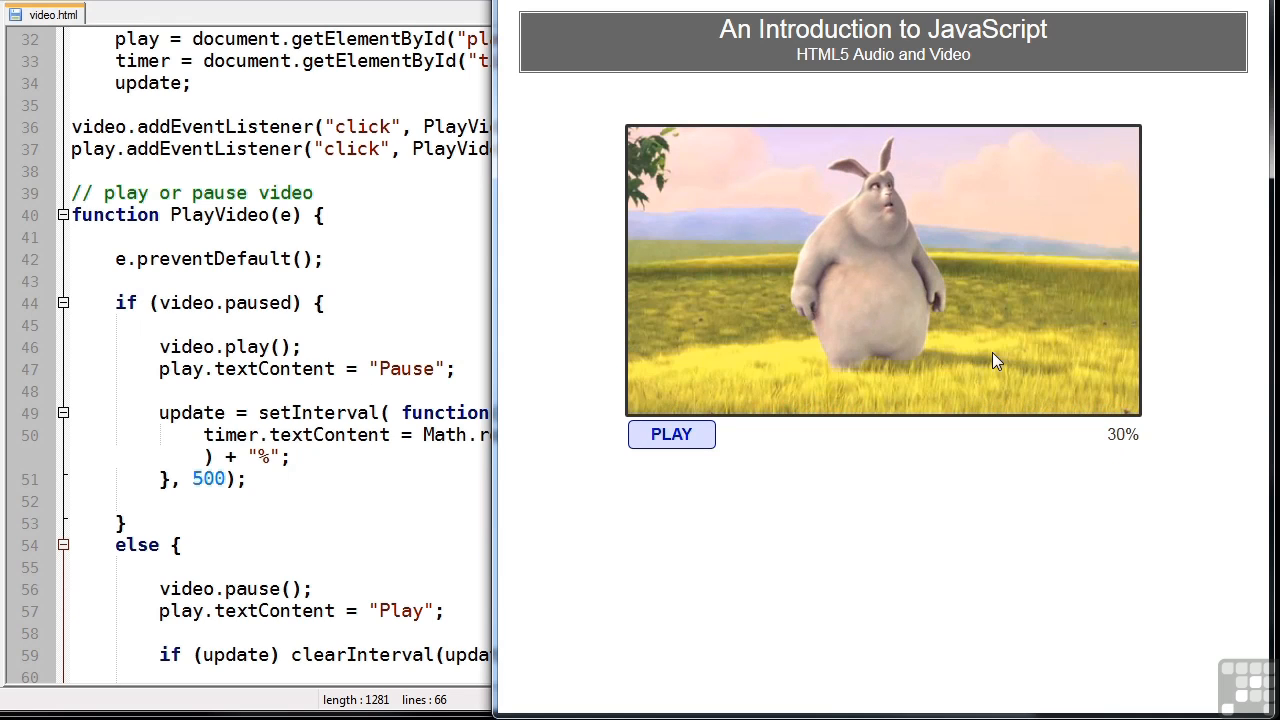